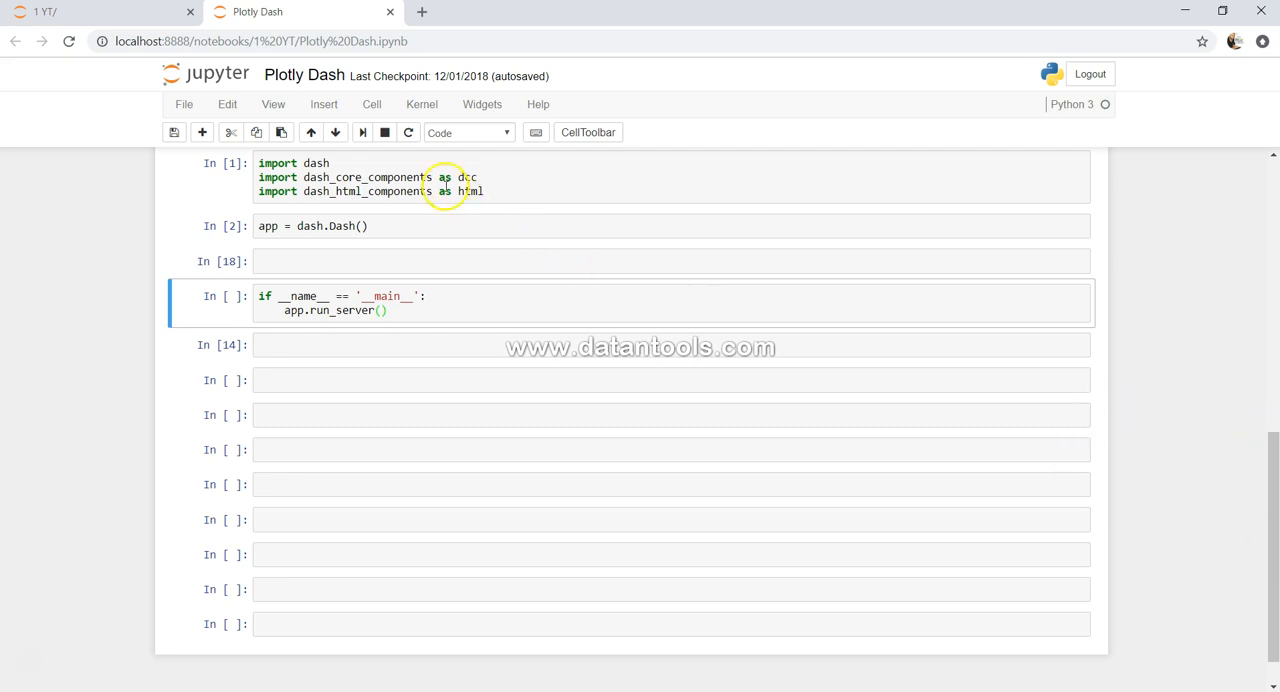
Review the earlier cell's dcc and html imports, app creation and scatter chart id
double_click(468, 176)
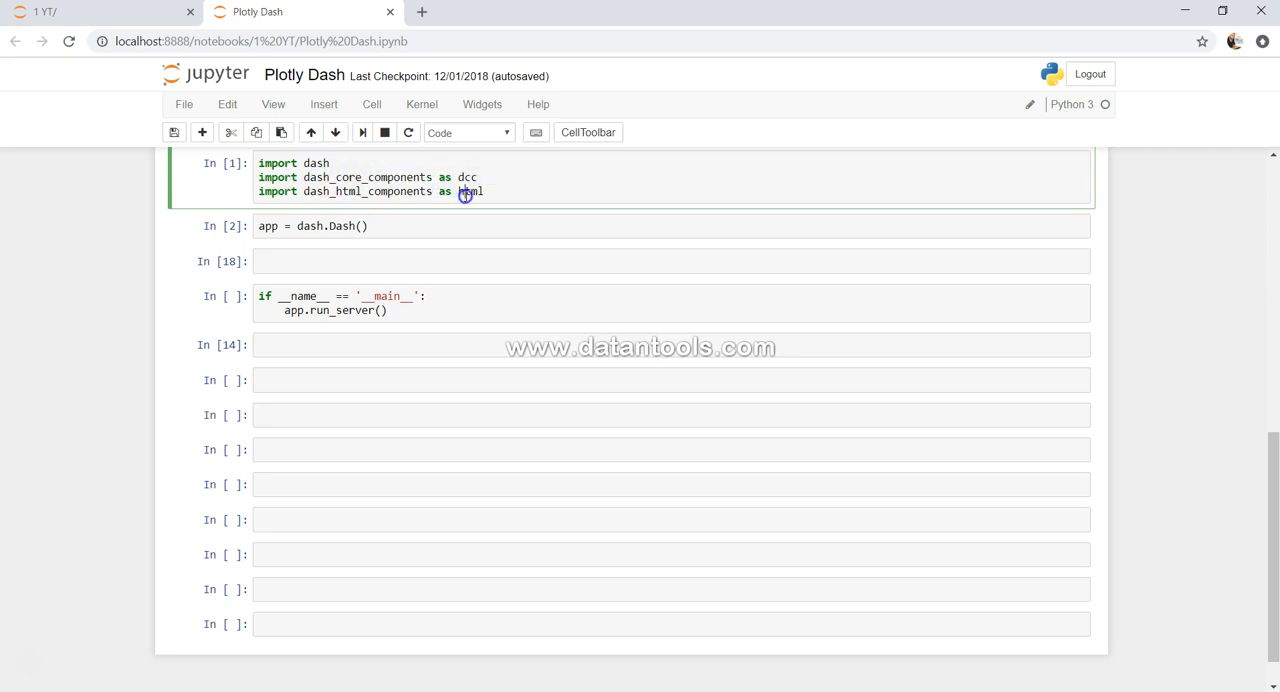
click(276, 226)
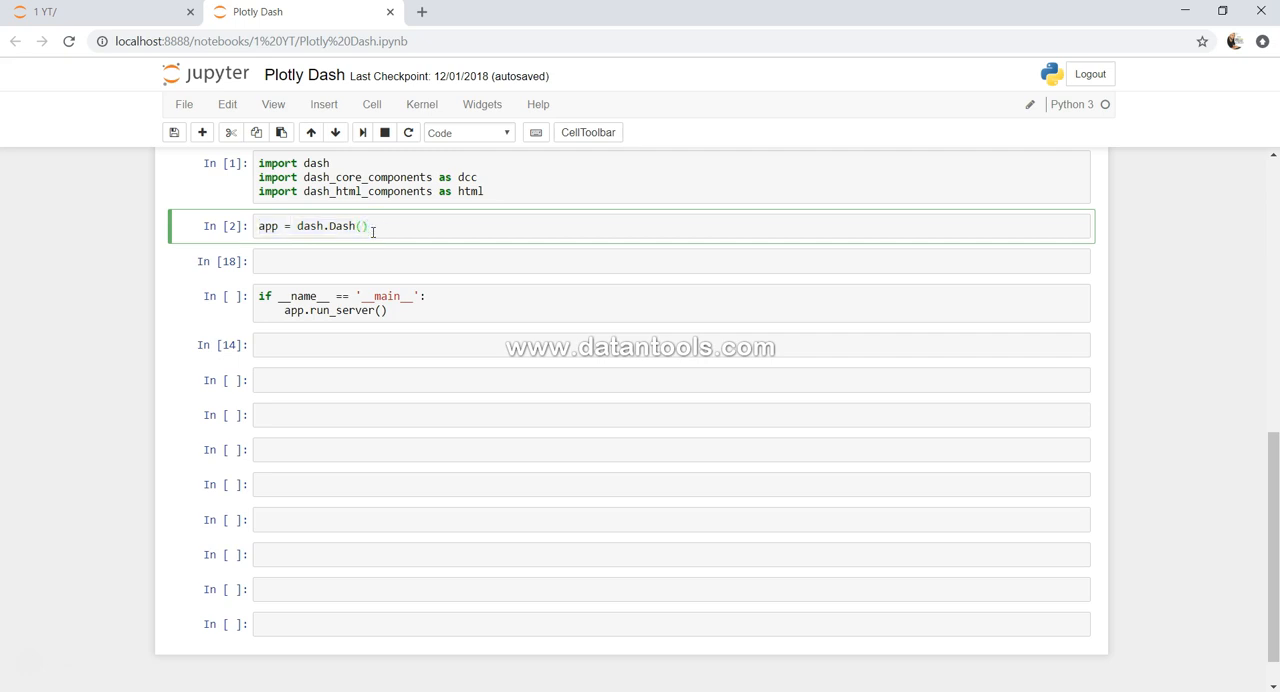
double_click(268, 226)
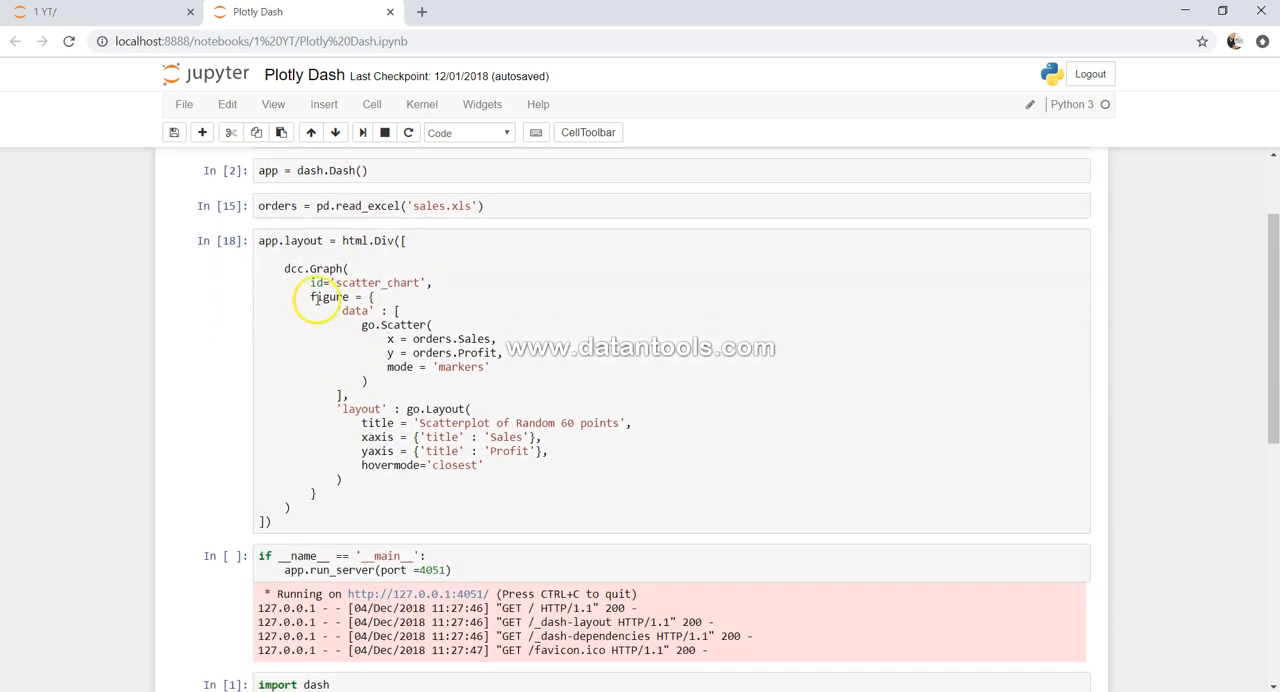
double_click(316, 268)
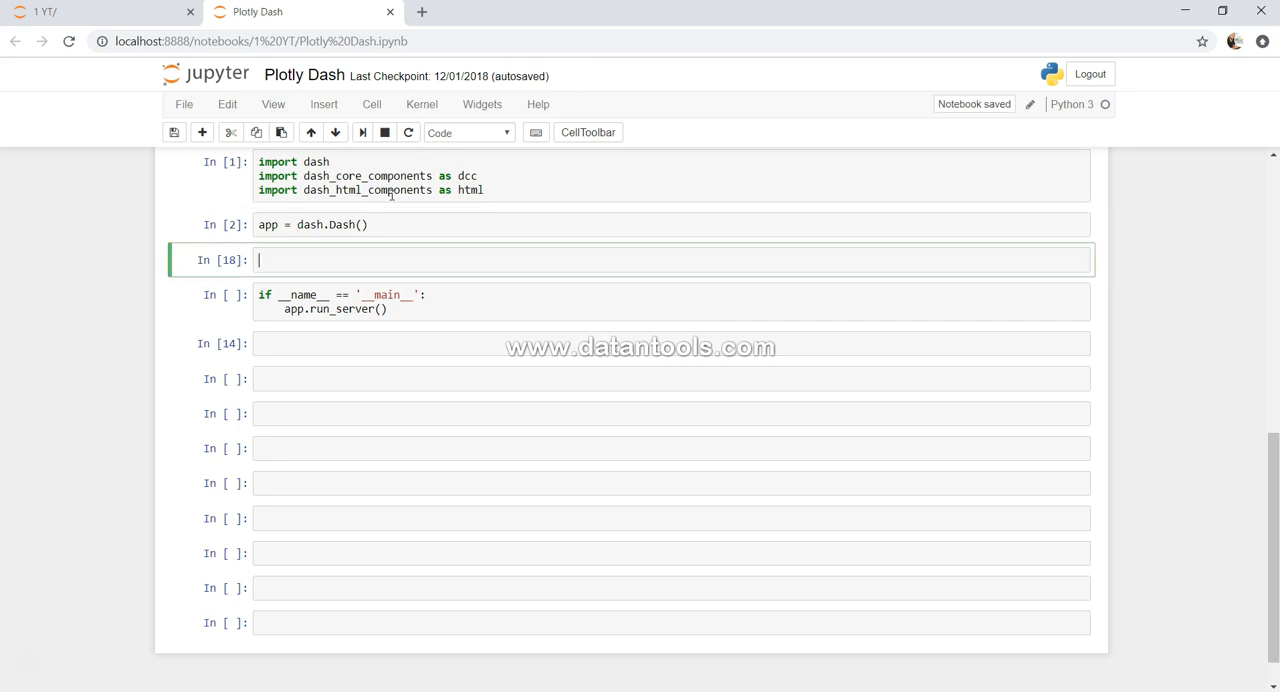
Start the layout cell with app.layout = html([ ]) as an empty container
text(app.la)
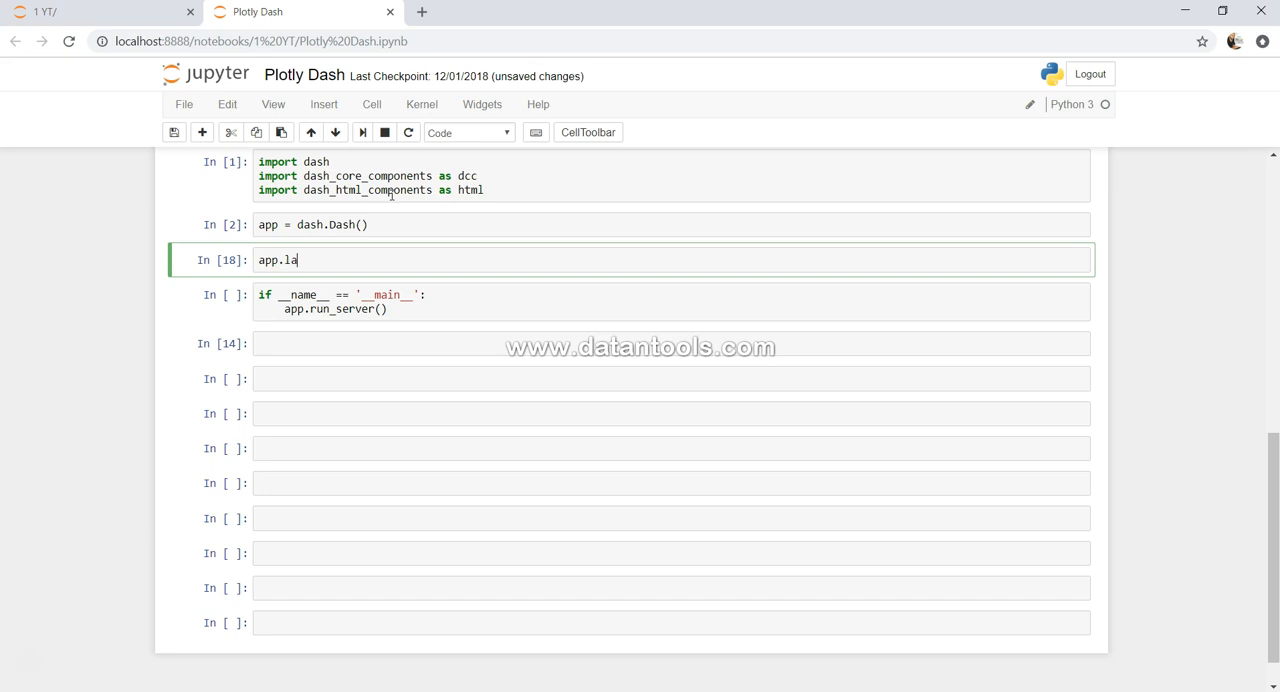
text(yout)
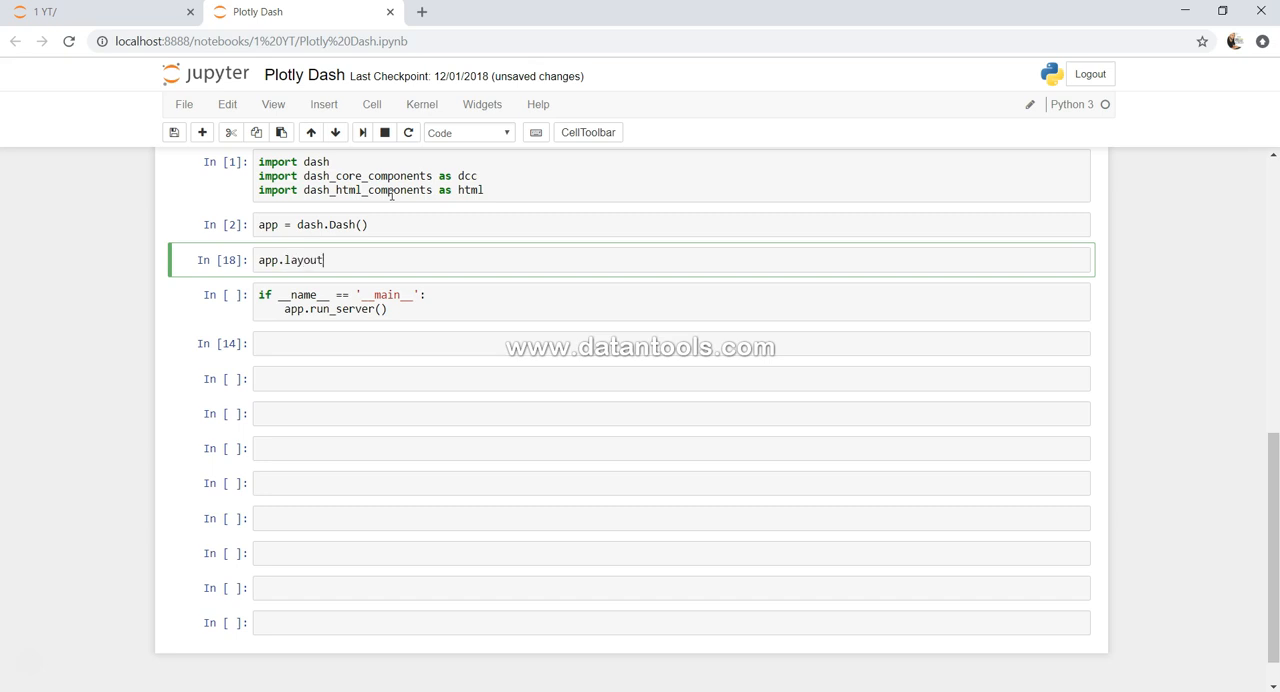
text(=)
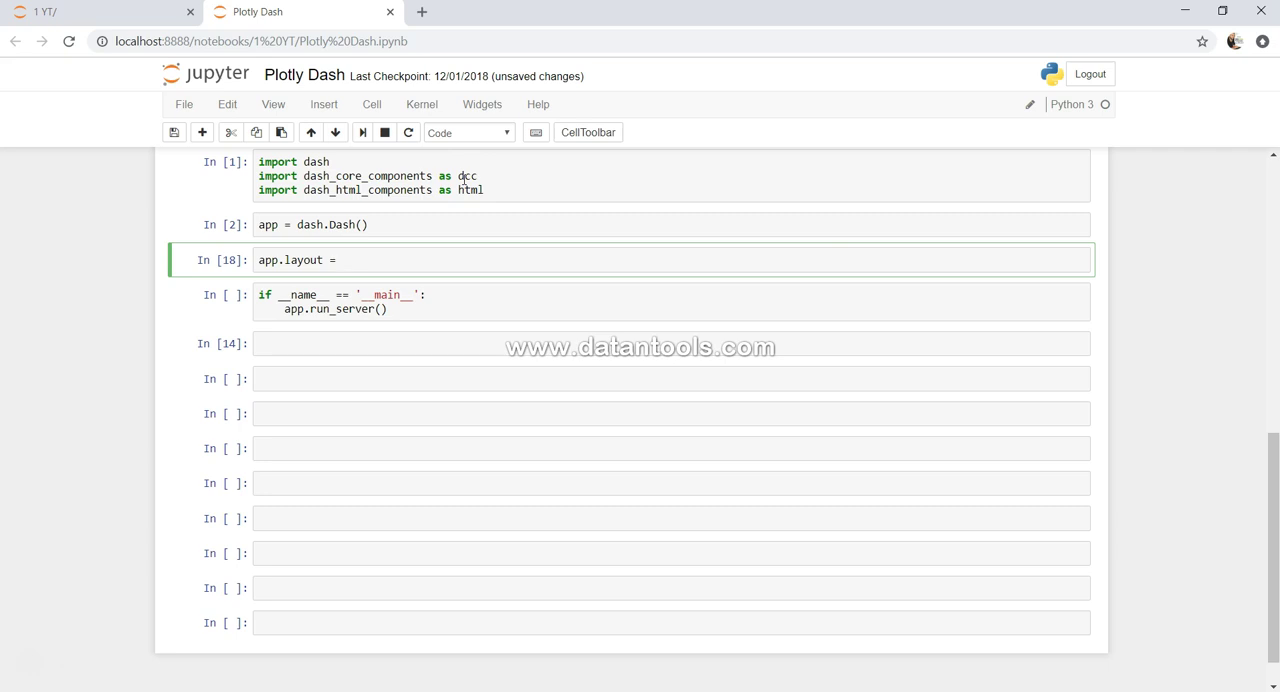
mouse_move(466, 190)
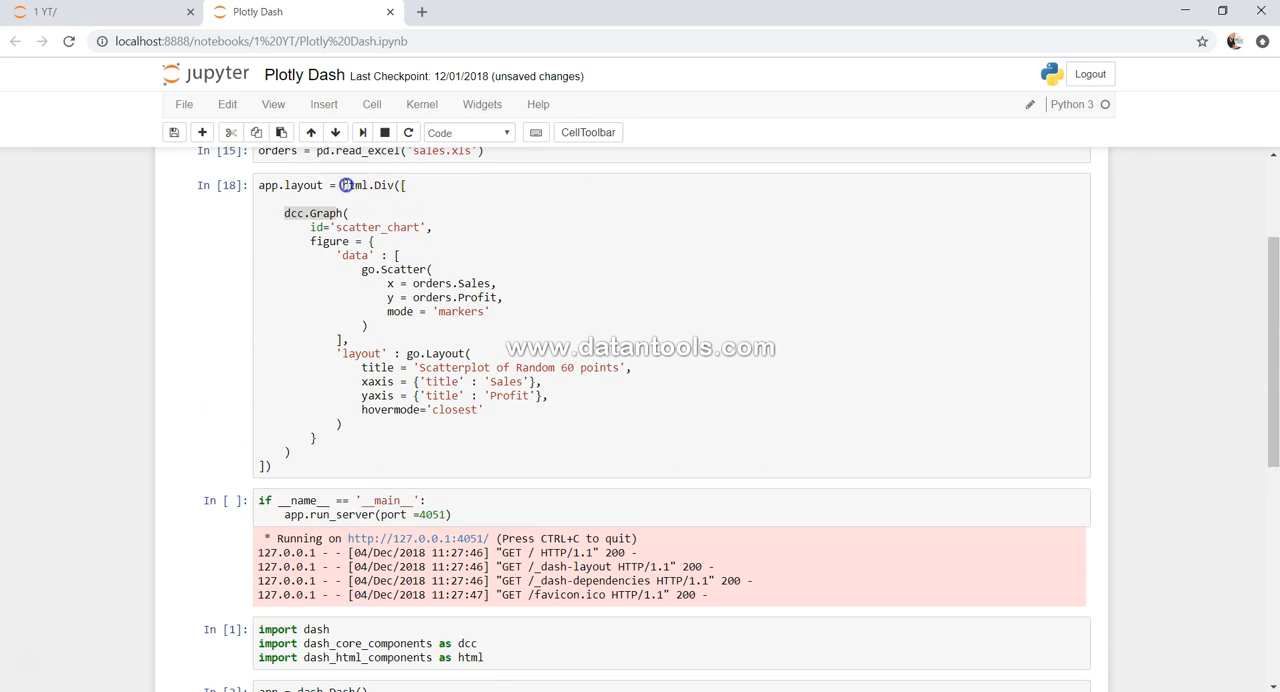
click(350, 202)
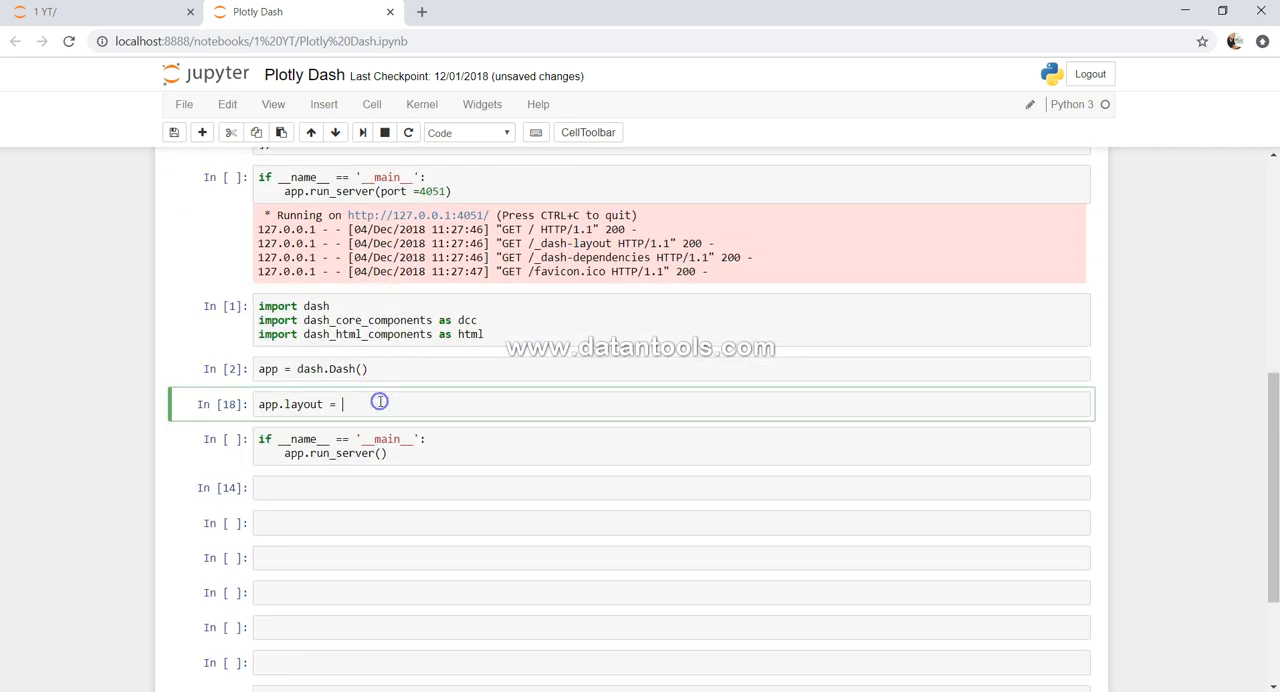
scroll(down, 3)
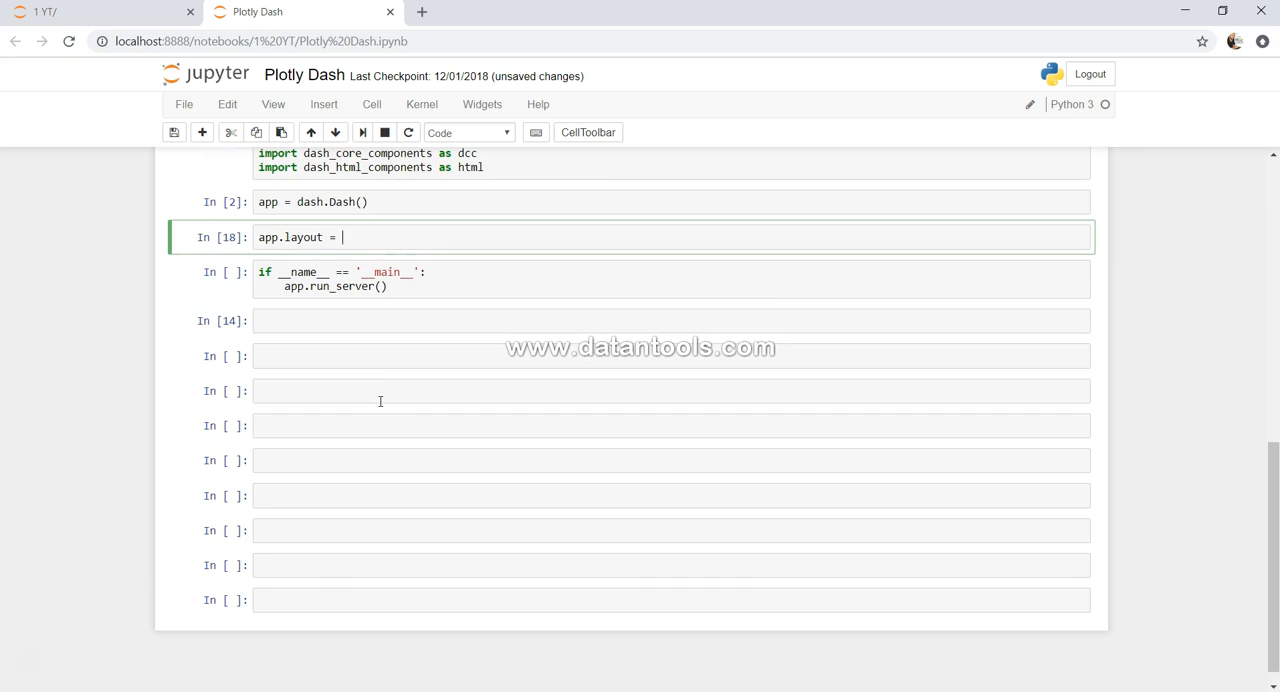
text(hj)
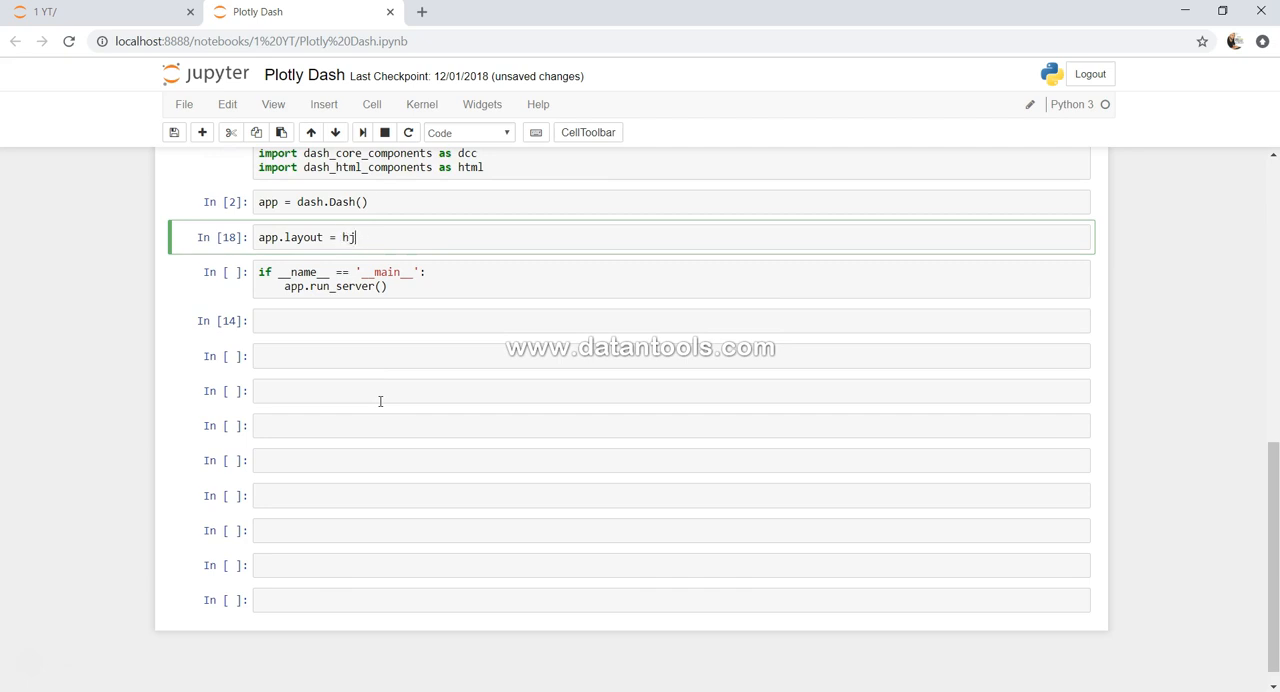
text(html([)
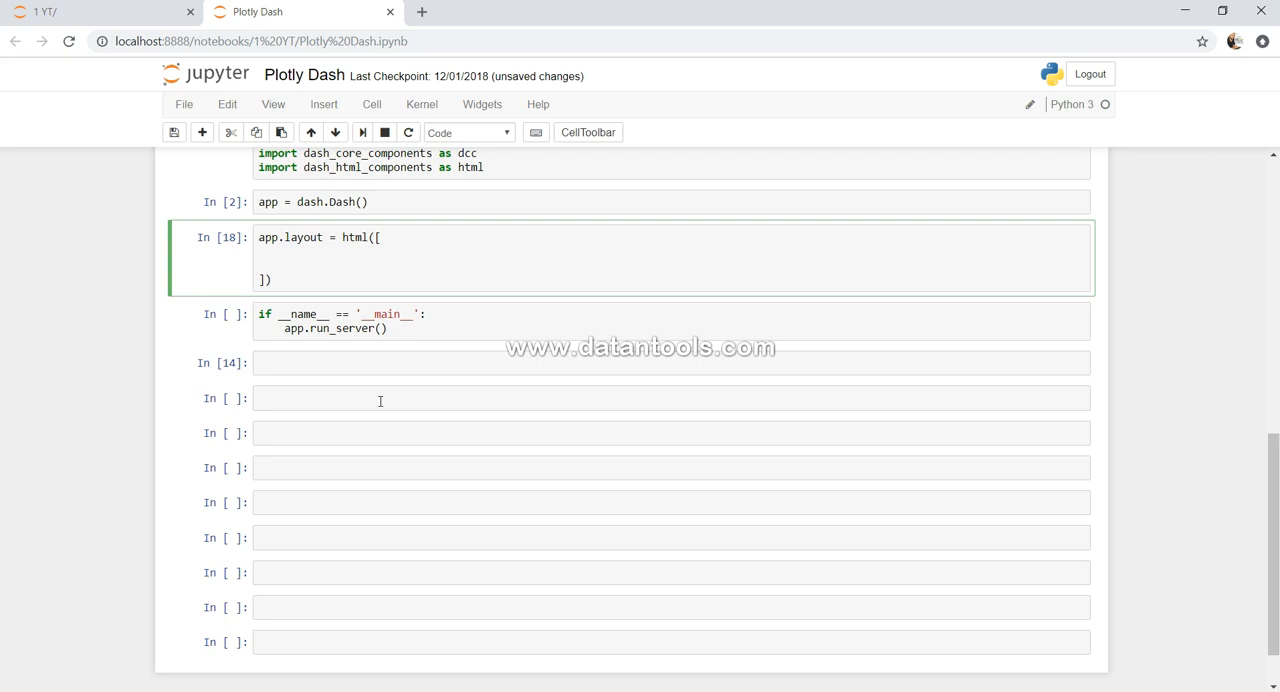
Add a dcc.Dropdown to the layout with id 'first-dropdown'
text(dcc.D)
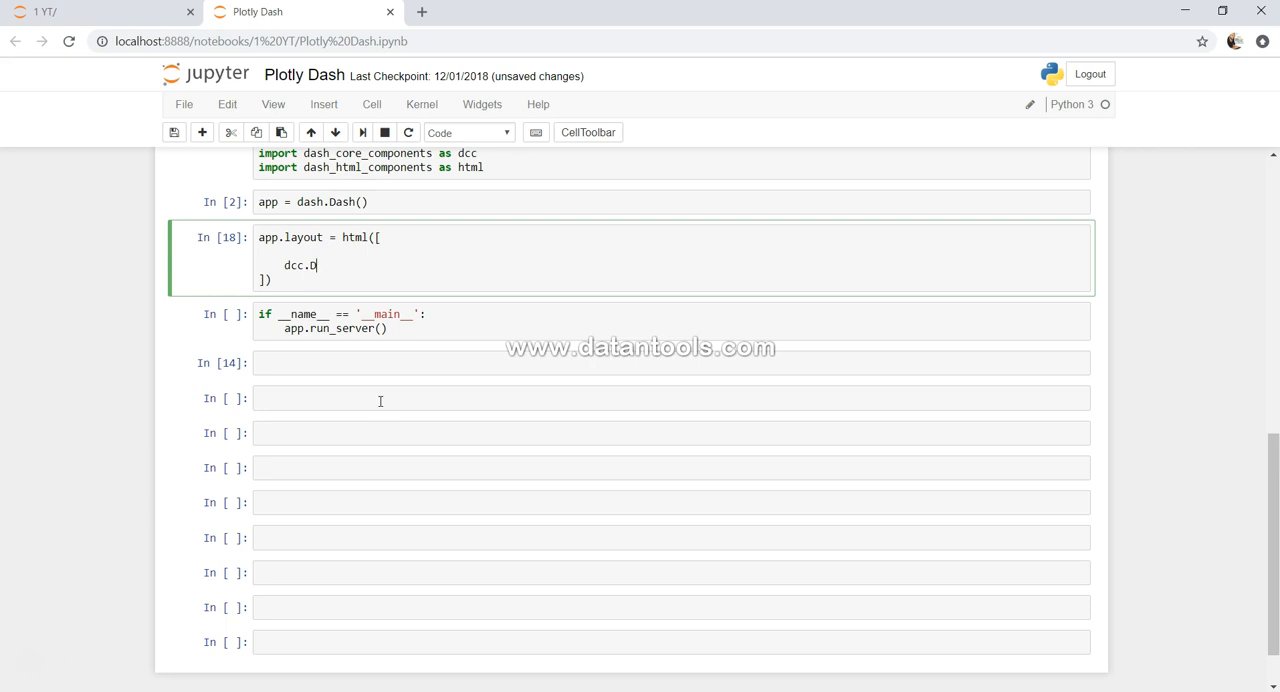
text(ropdown)
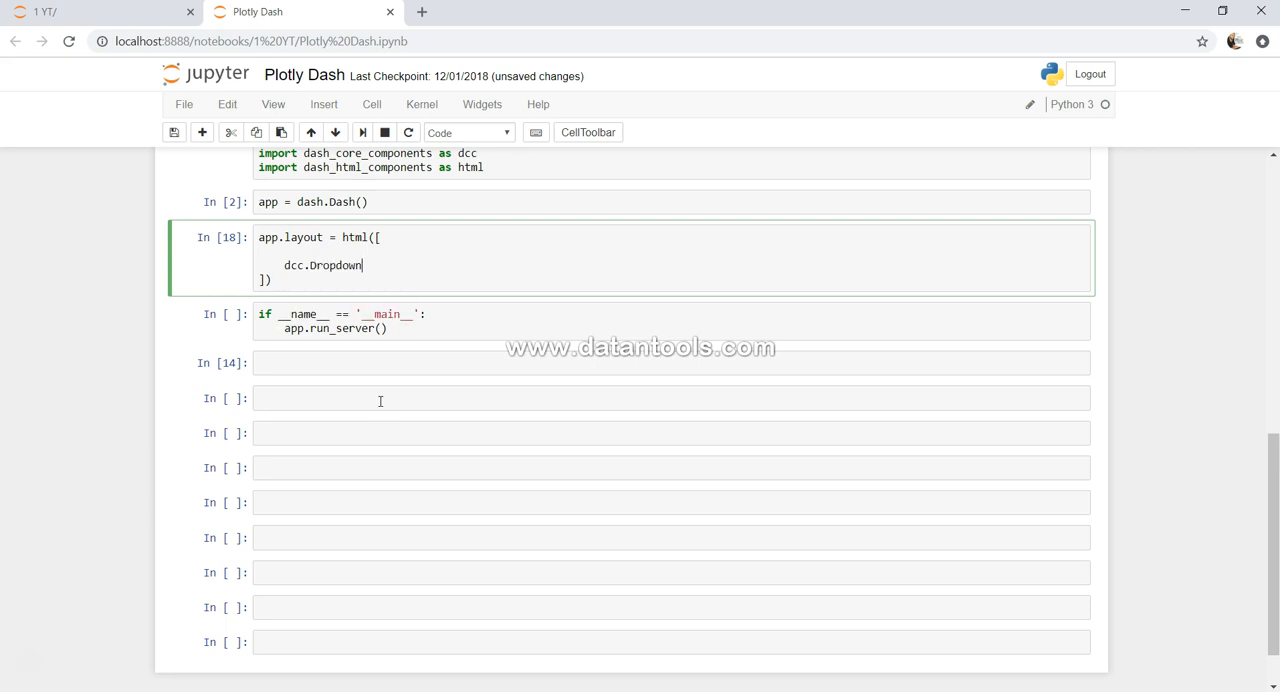
text(())
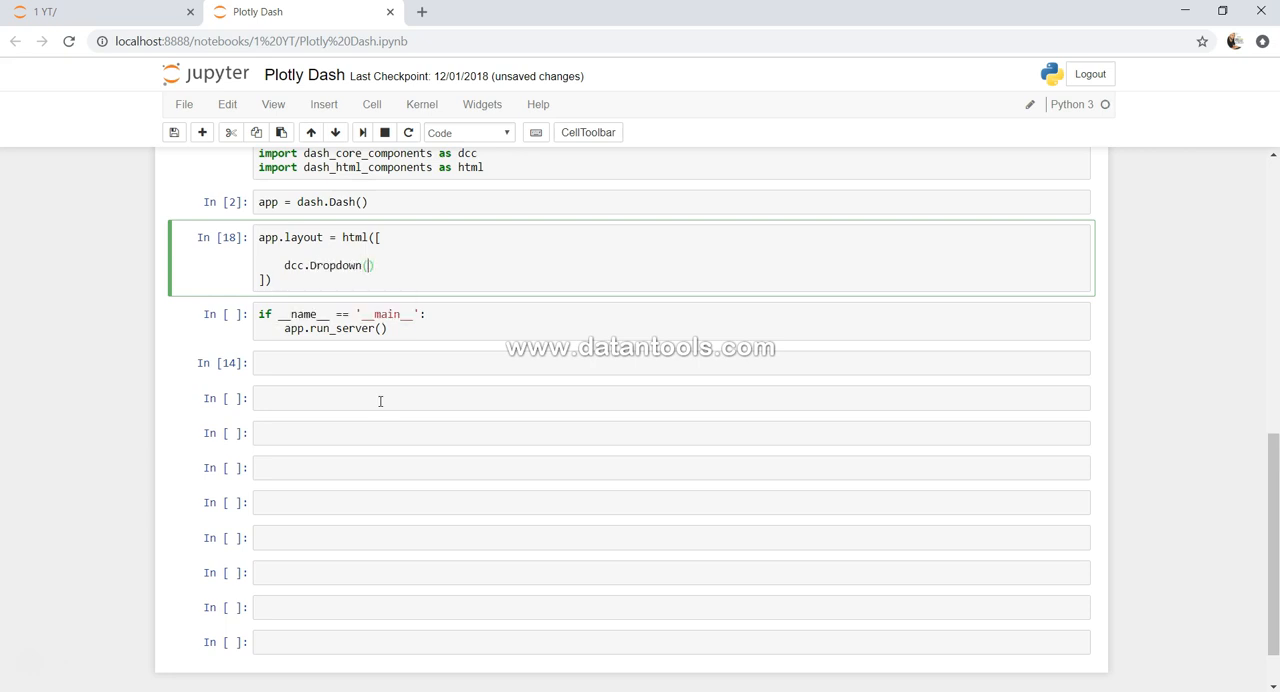
key(enter)
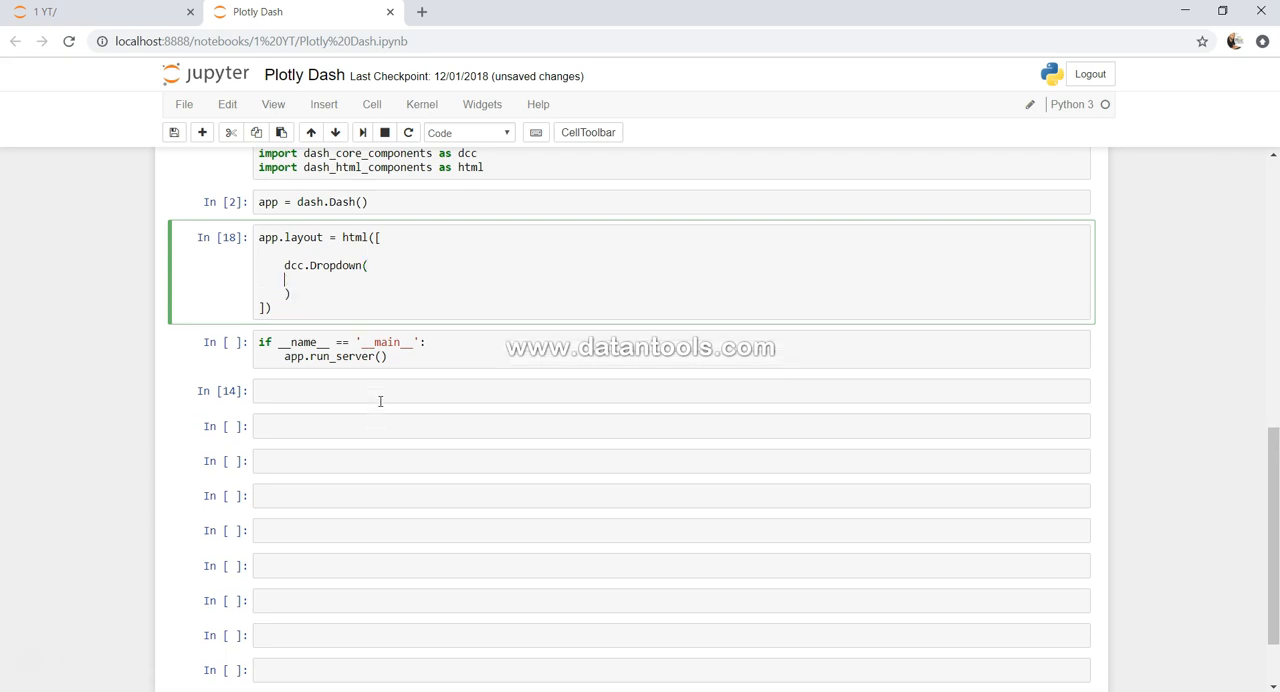
text(id = ')
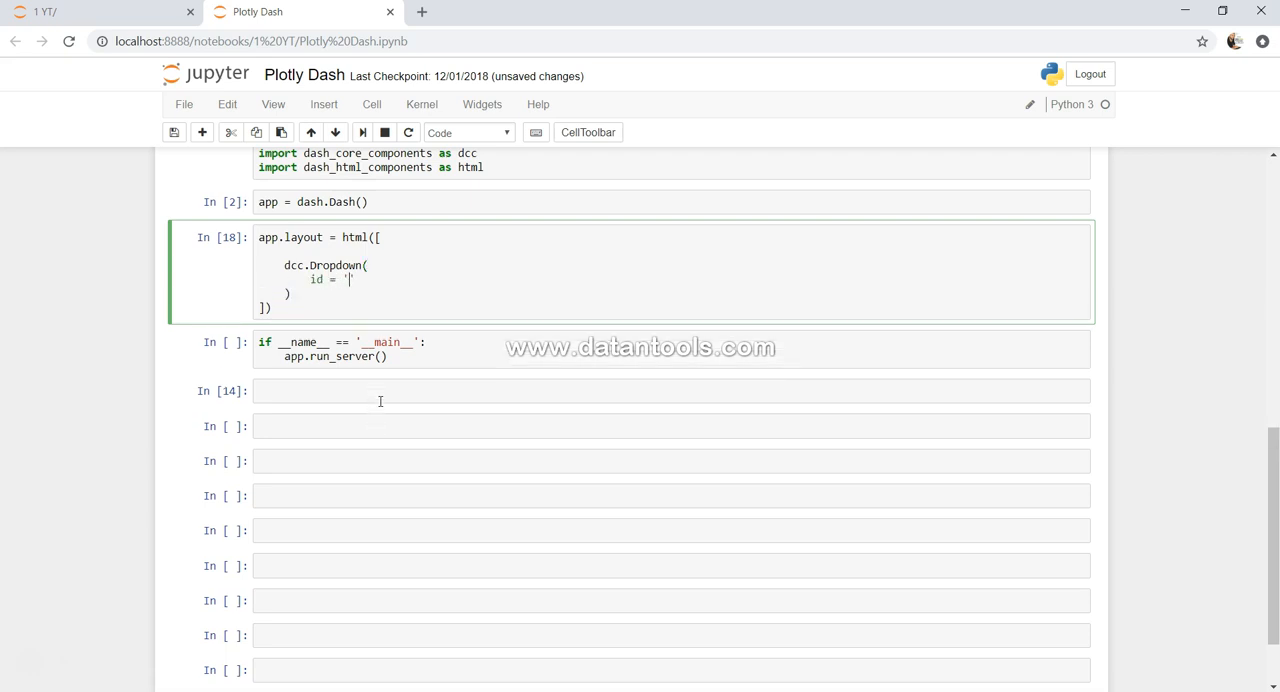
text(first-d)
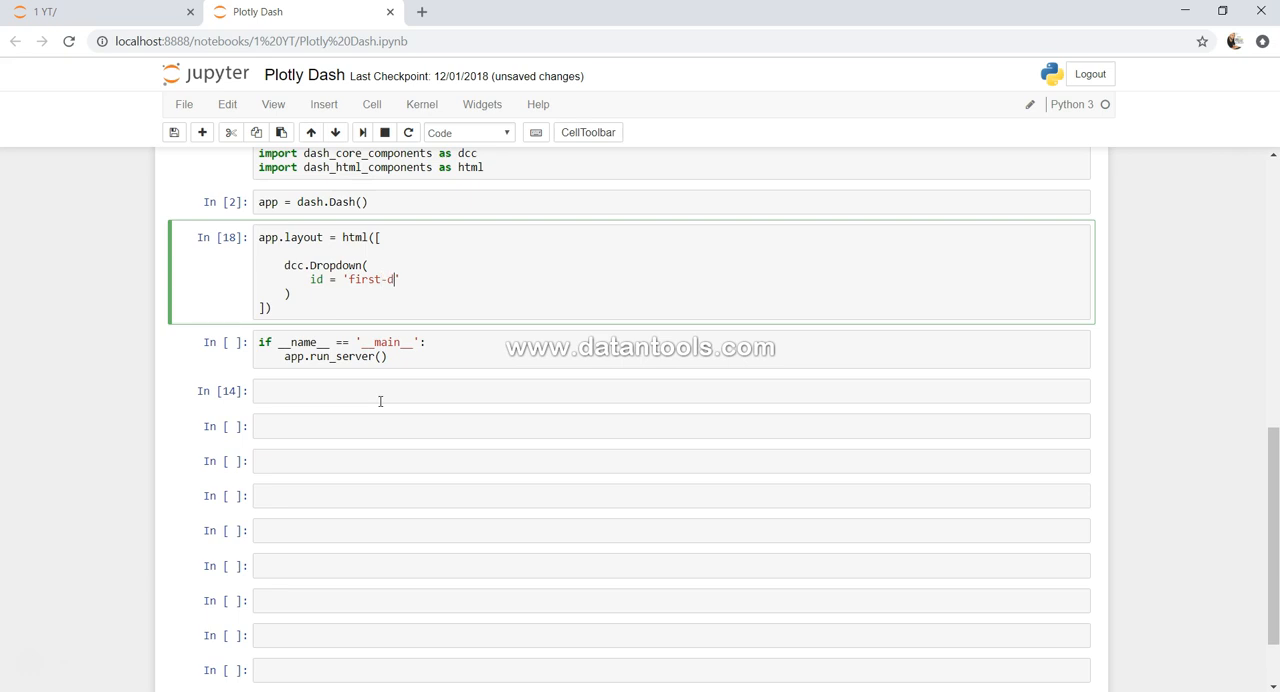
text(ropdown)
text(opt)
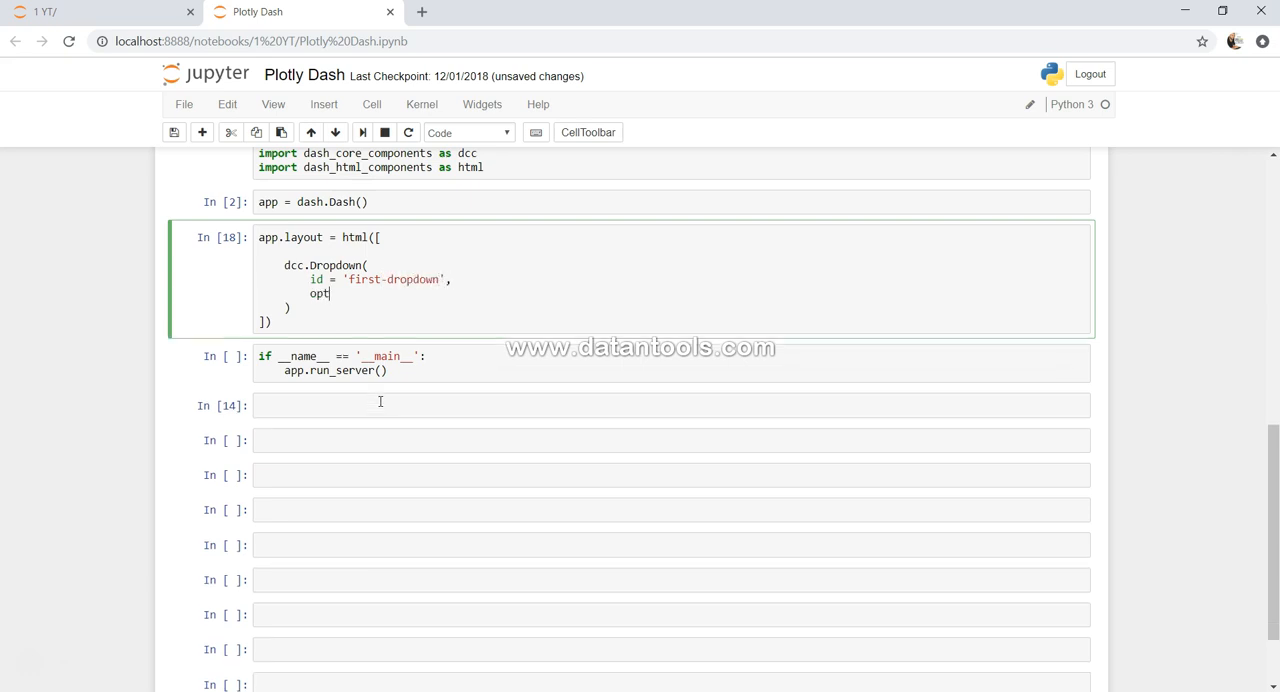
Give the Dropdown an options list of three empty dictionaries
text(ions =)
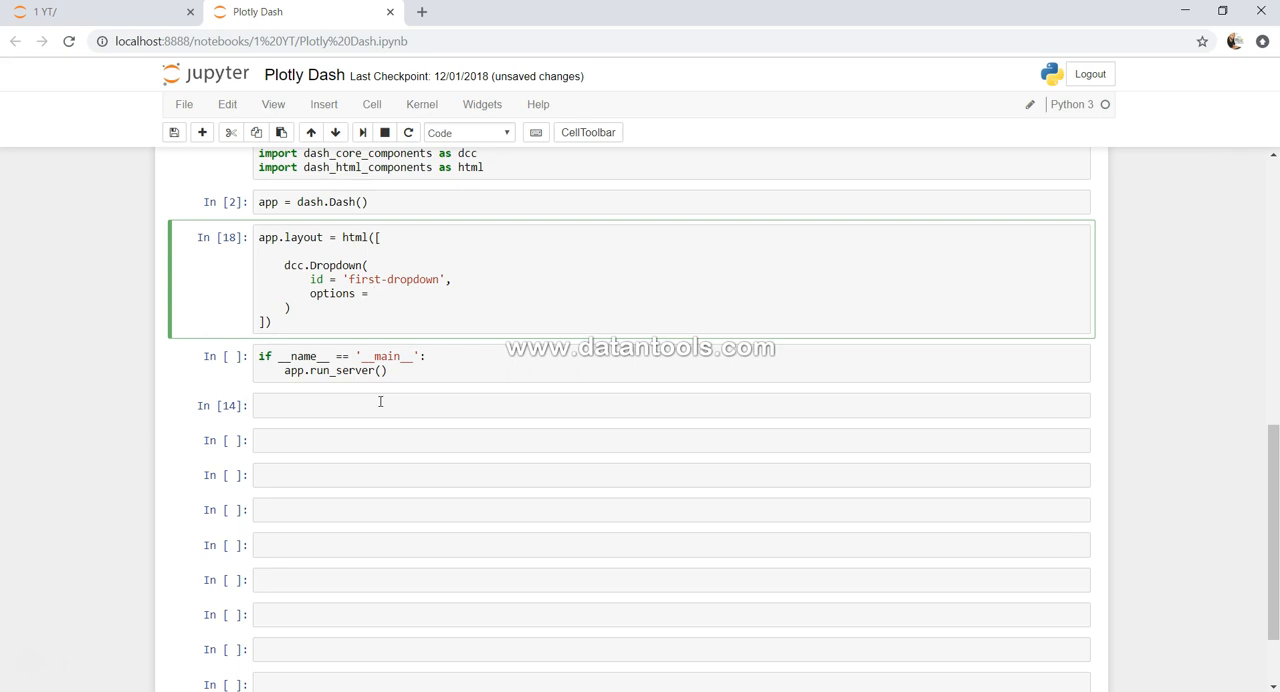
text([)
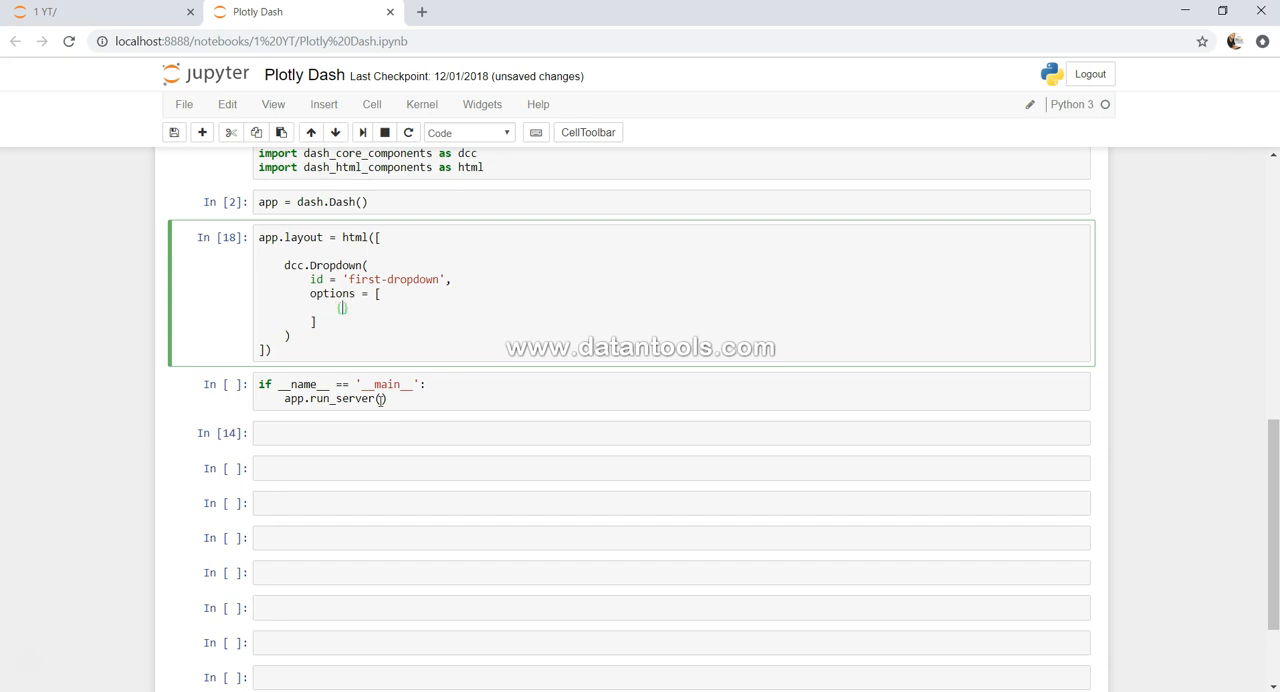
text({},)
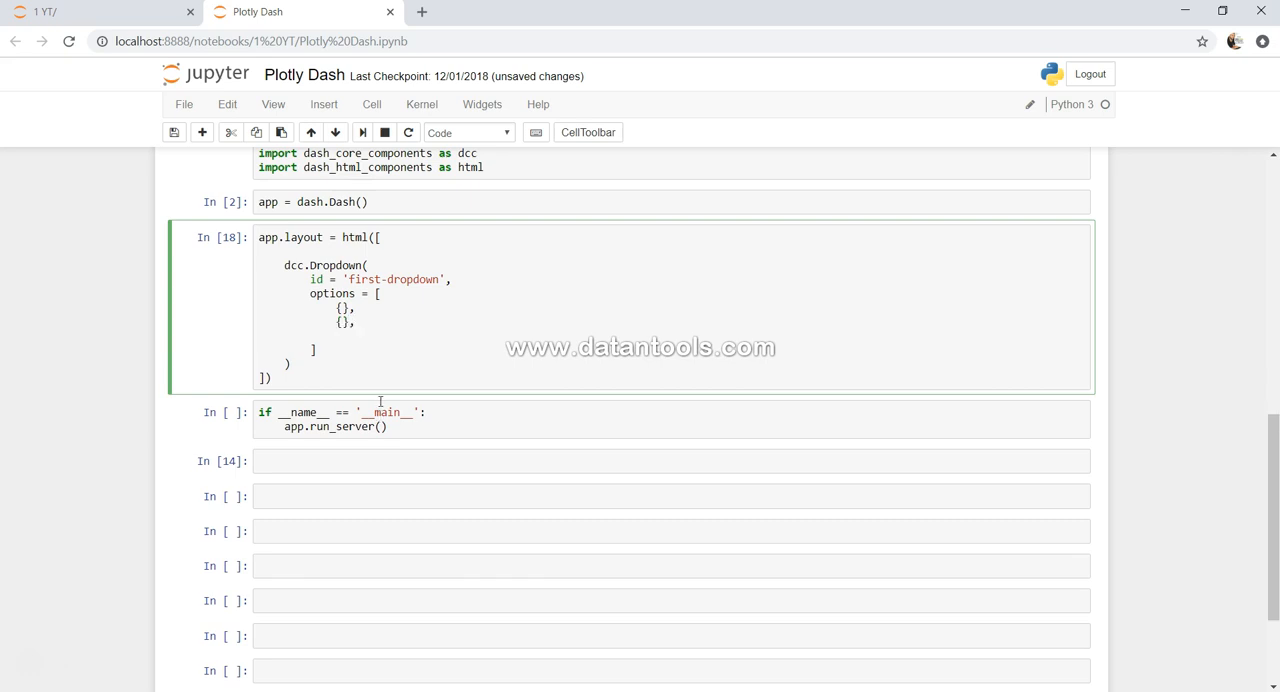
text({},)
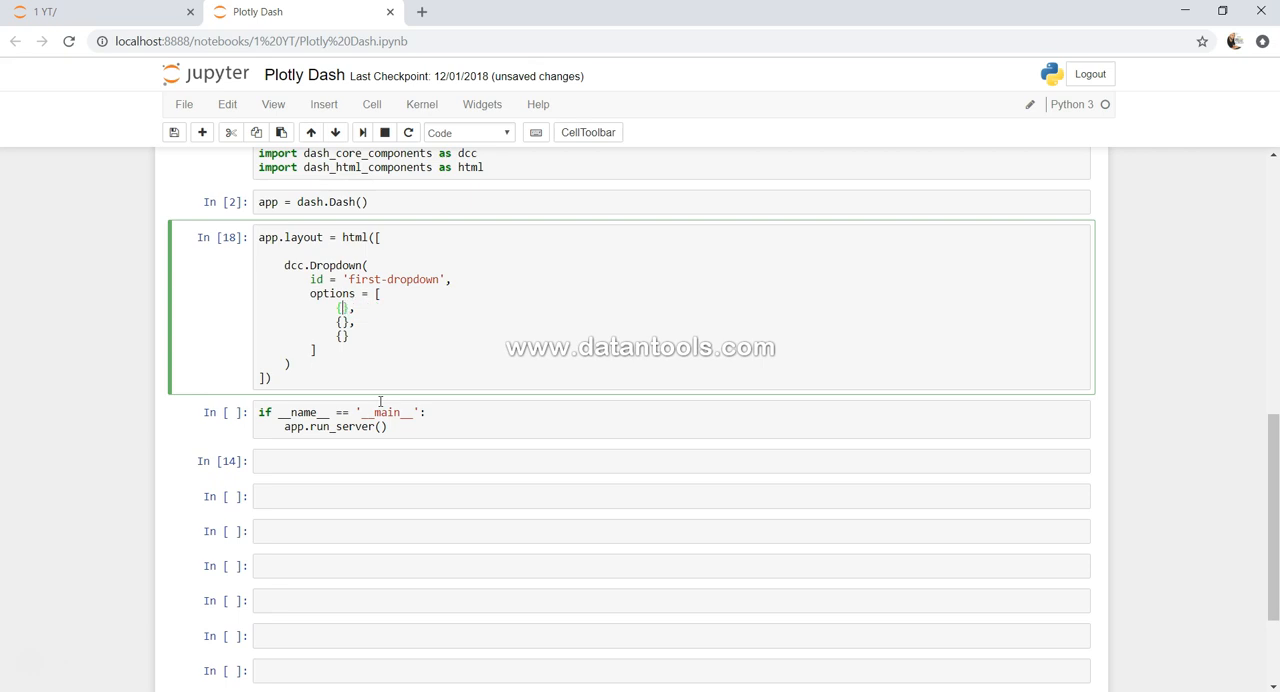
Fill the first option with label 'San Francisco' and value 'SF'
text('label')
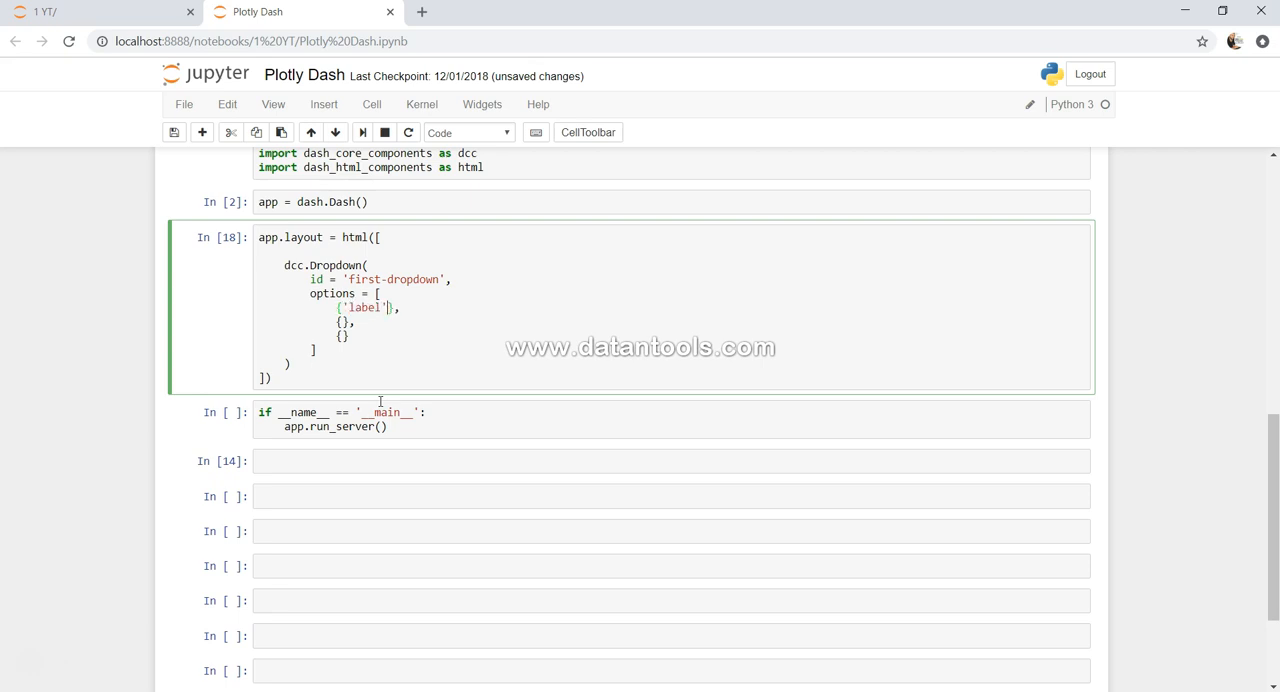
text(: 'S')
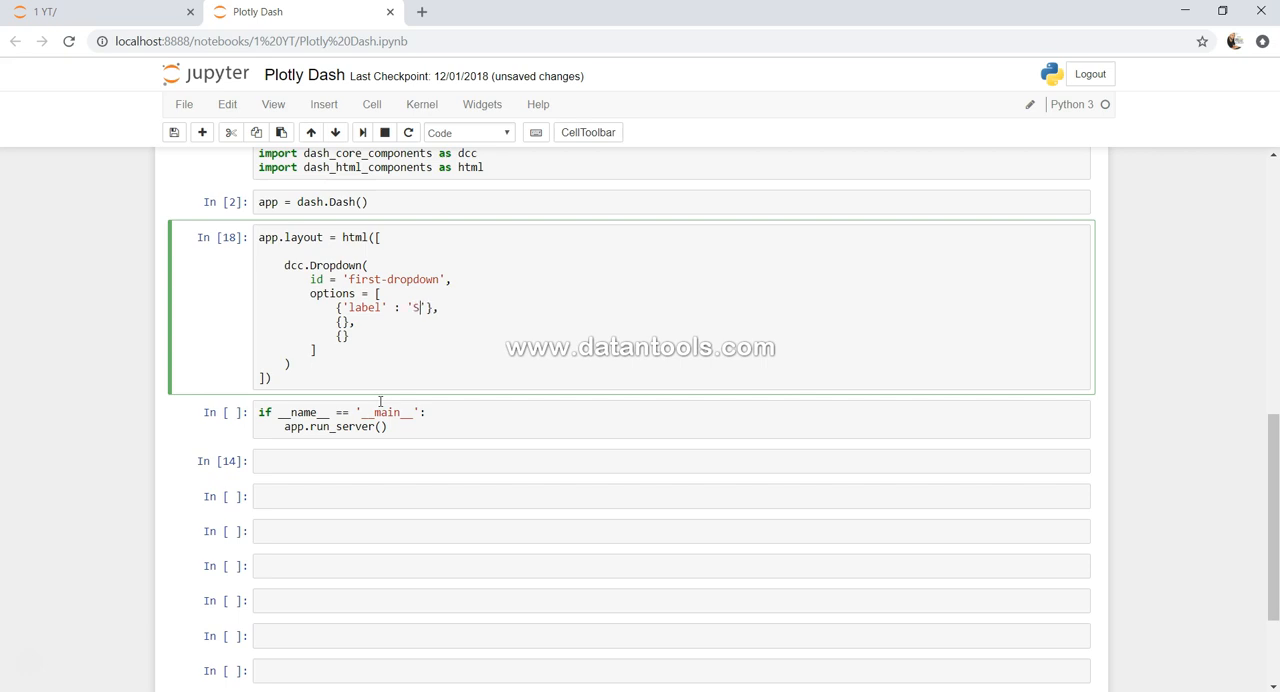
text(an Francisco)
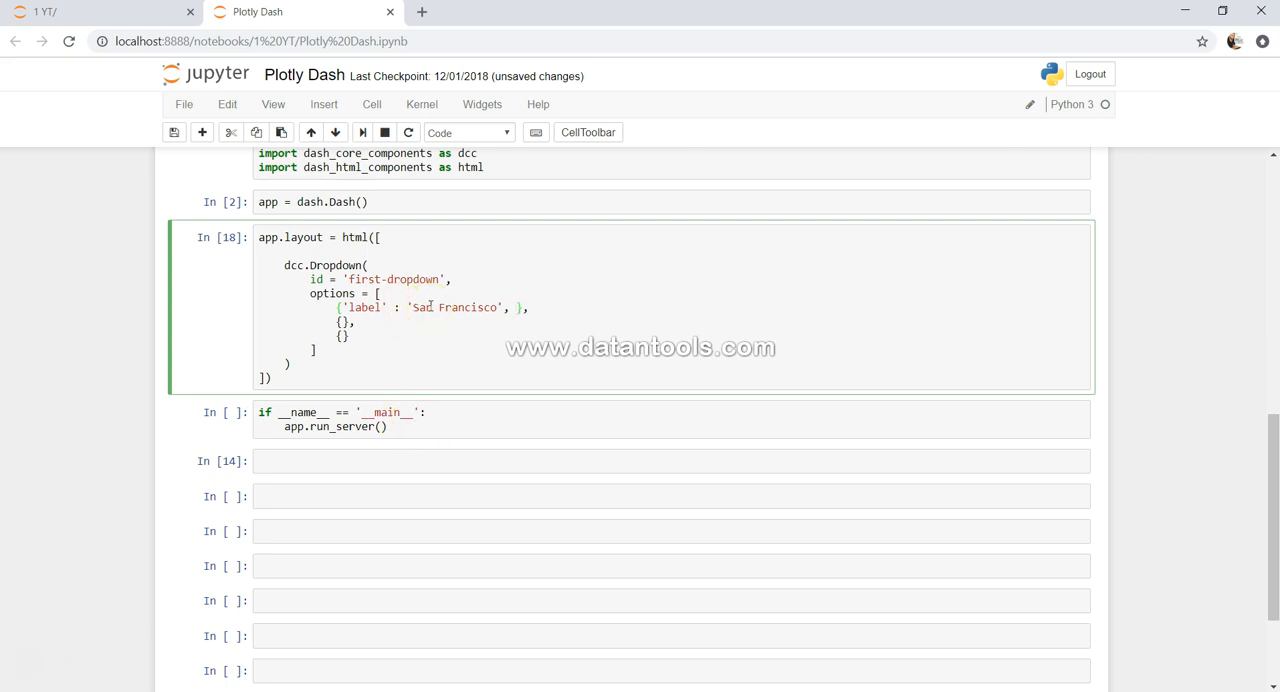
text('value' :)
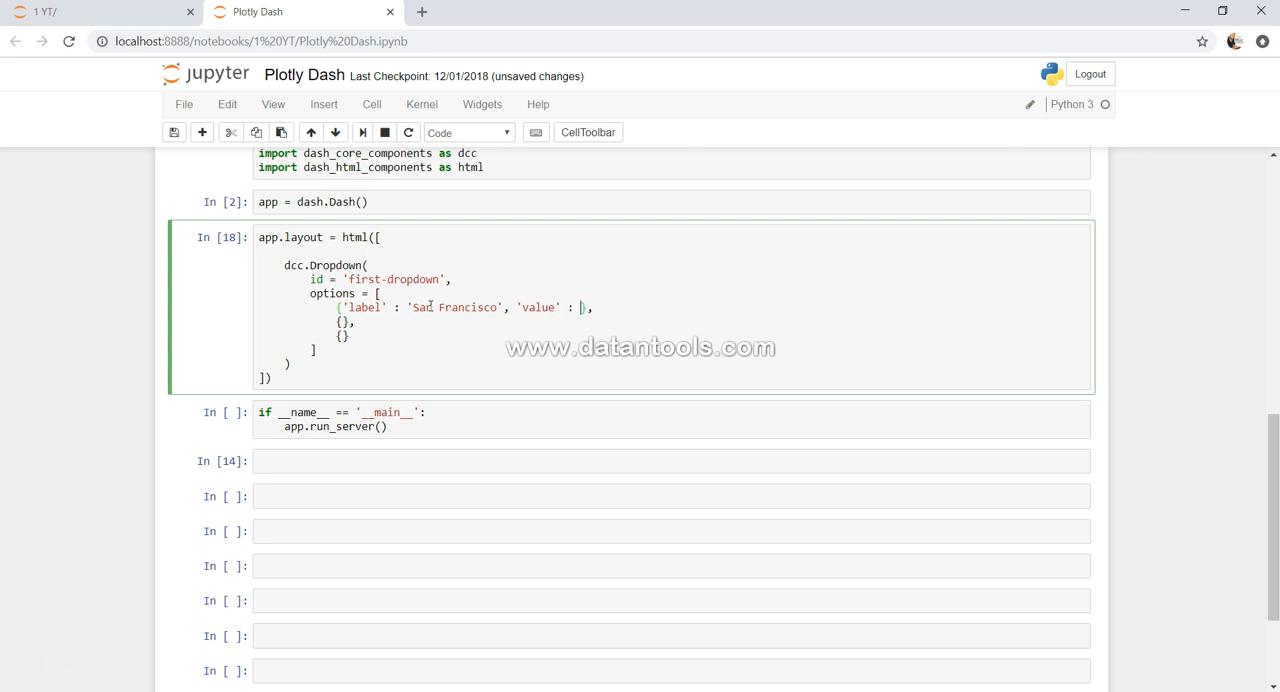
text(SF)
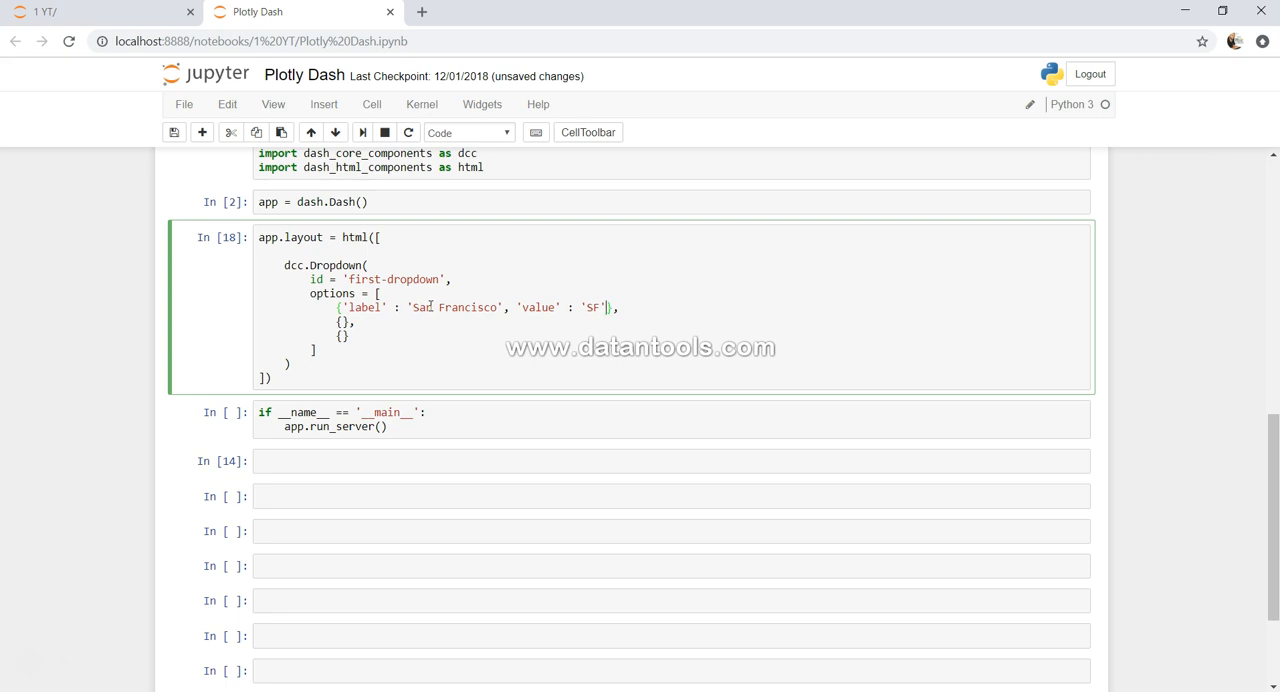
Copy the entry to make New York City/NYC and Raleigh Durham/RDU options
drag(340, 308, 612, 308)
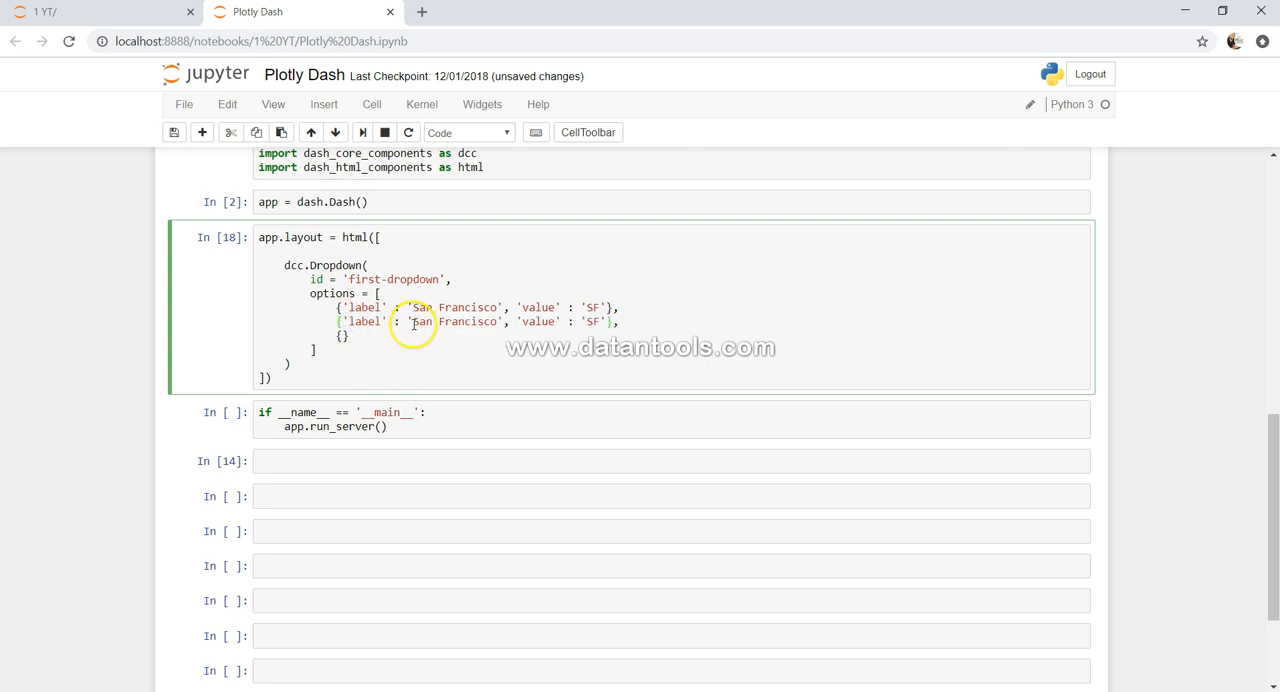
double_click(480, 320)
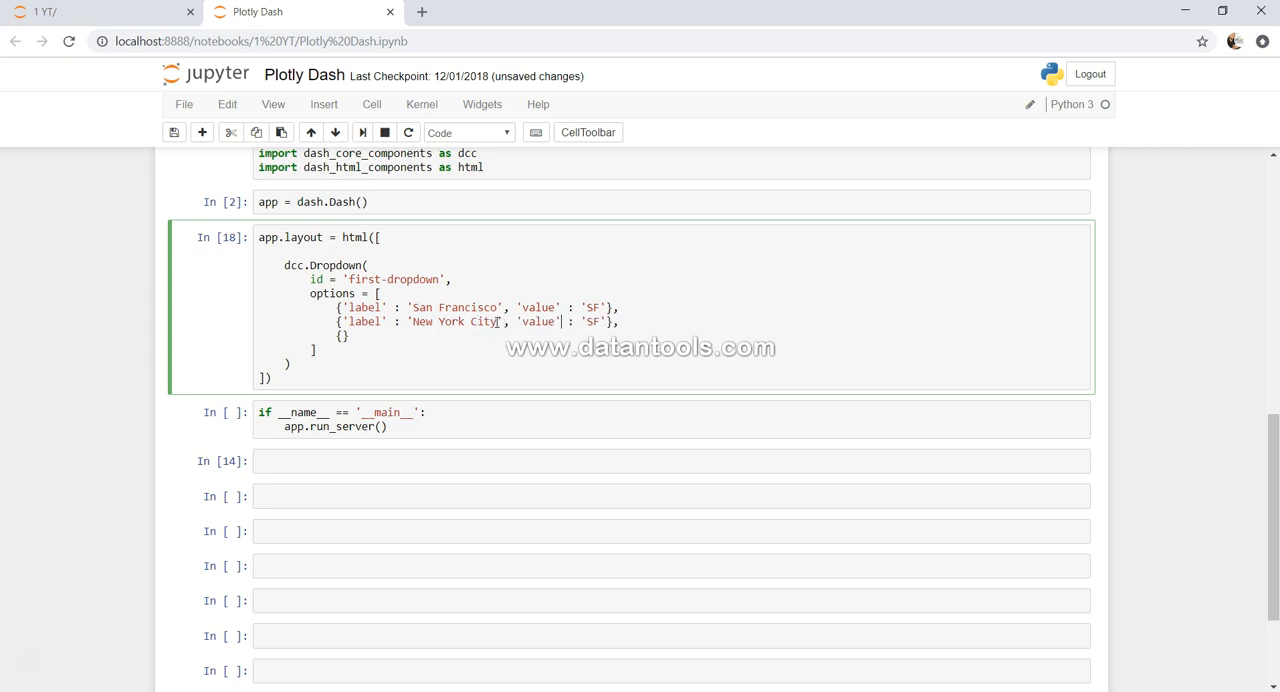
text(NYC)
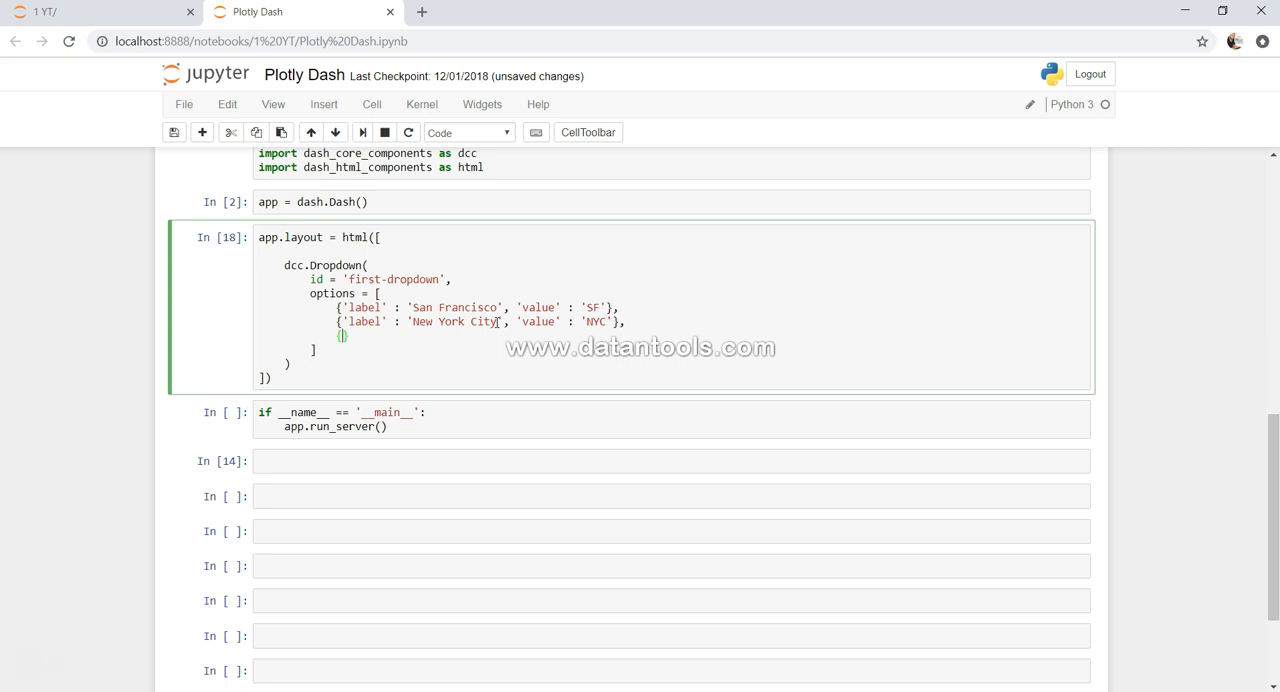
text({'label' : 'San Francisco', 'value' : 'SF'},)
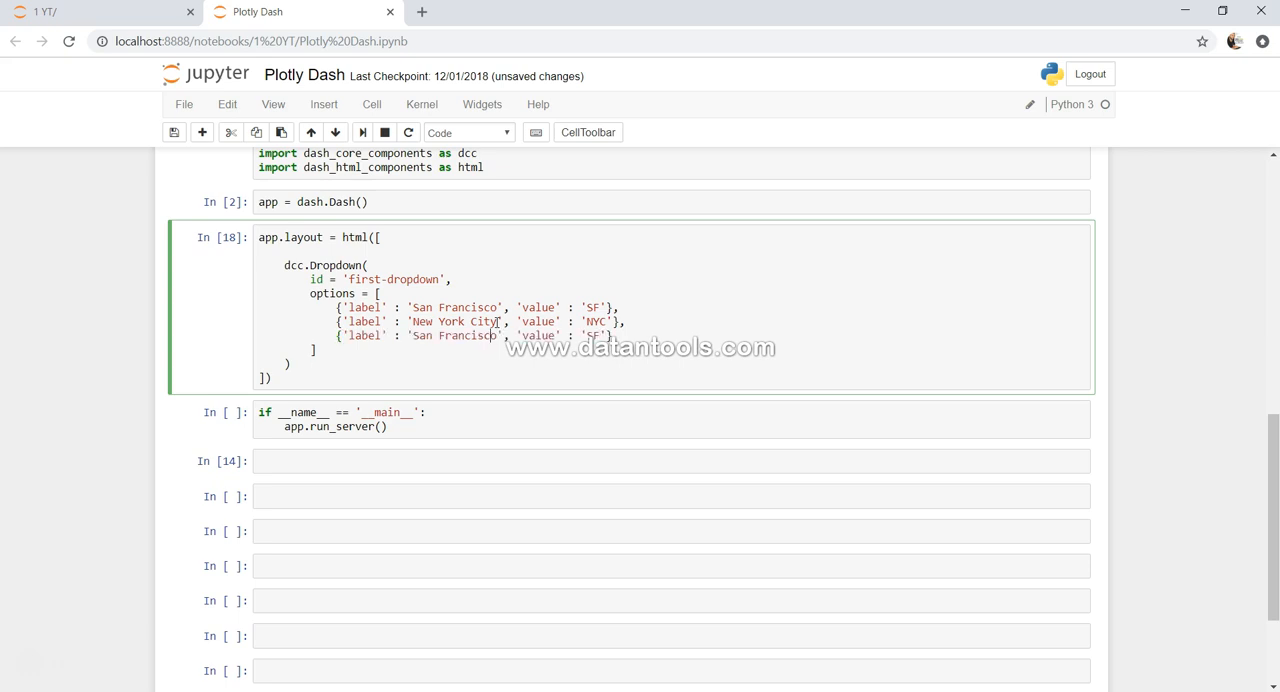
double_click(456, 336)
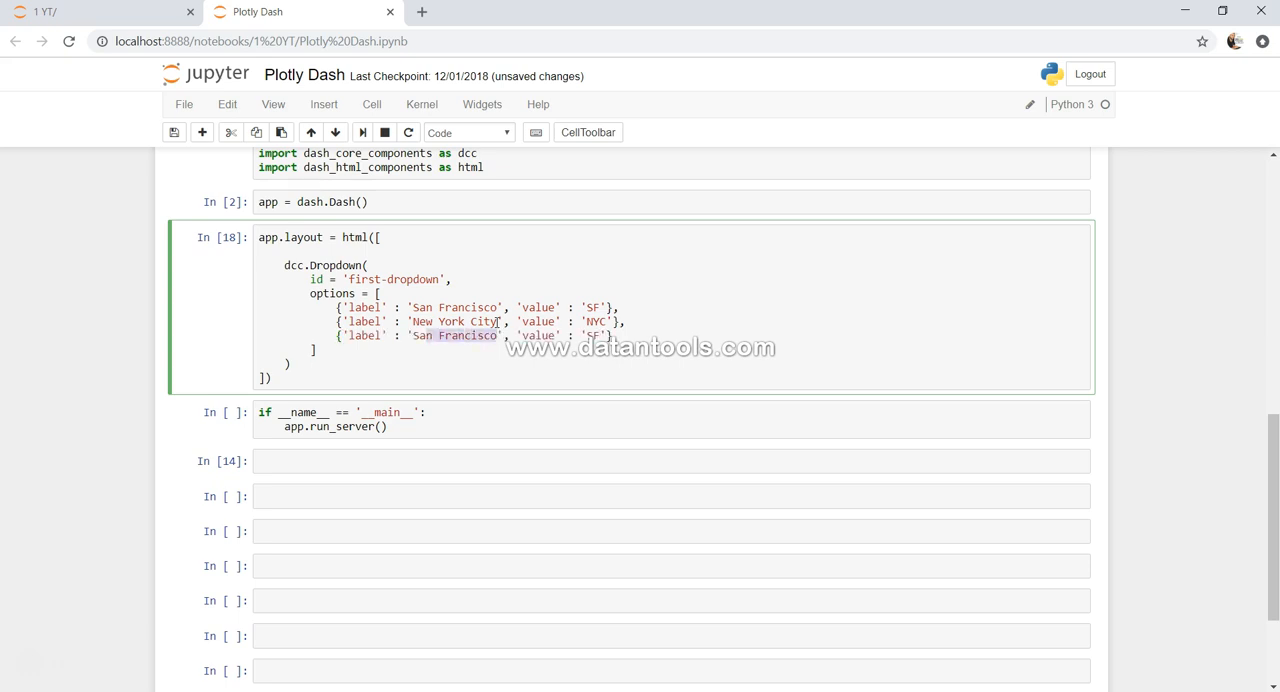
text(Raleigh)
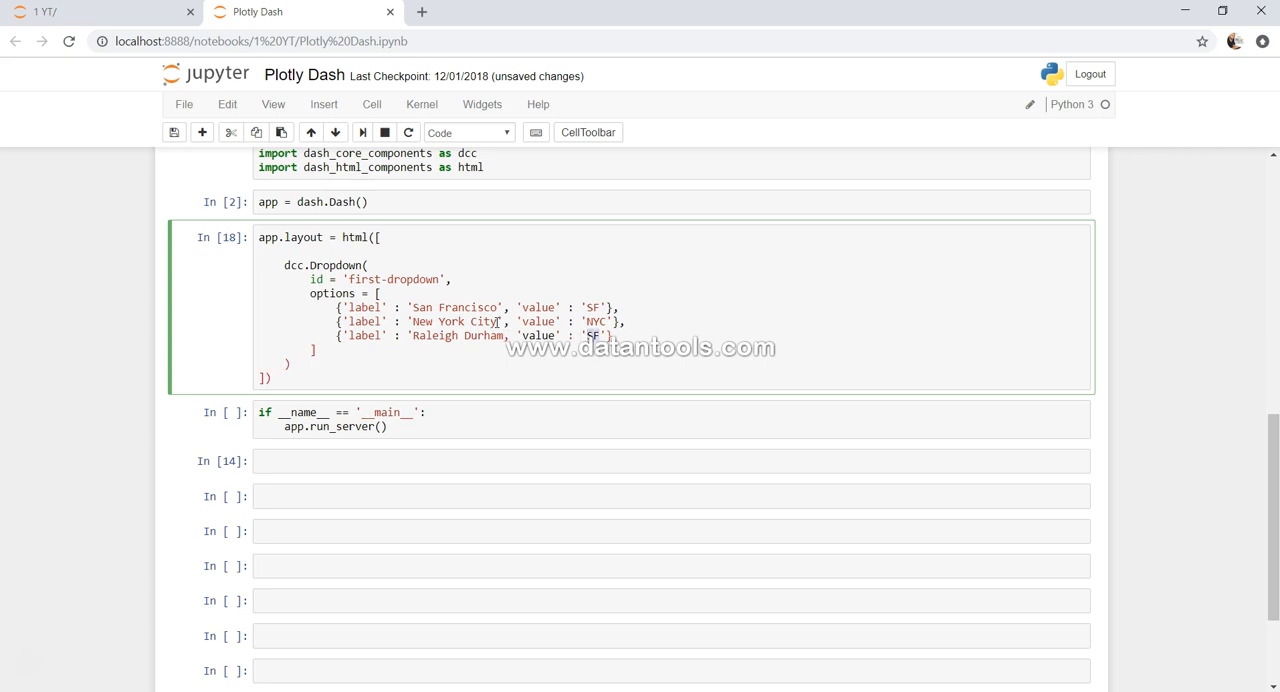
text(RDU)
click(672, 350)
text(,)
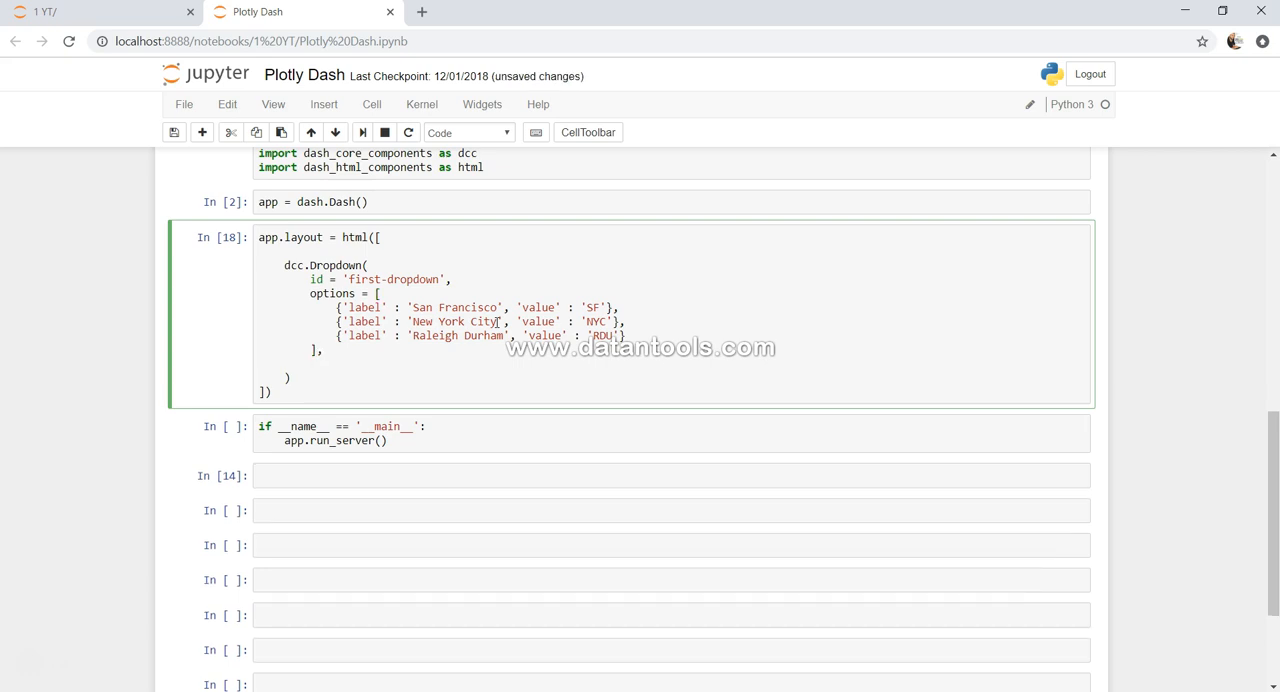
Set the Dropdown's default value to 'NYC'
text(value =)
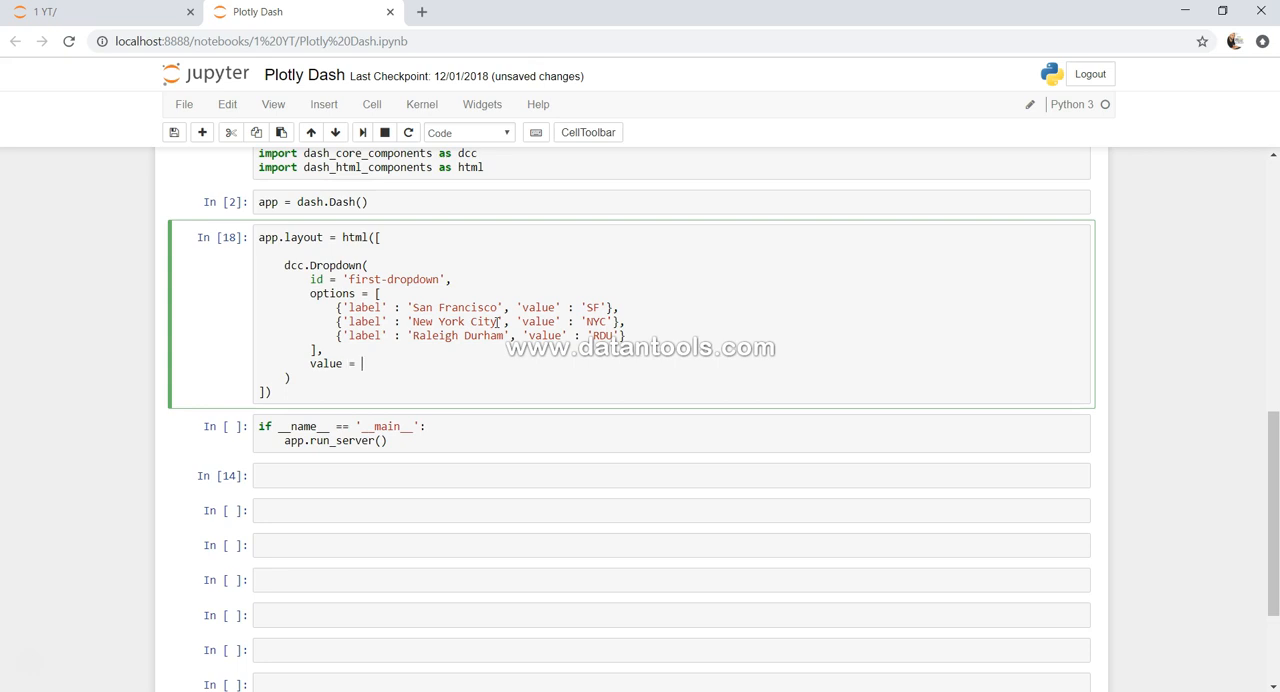
text(')
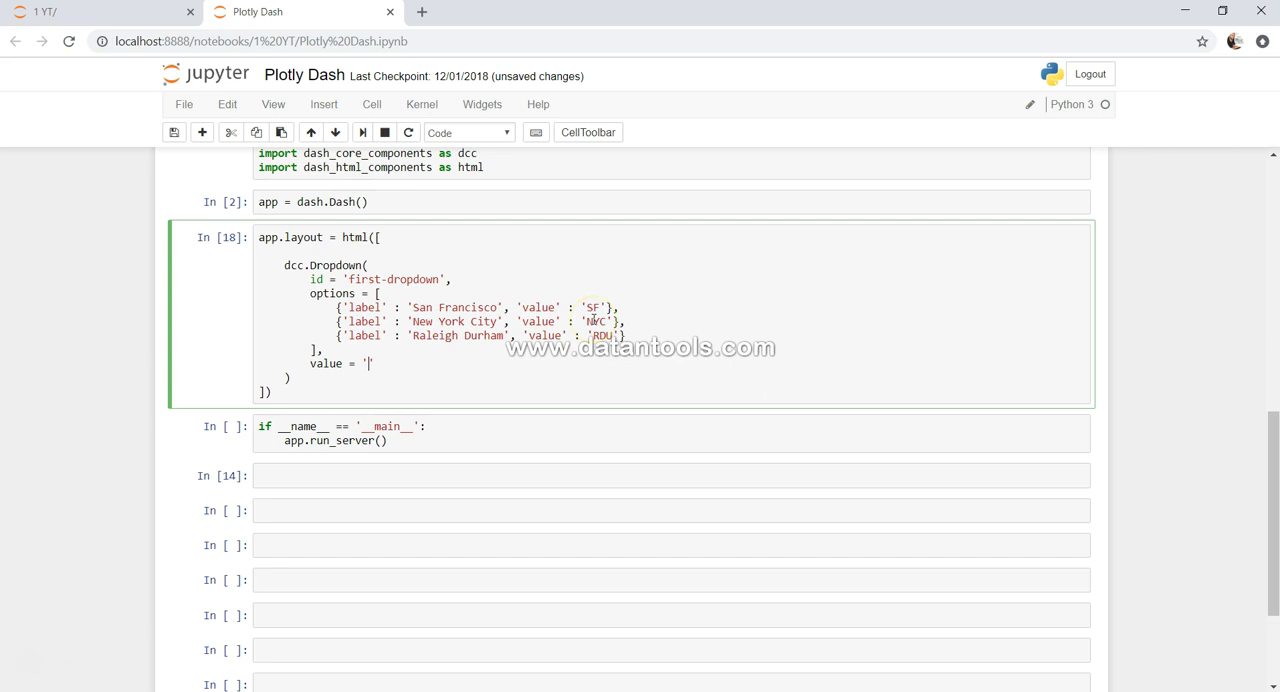
text(NYC)
text(.Div)
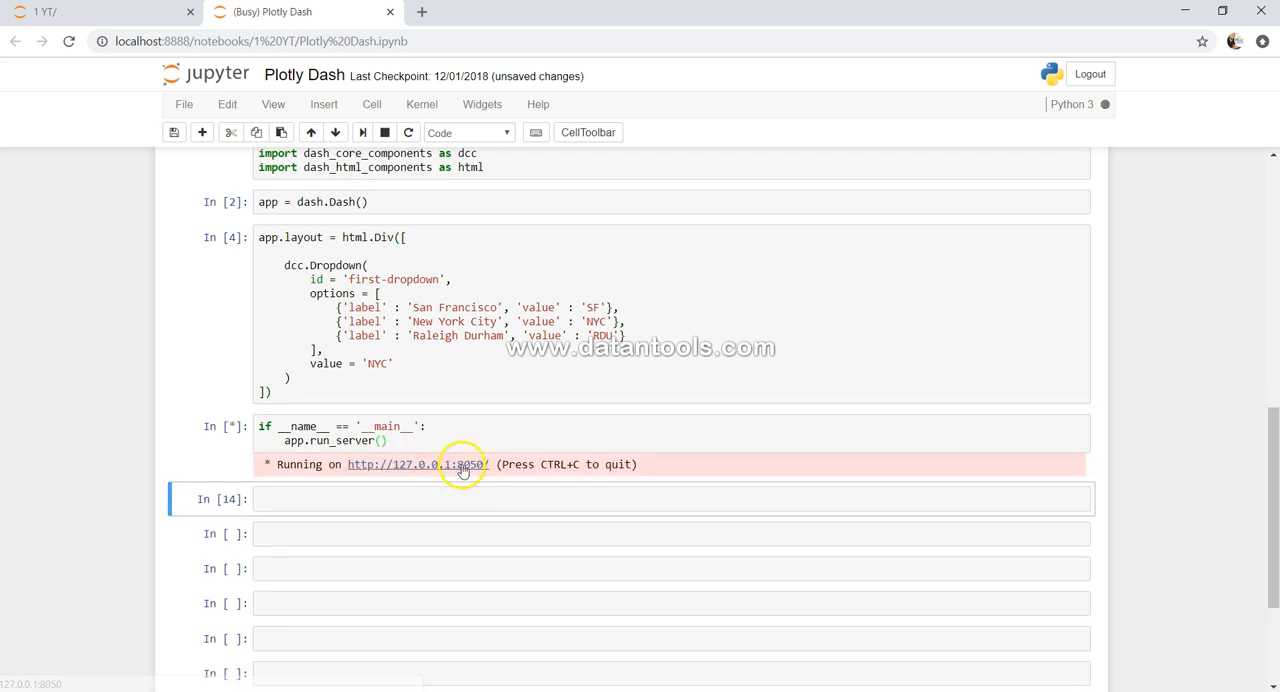
Open the app at 127.0.0.1:8050 and choose San Francisco, then filter to Raleigh Durham
click(440, 464)
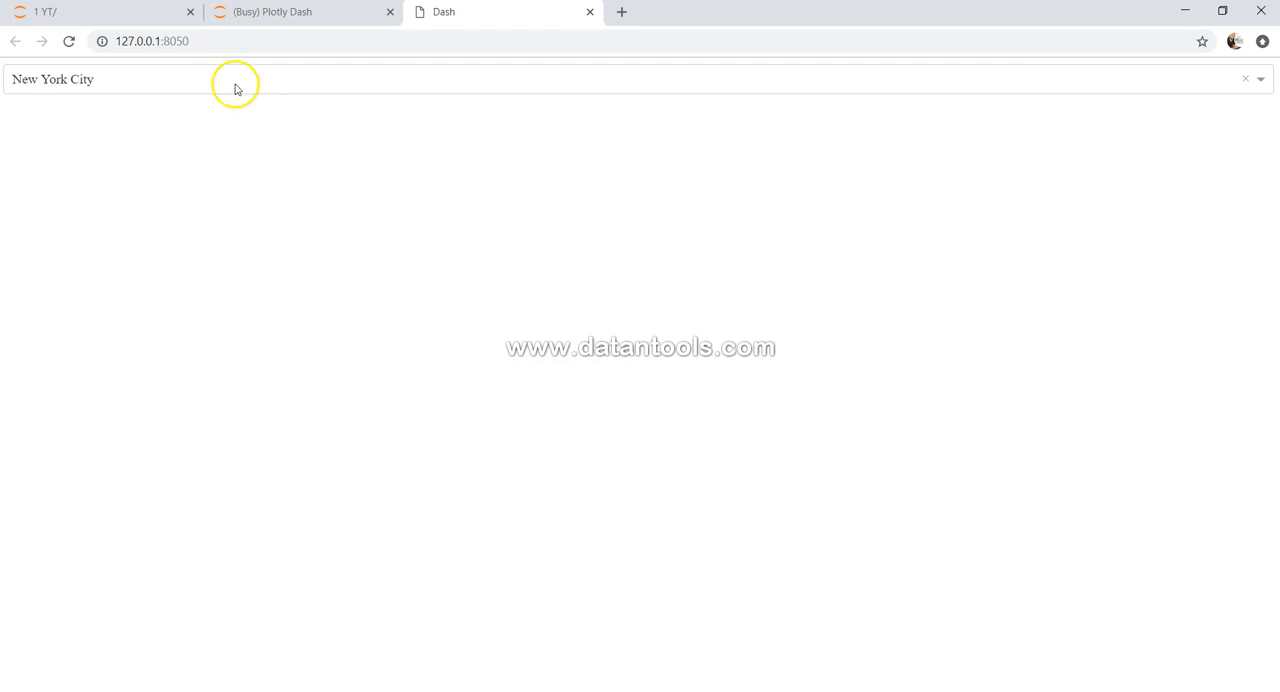
click(1260, 80)
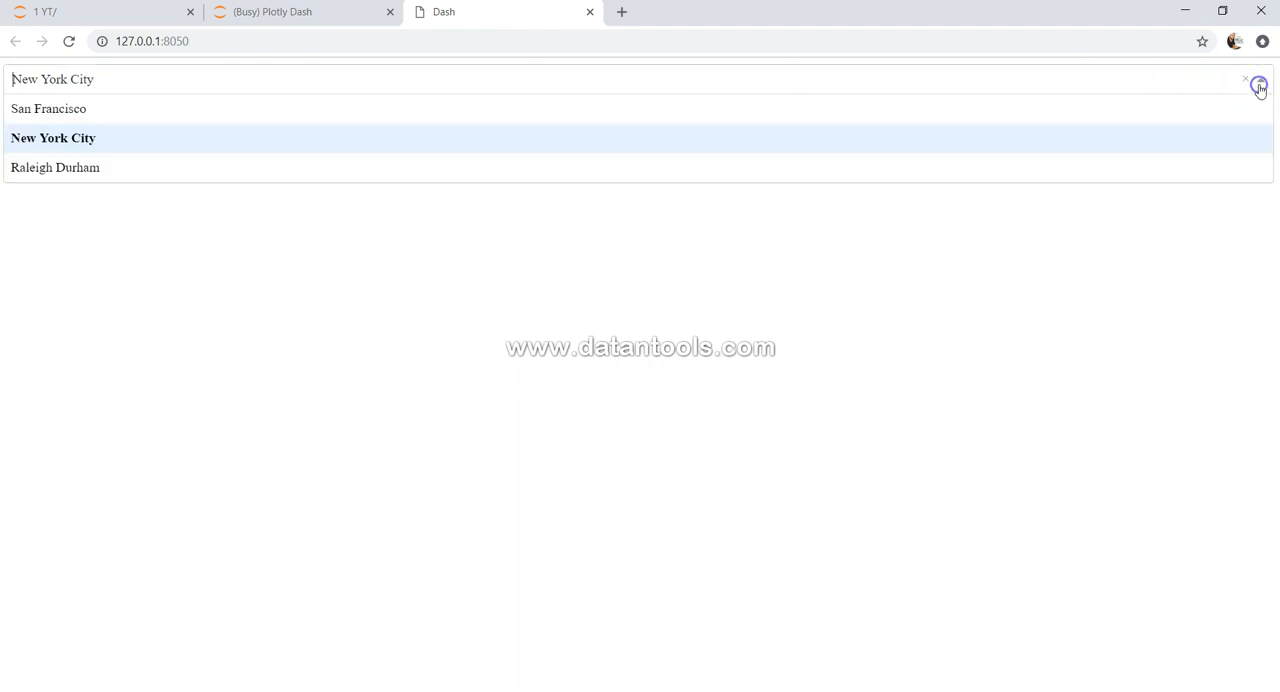
mouse_move(300, 140)
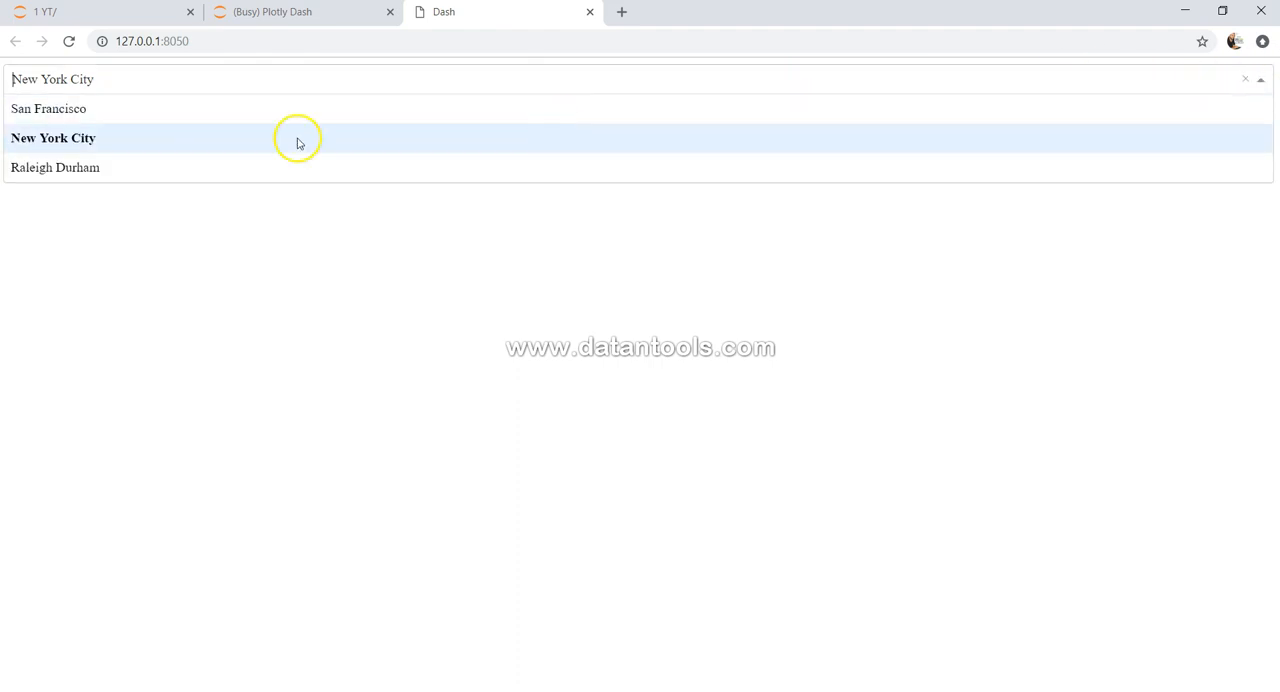
click(52, 110)
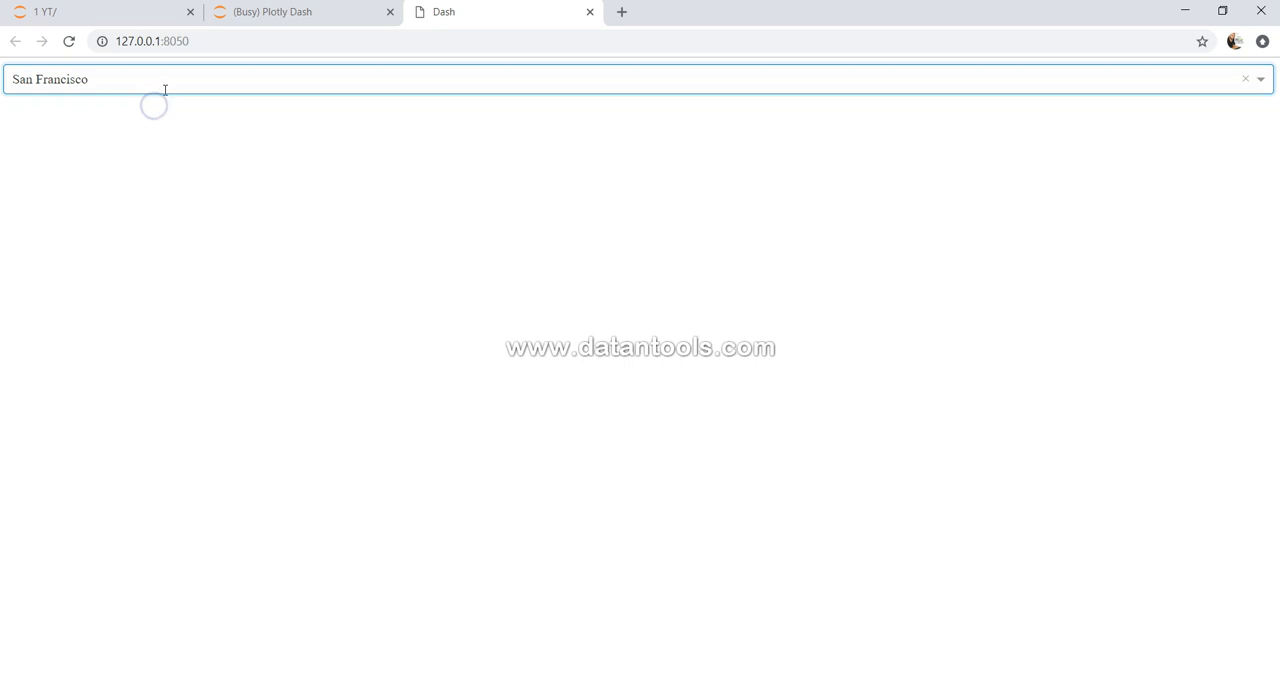
text(Raleigh Durham)
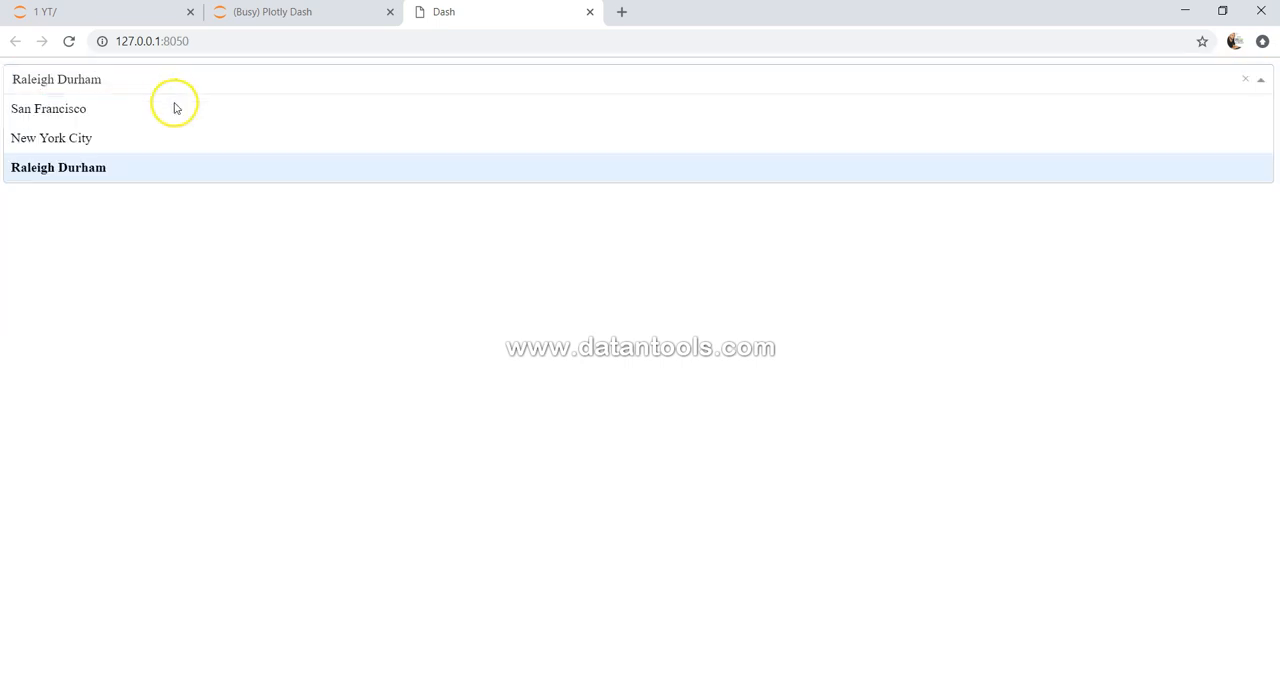
mouse_move(212, 192)
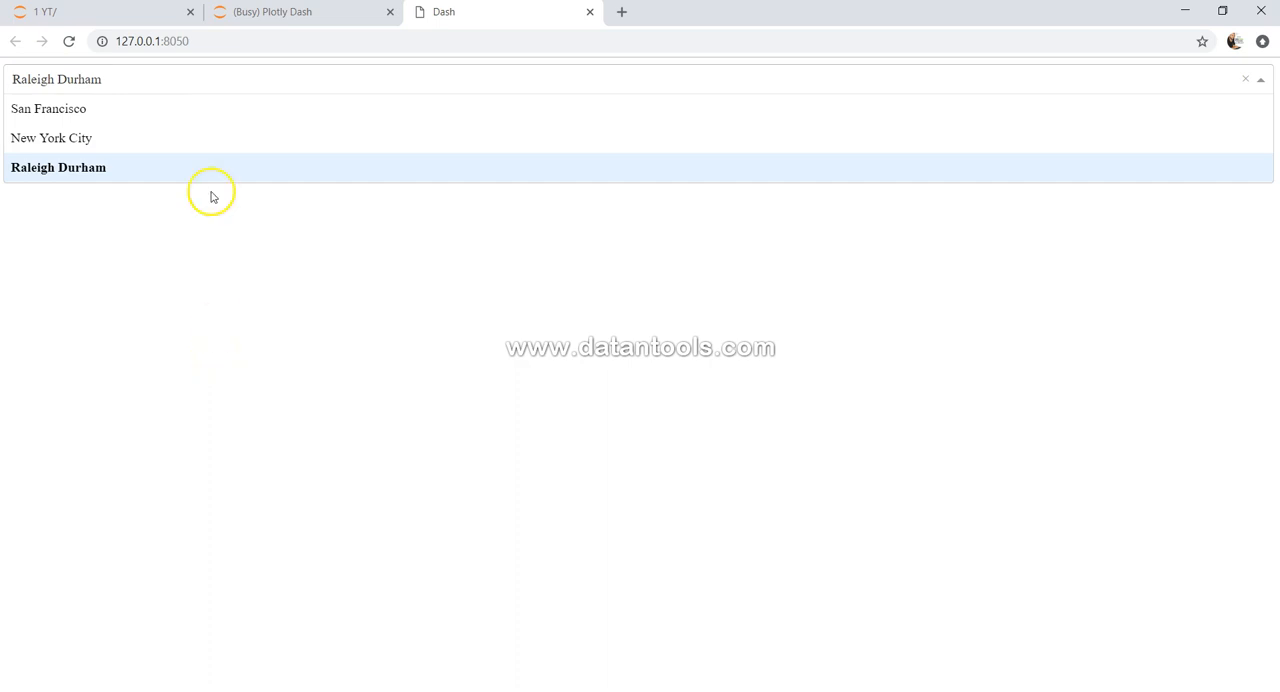
mouse_move(234, 80)
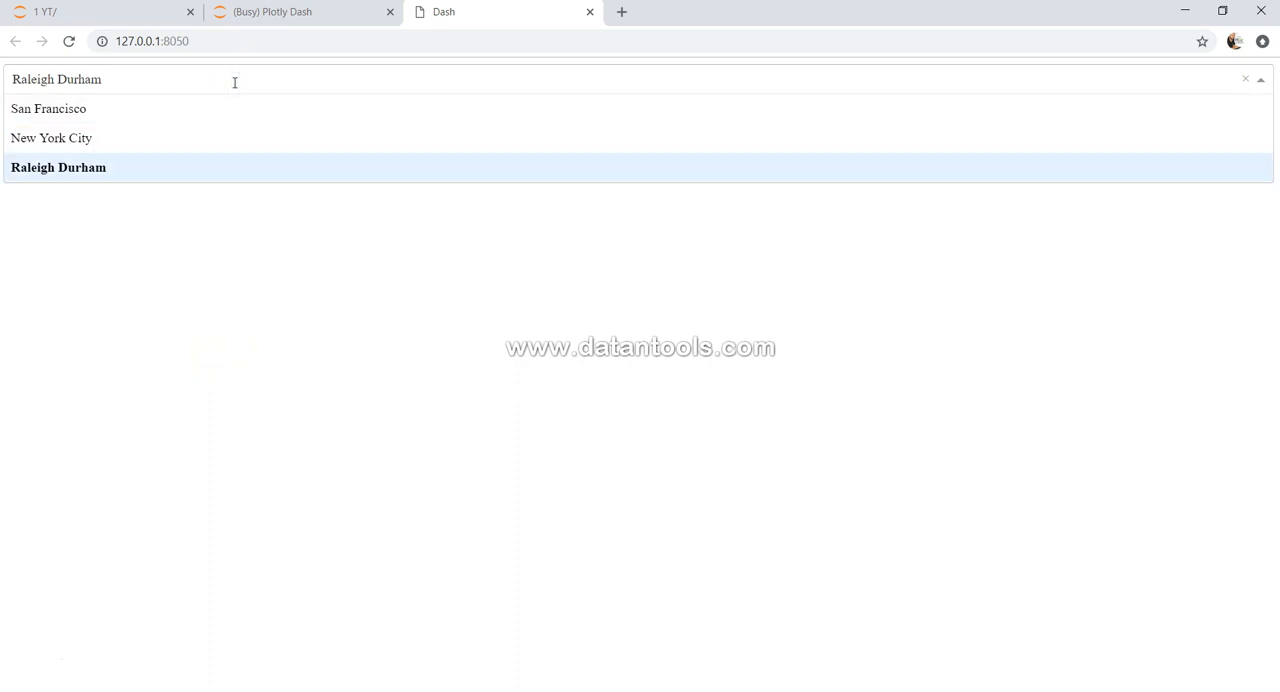
click(1244, 78)
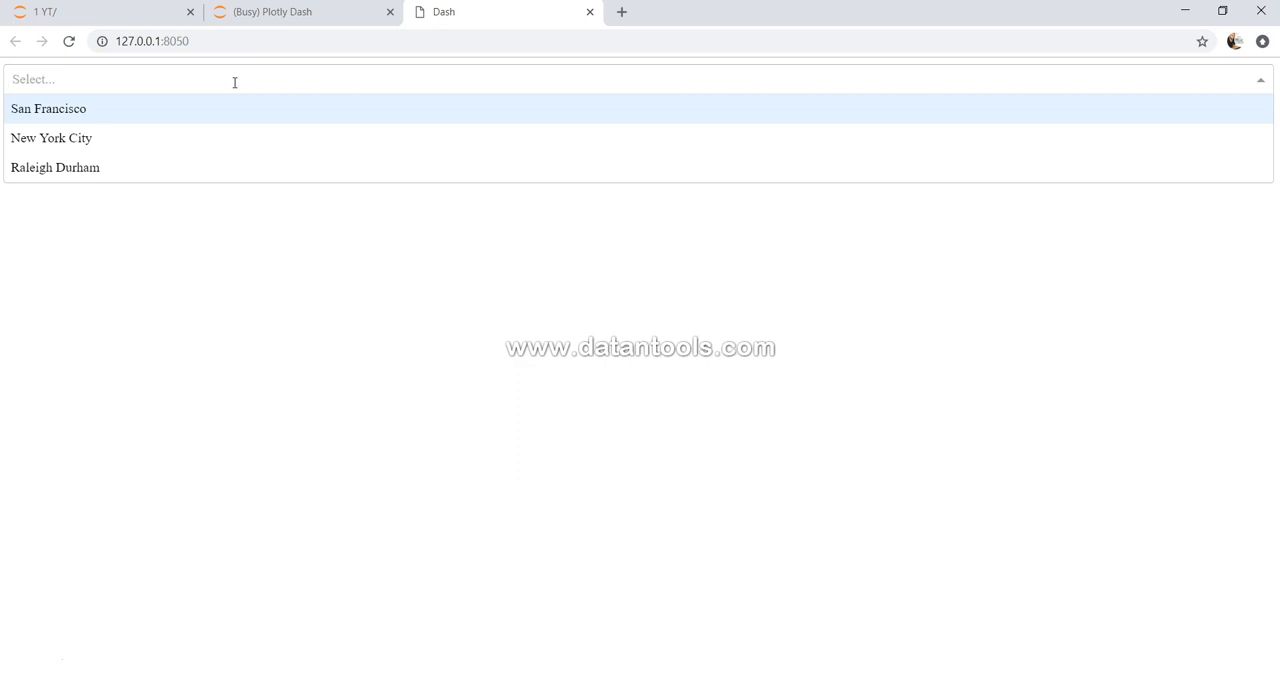
text(Rale)
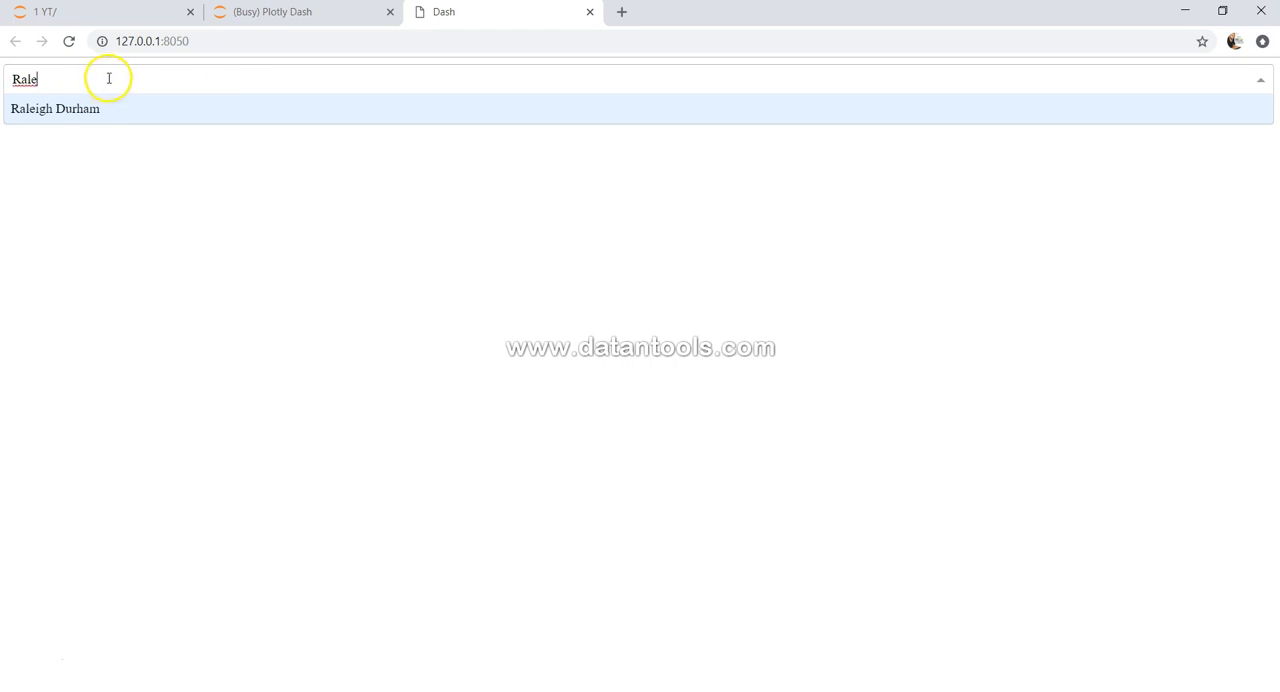
mouse_move(48, 116)
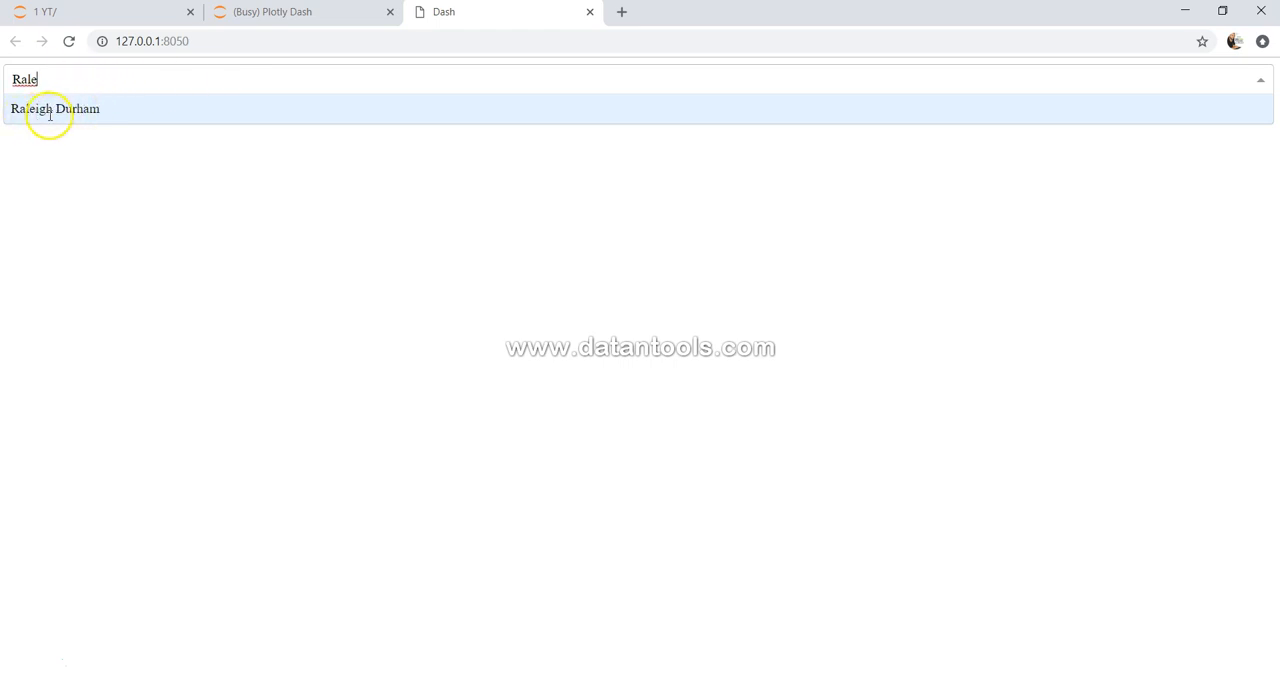
click(56, 108)
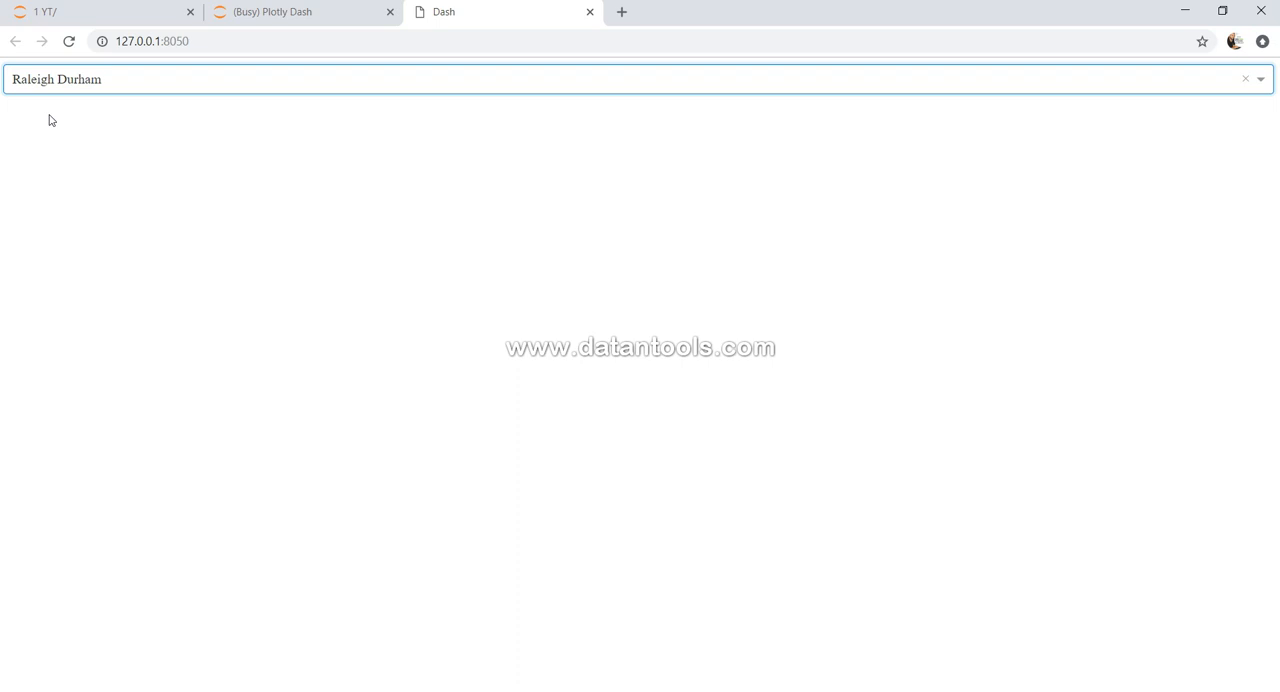
mouse_move(336, 14)
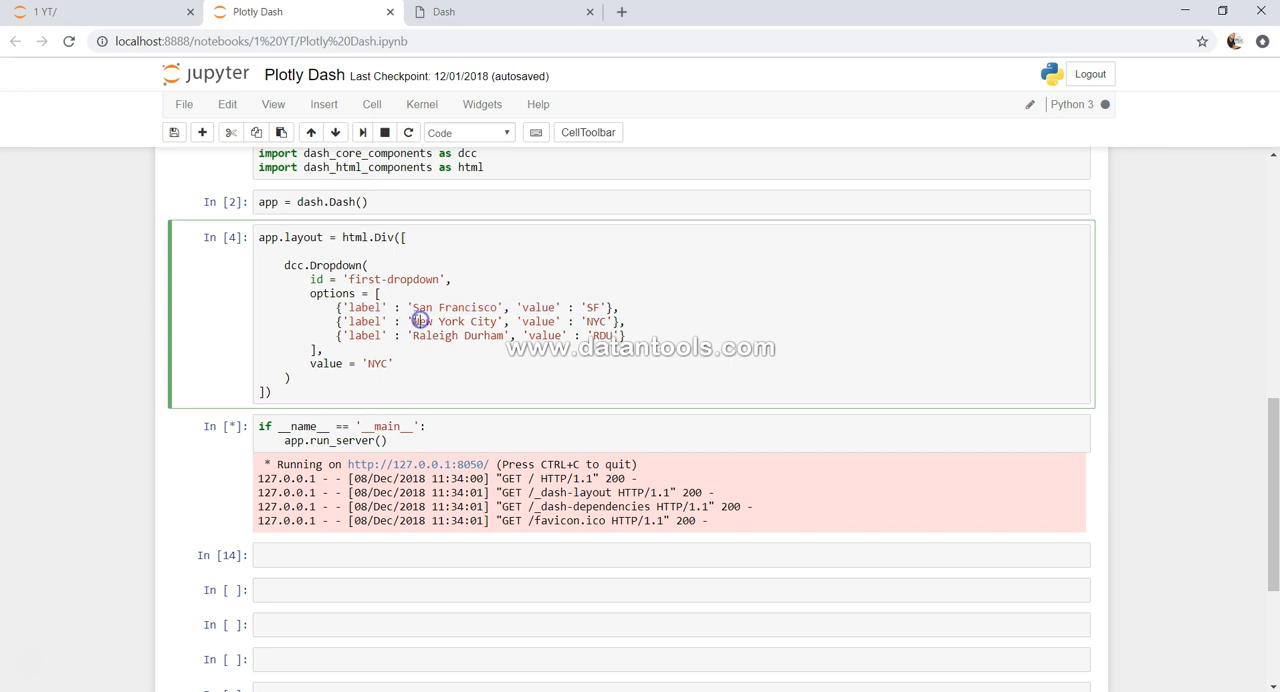
Choose New York City, comparing its label and NYC value with the notebook code
double_click(424, 320)
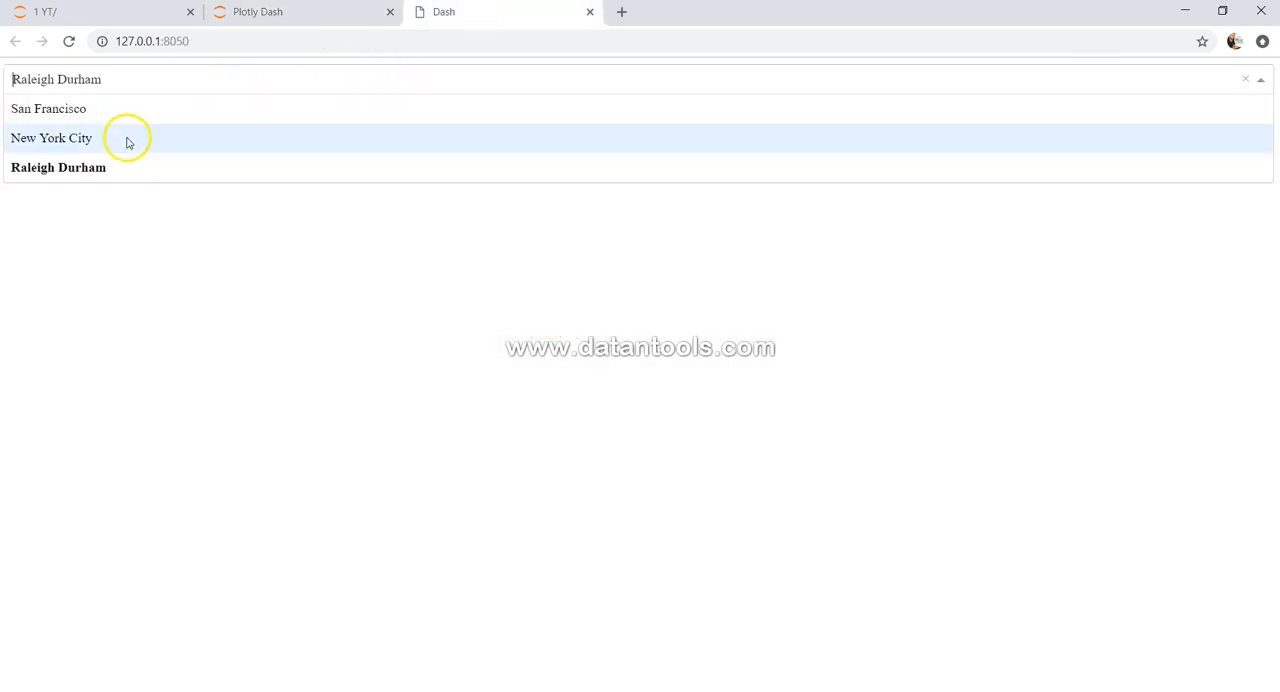
click(52, 138)
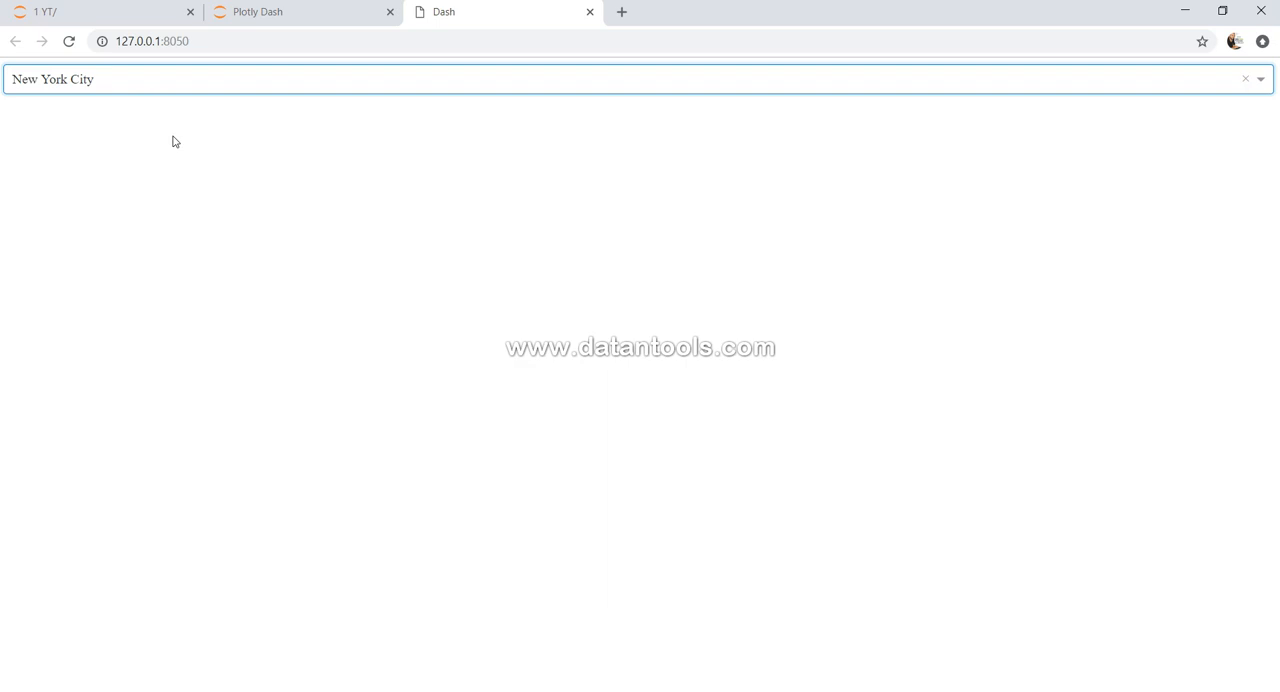
click(290, 12)
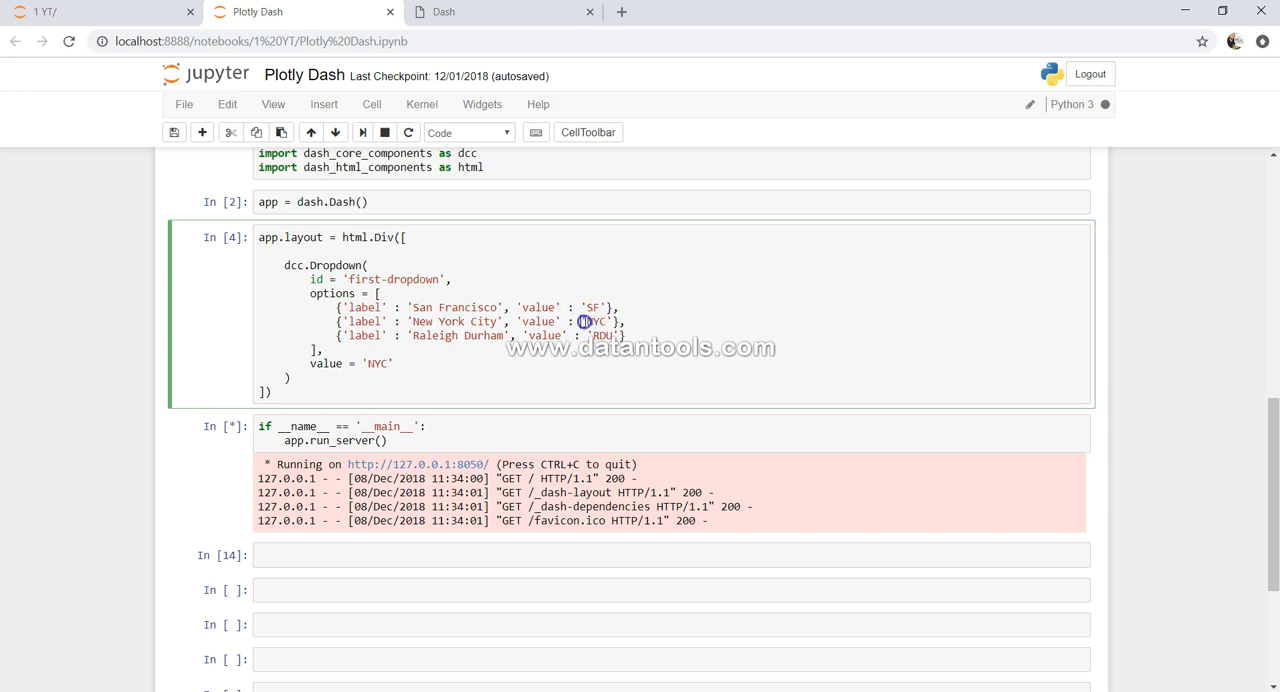
double_click(594, 320)
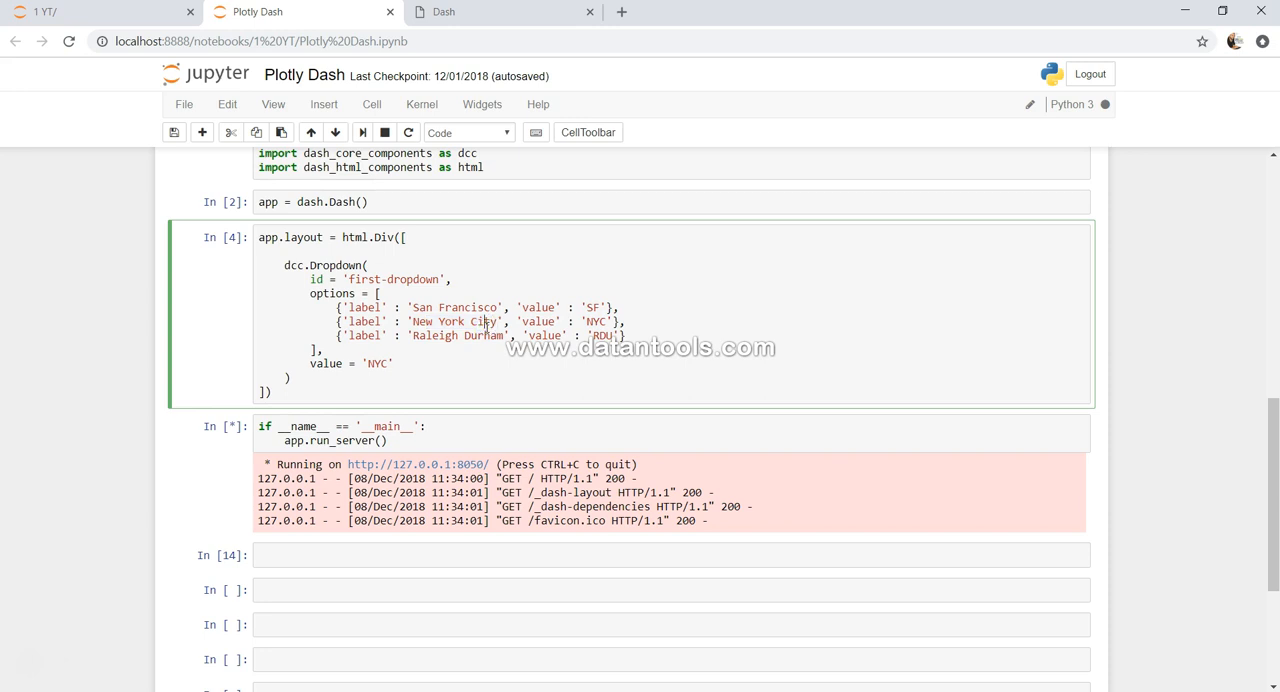
mouse_move(538, 222)
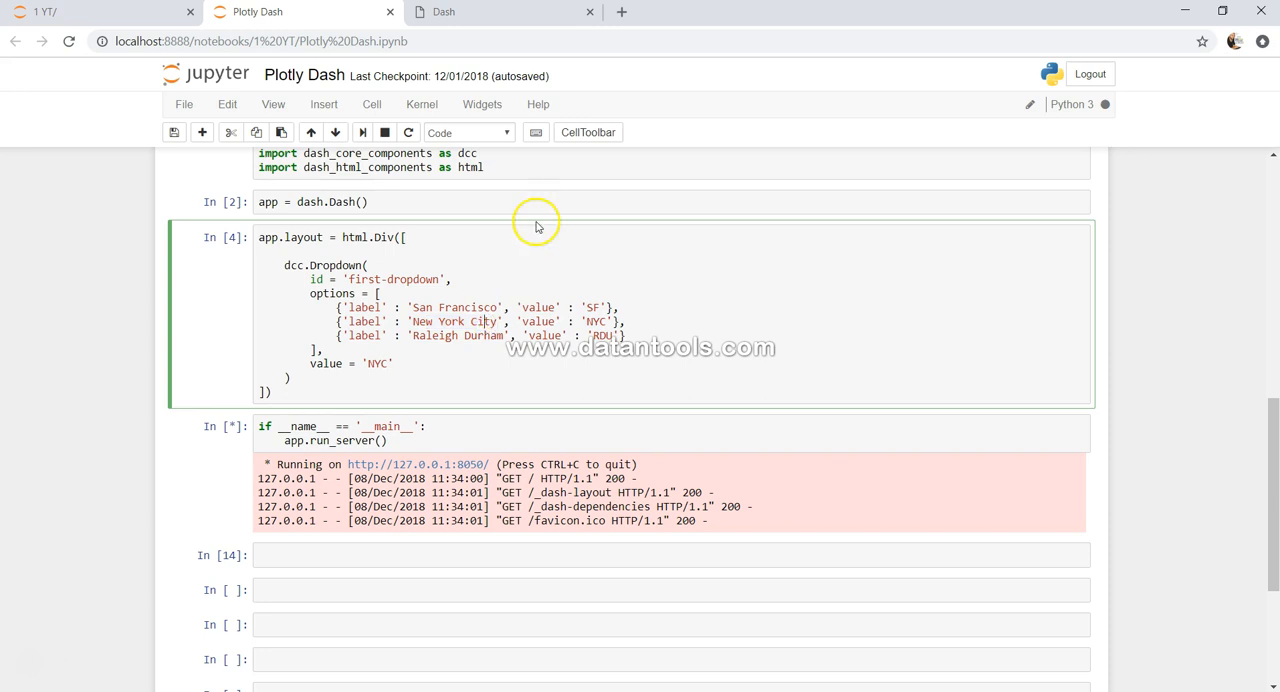
mouse_move(444, 308)
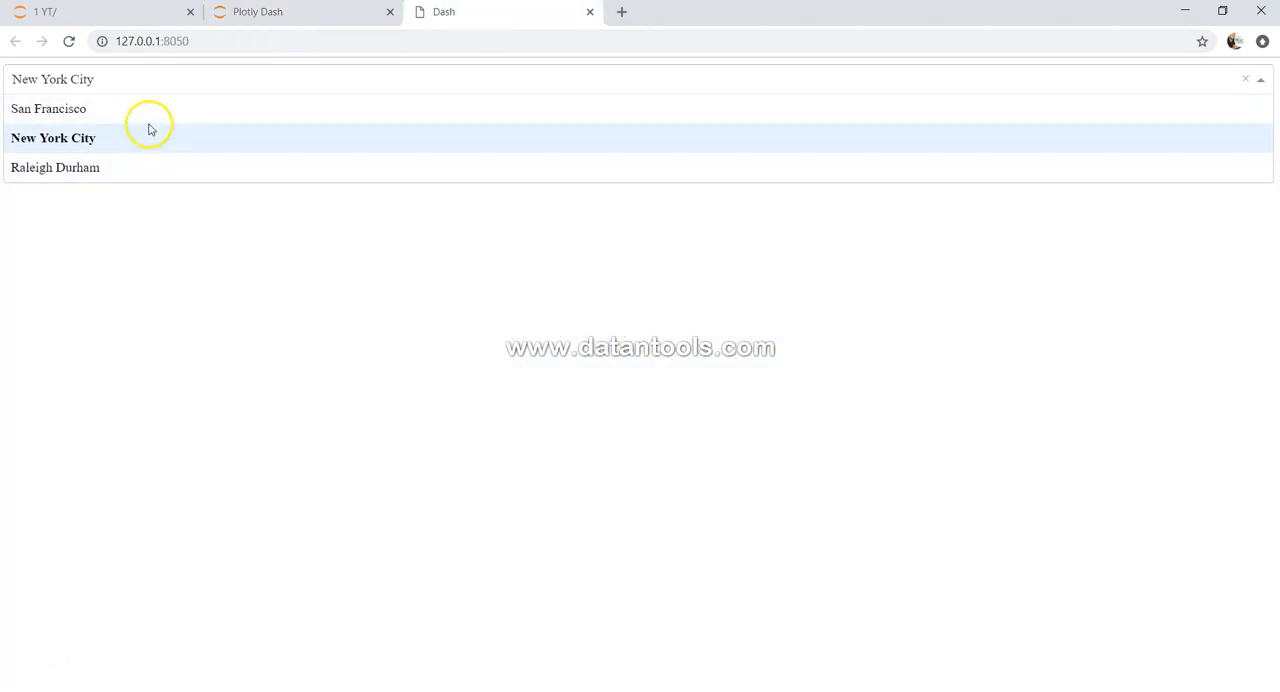
click(290, 12)
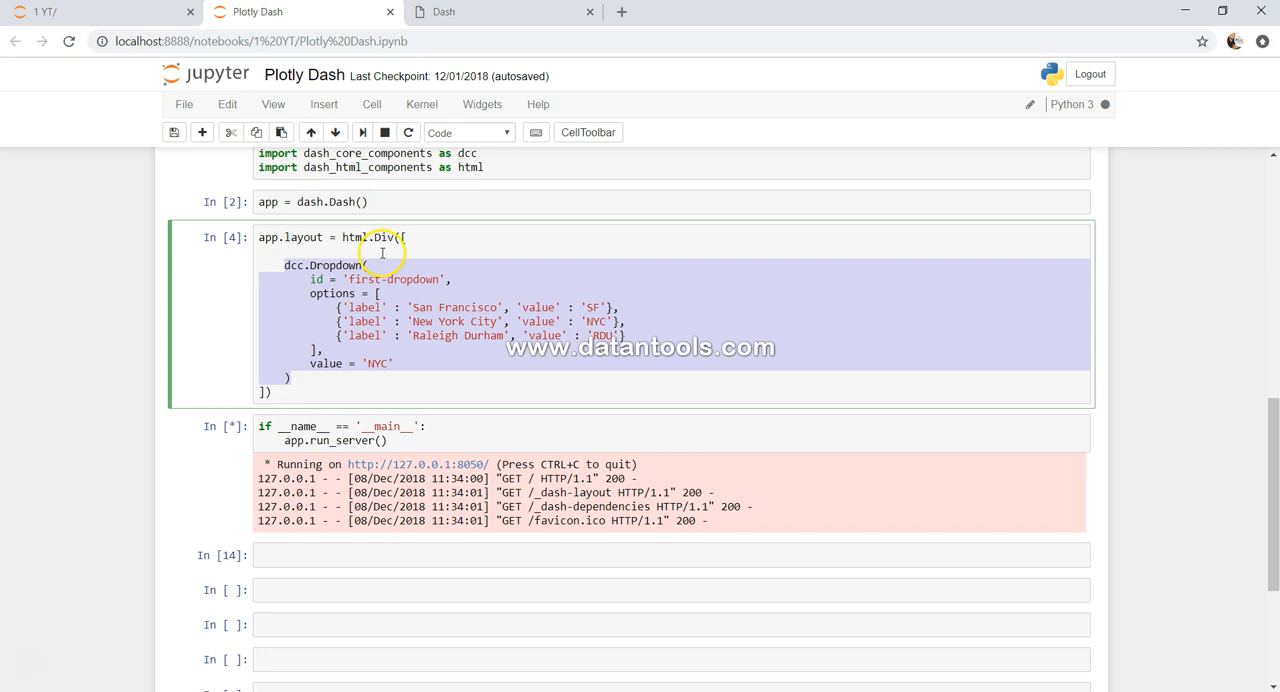
click(380, 252)
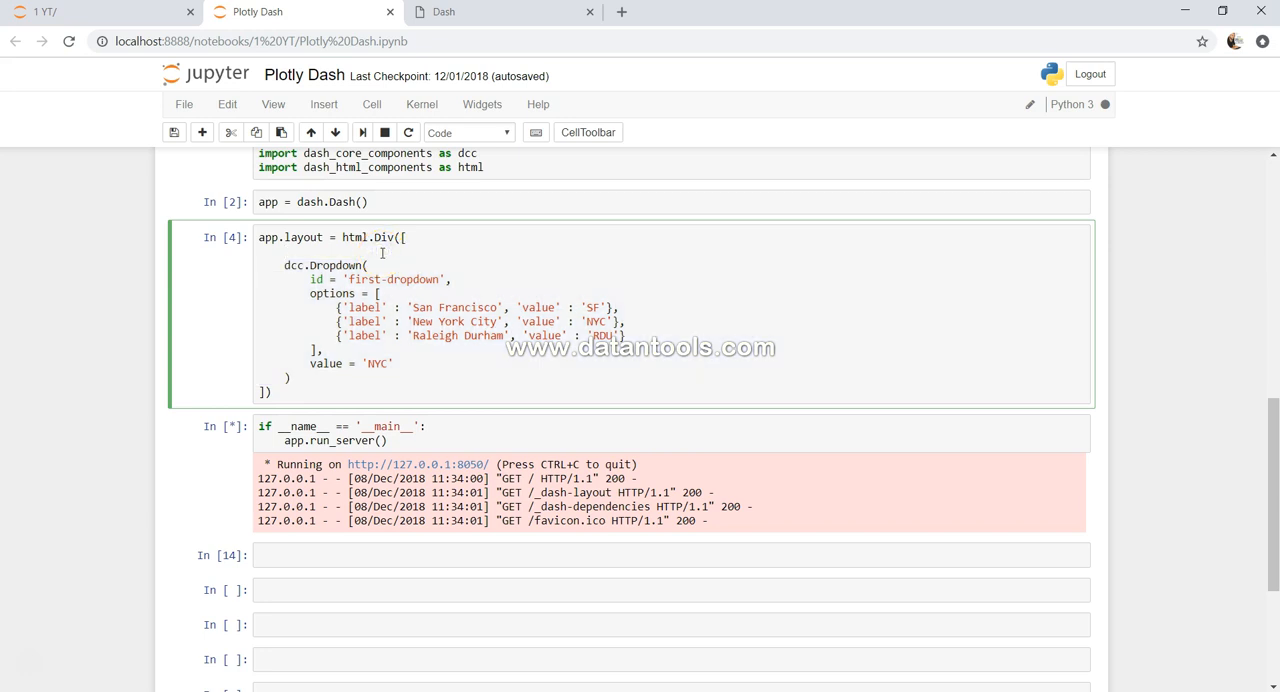
mouse_move(486, 20)
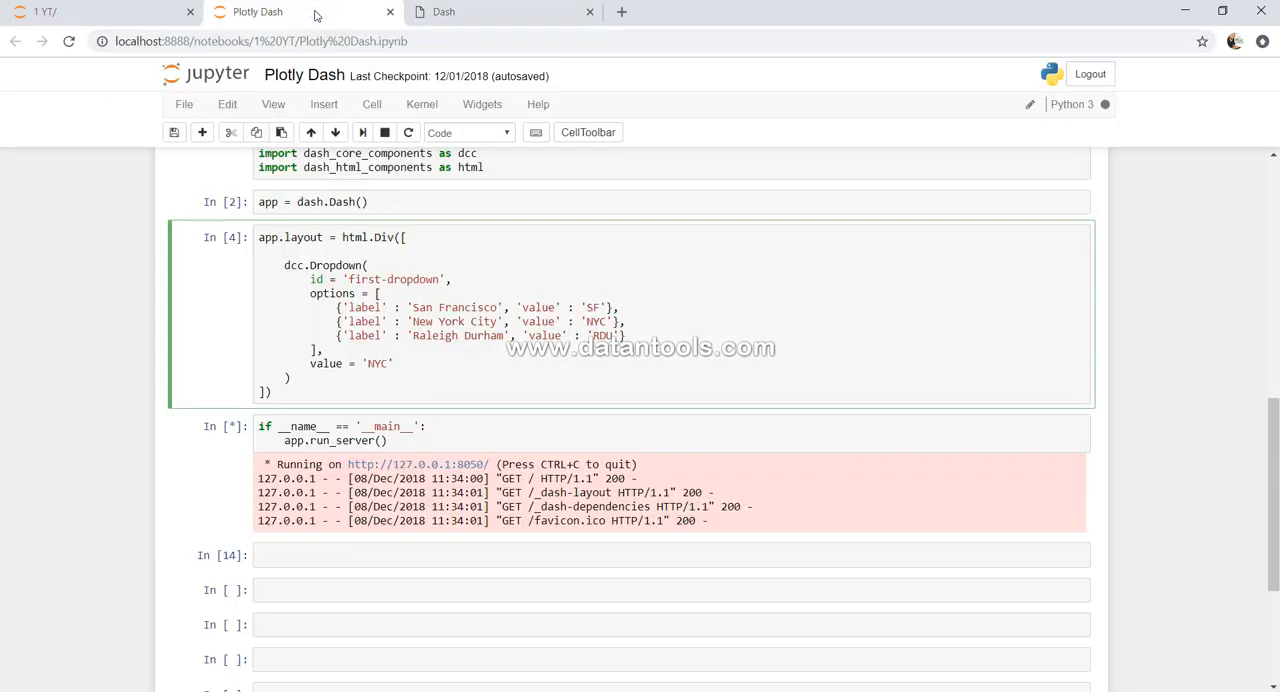
Add html.Label('Choose a City') above the dropdown in the layout
text(h)
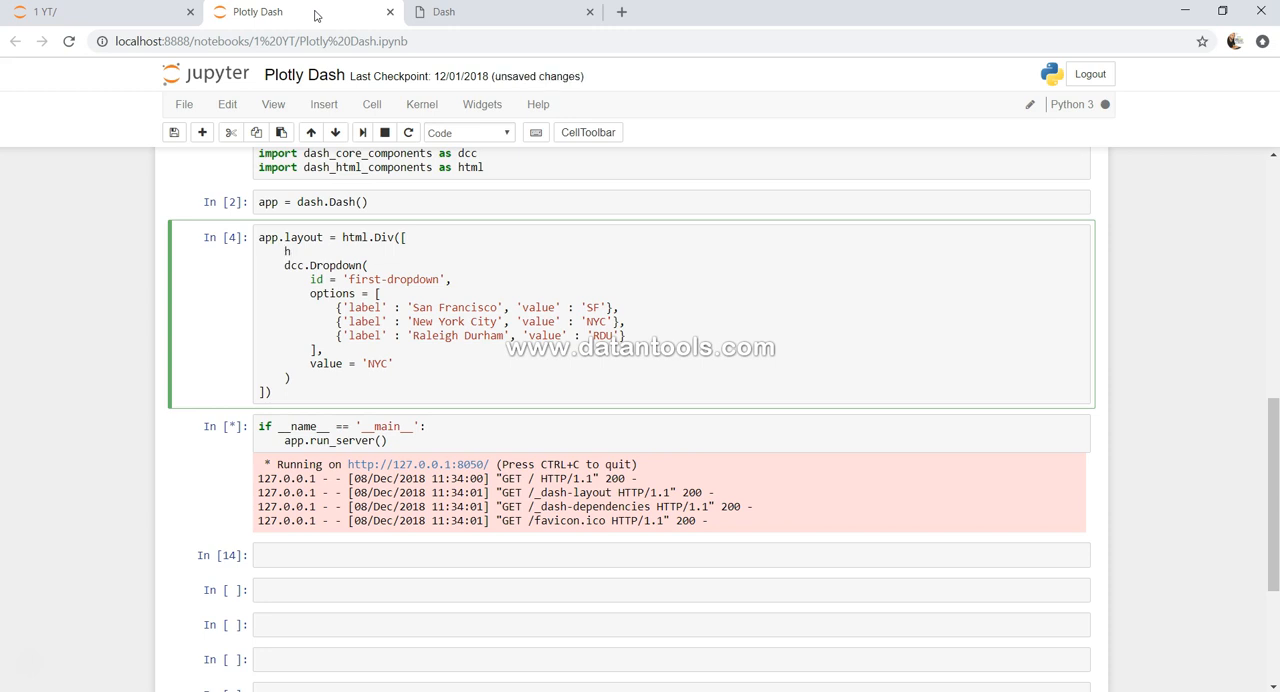
text(tml.)
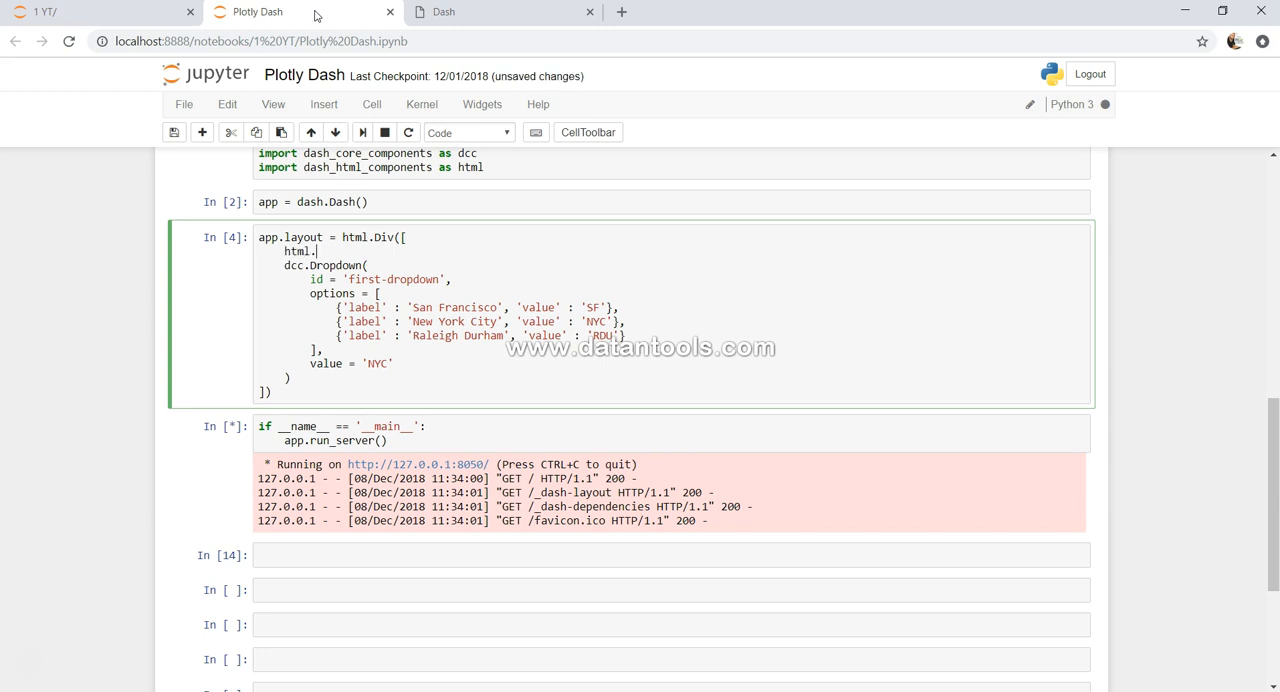
text(Lab)
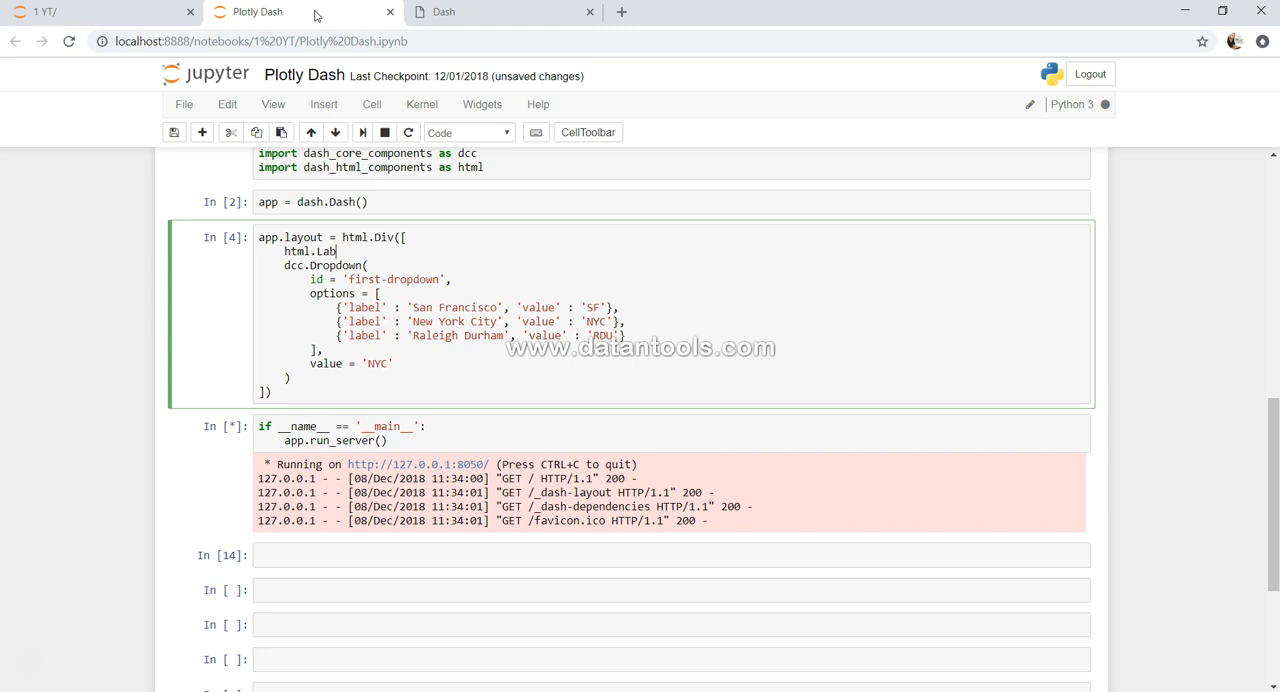
text(el)
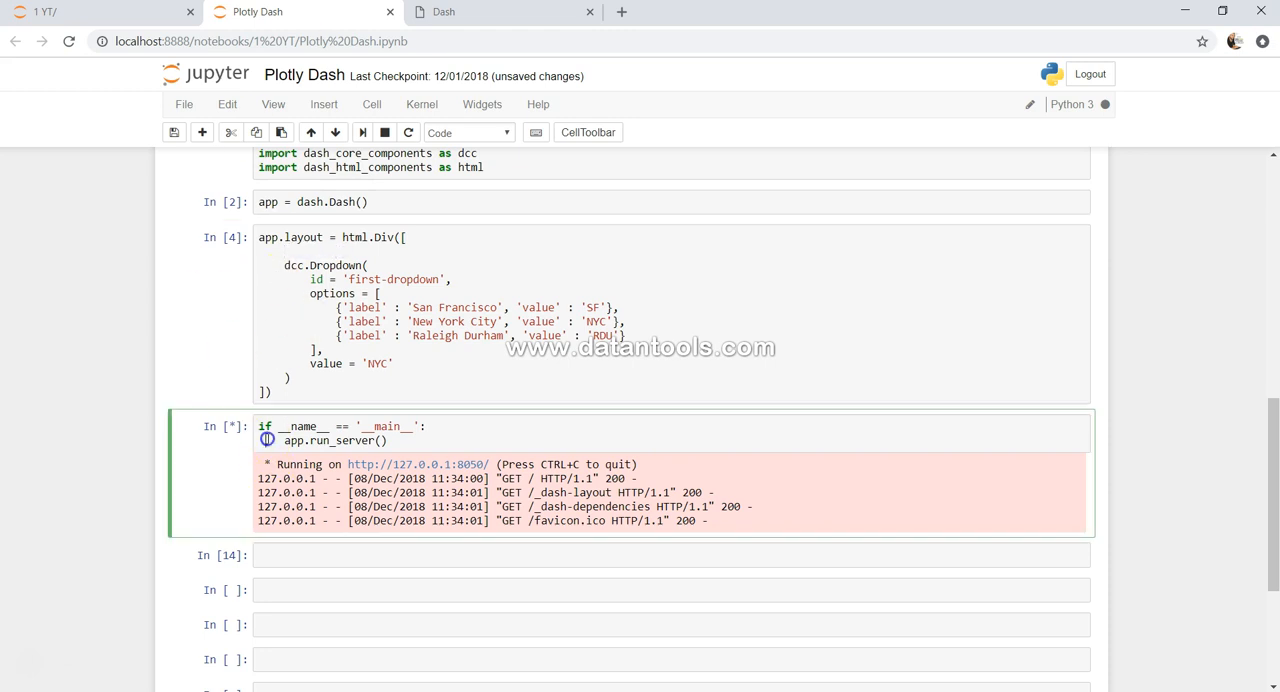
click(384, 132)
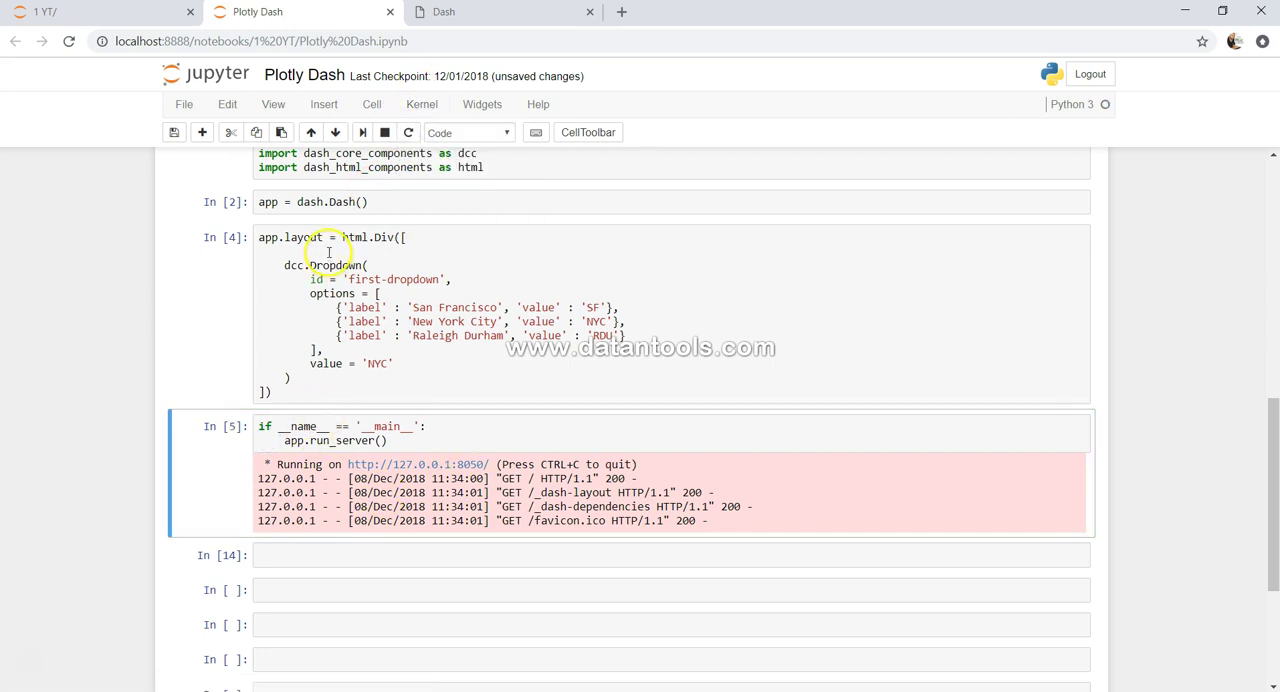
text(html.)
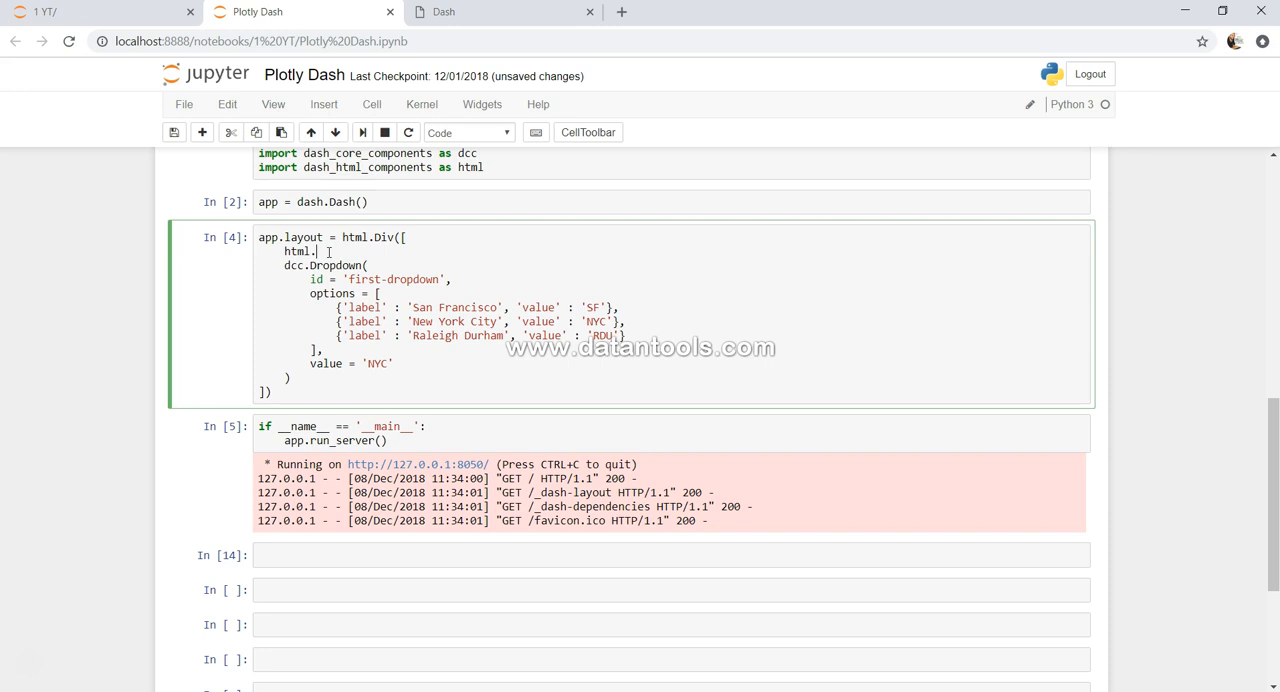
text(Label())
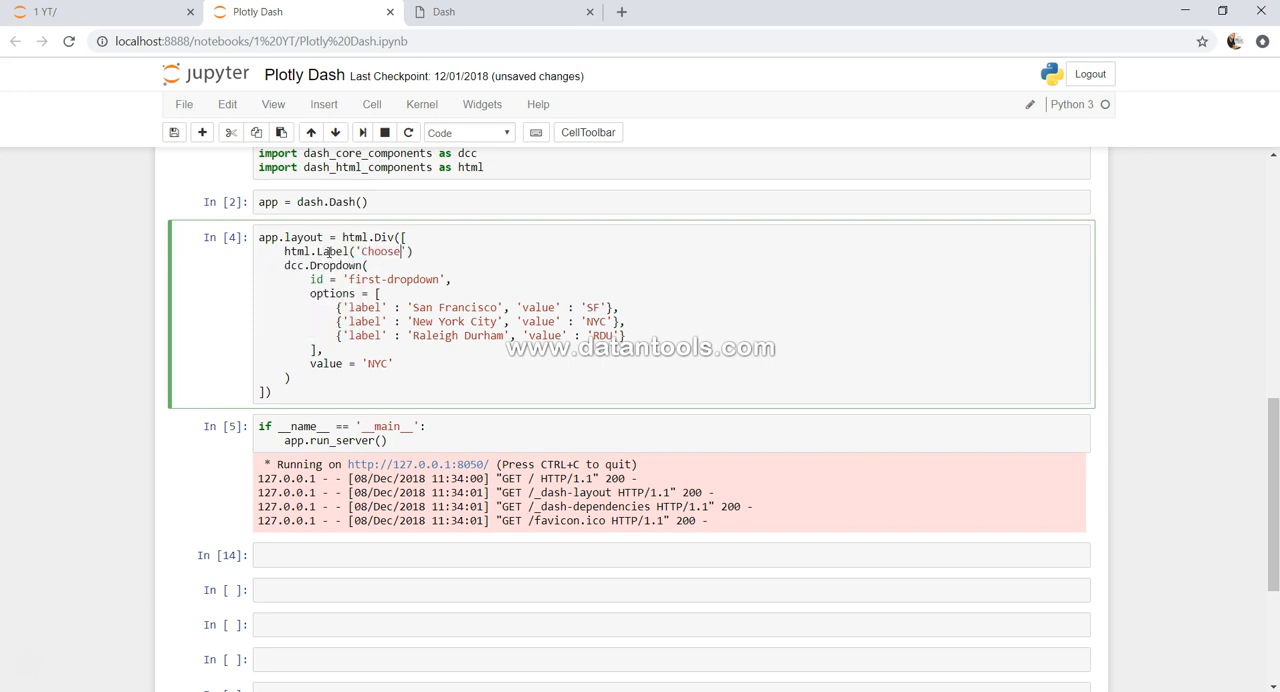
text(a City)
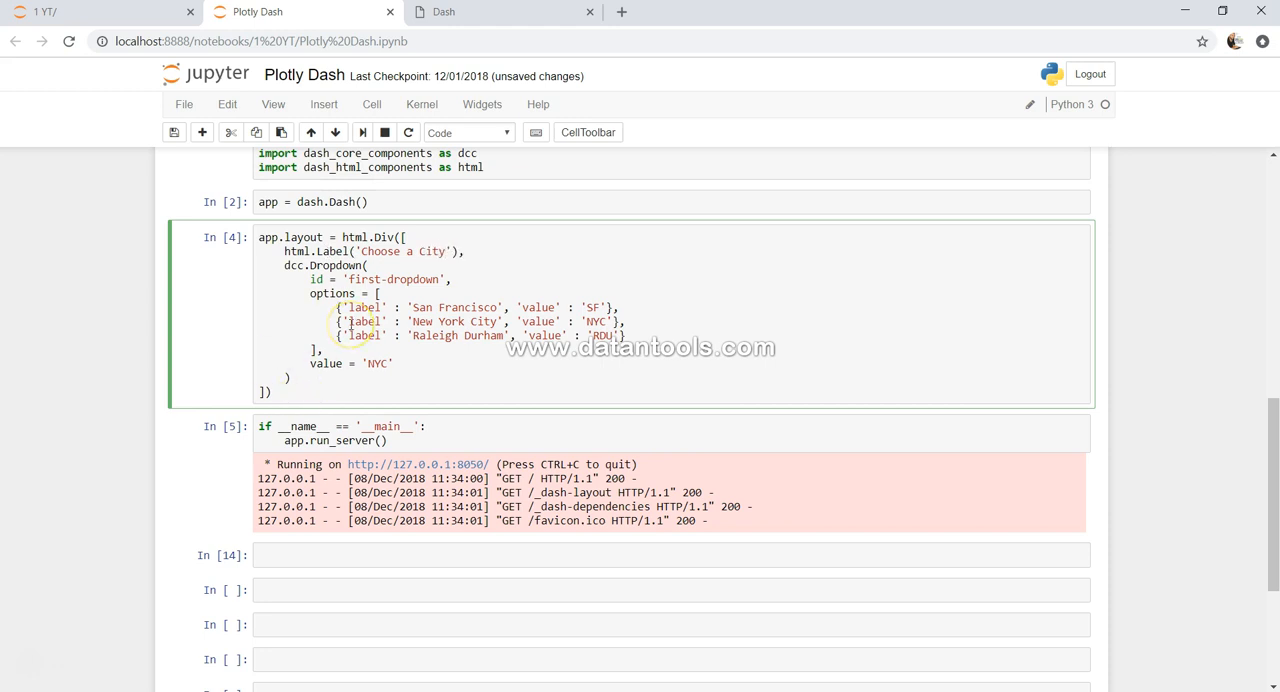
Rerun the layout cell and open the relaunched app at 127.0.0.1:8050
key(Shift+Enter)
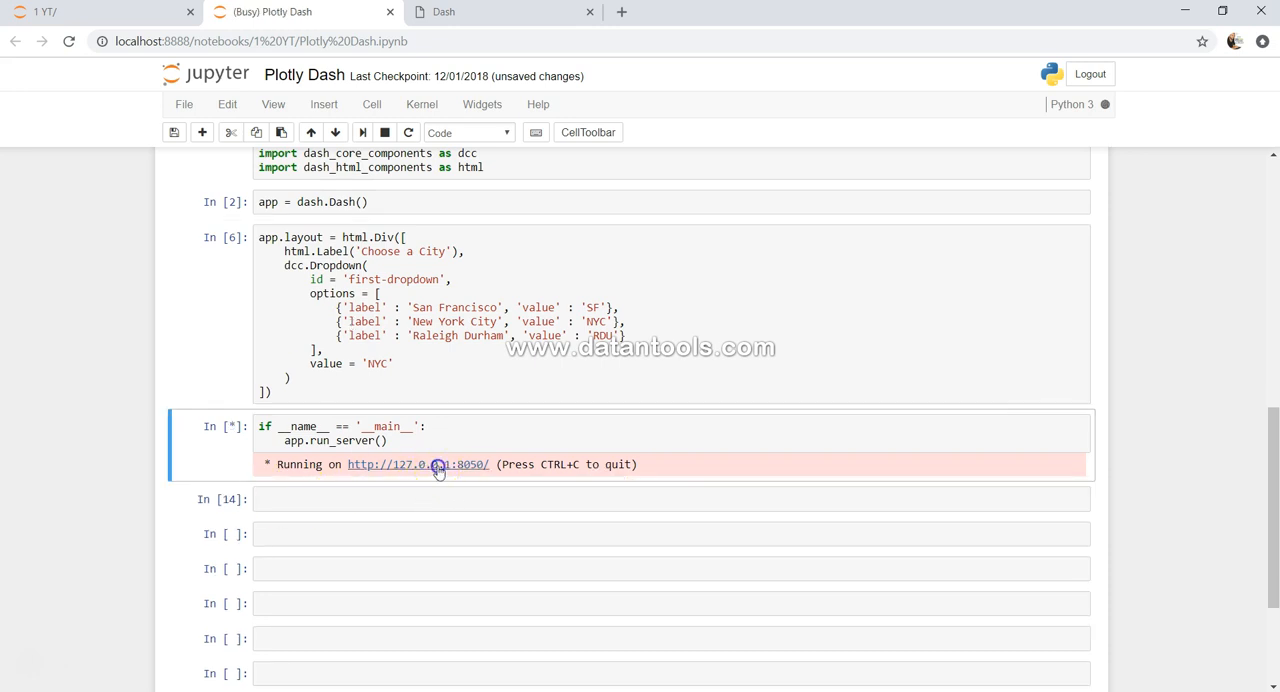
click(436, 464)
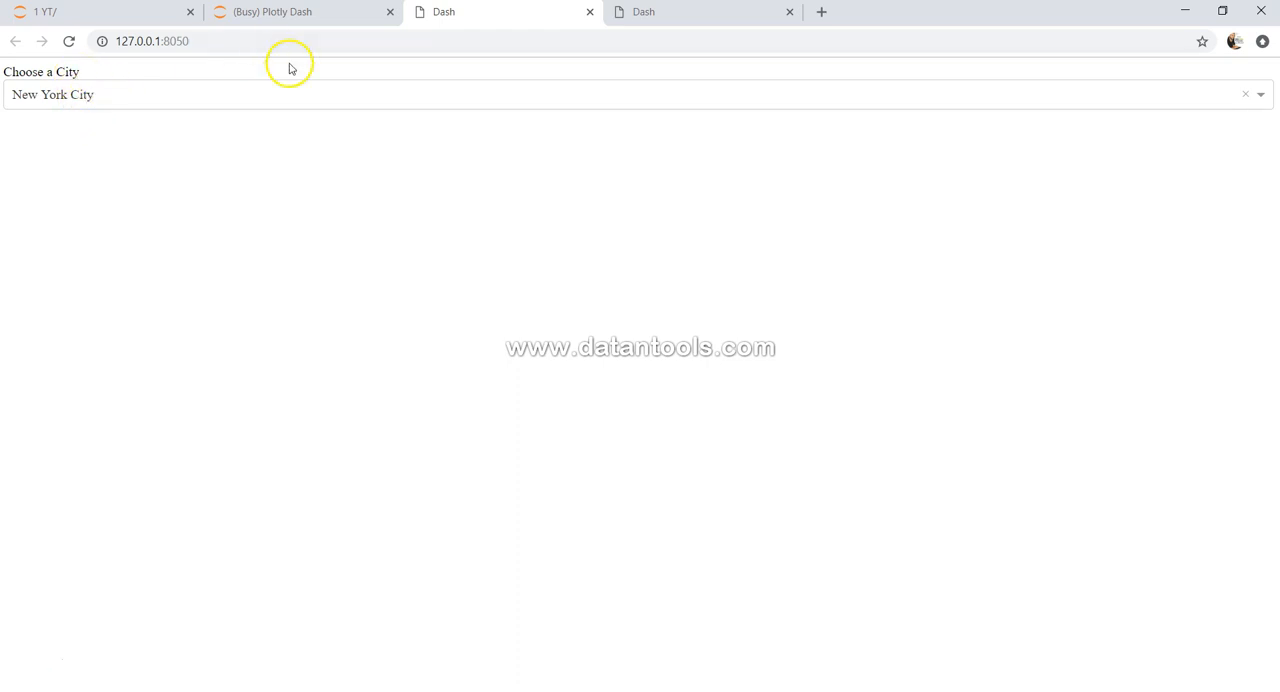
Return to the notebook and start a new html. line after the label
click(280, 12)
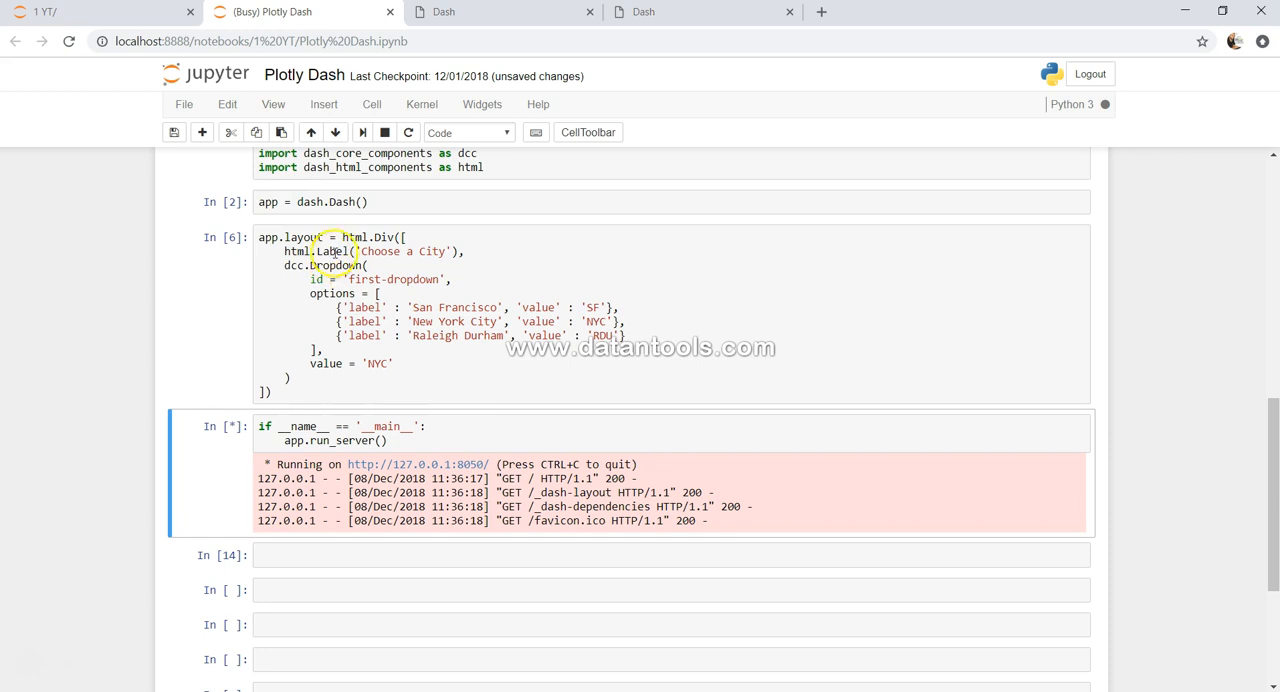
click(372, 252)
text(html.)
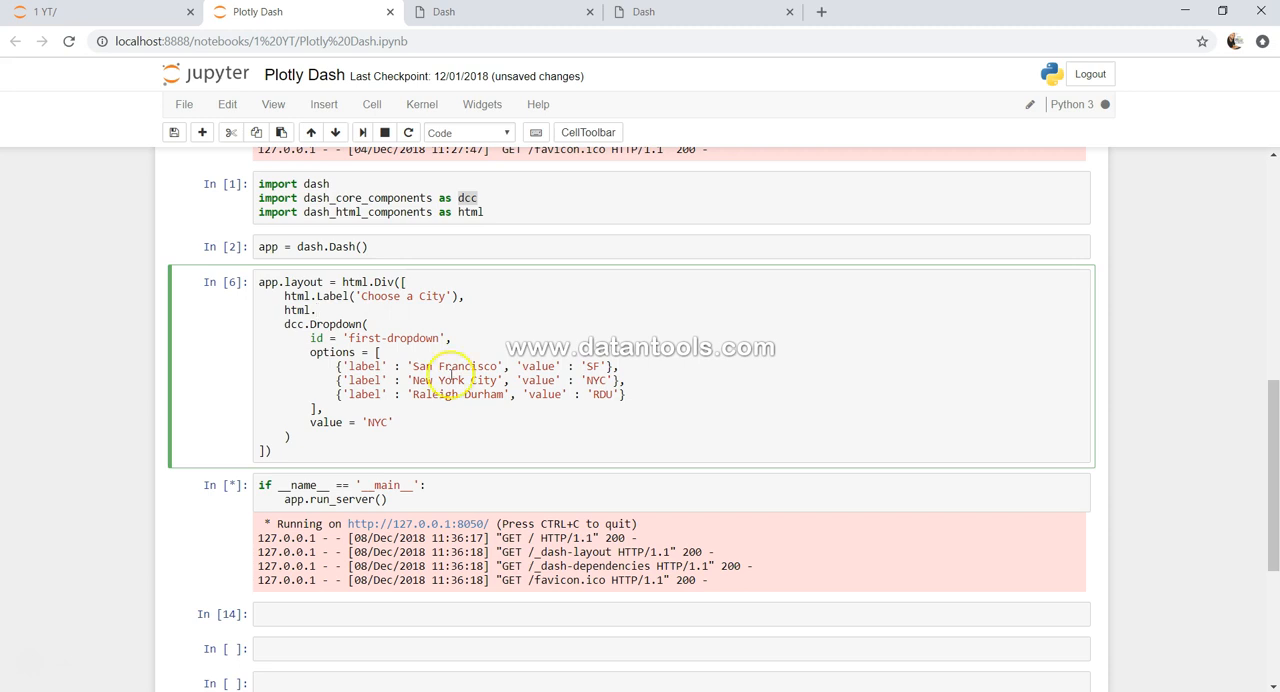
Complete the new line as html.Br and rerun the layout cell
click(420, 104)
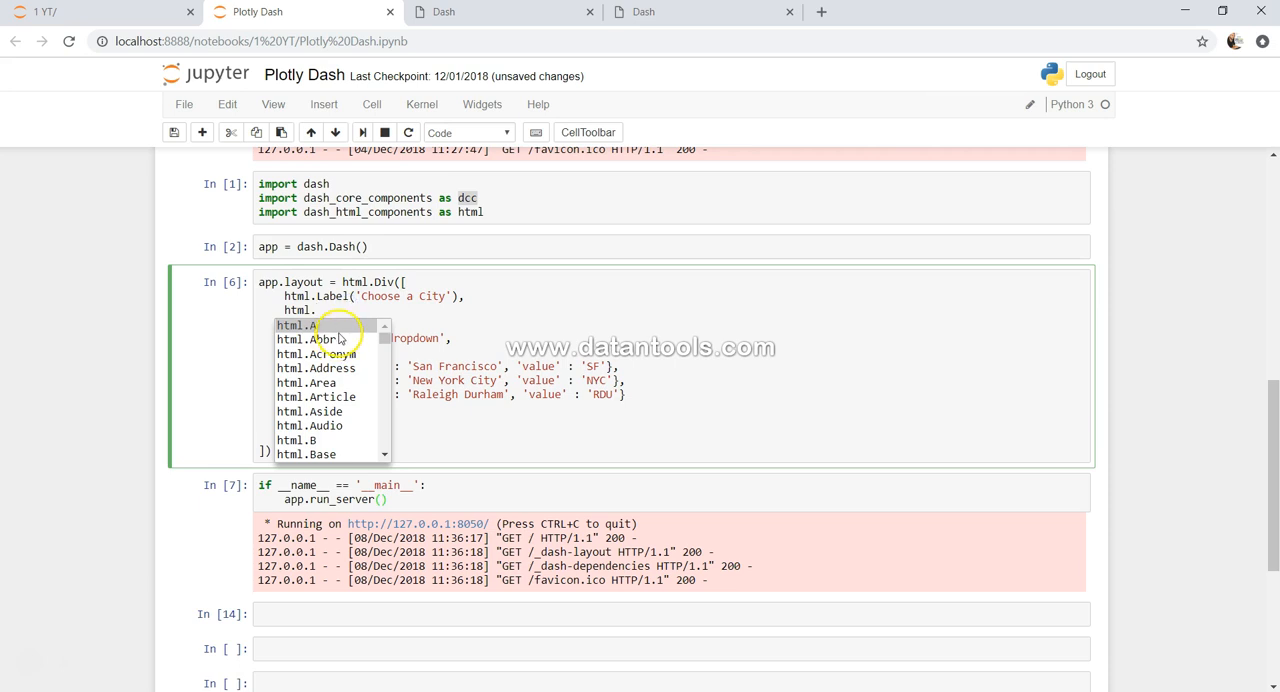
scroll(down, 3)
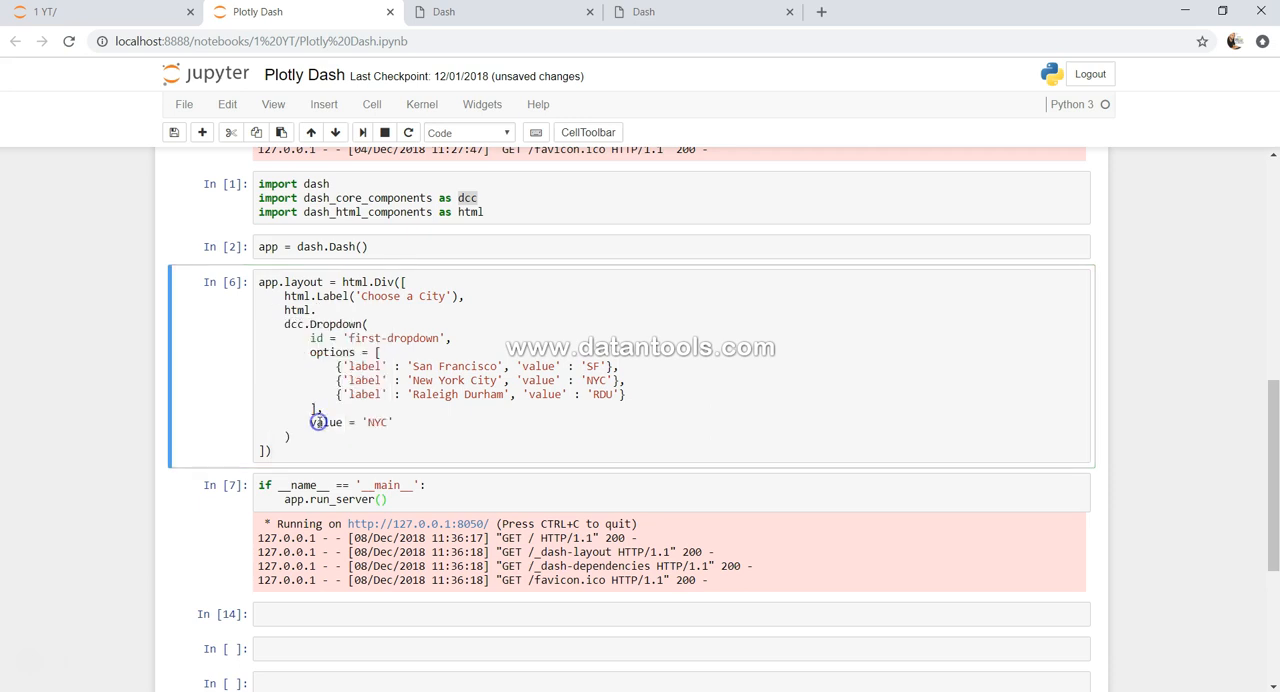
click(344, 312)
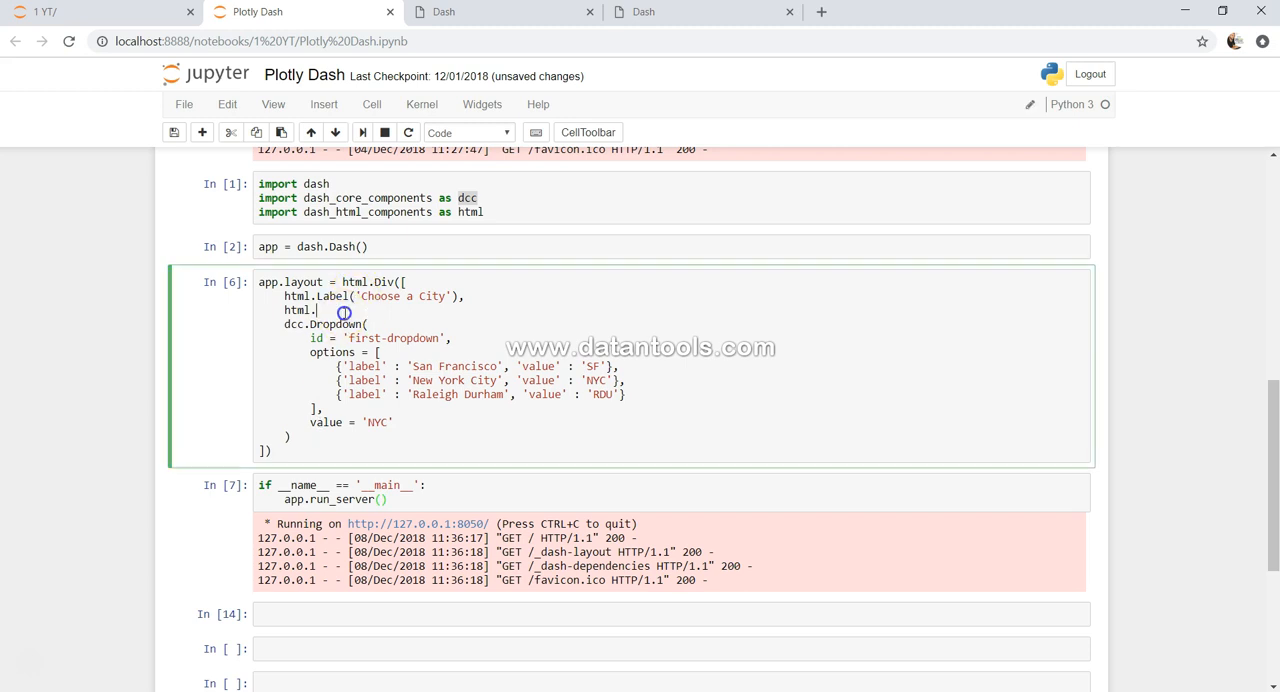
text(Br)
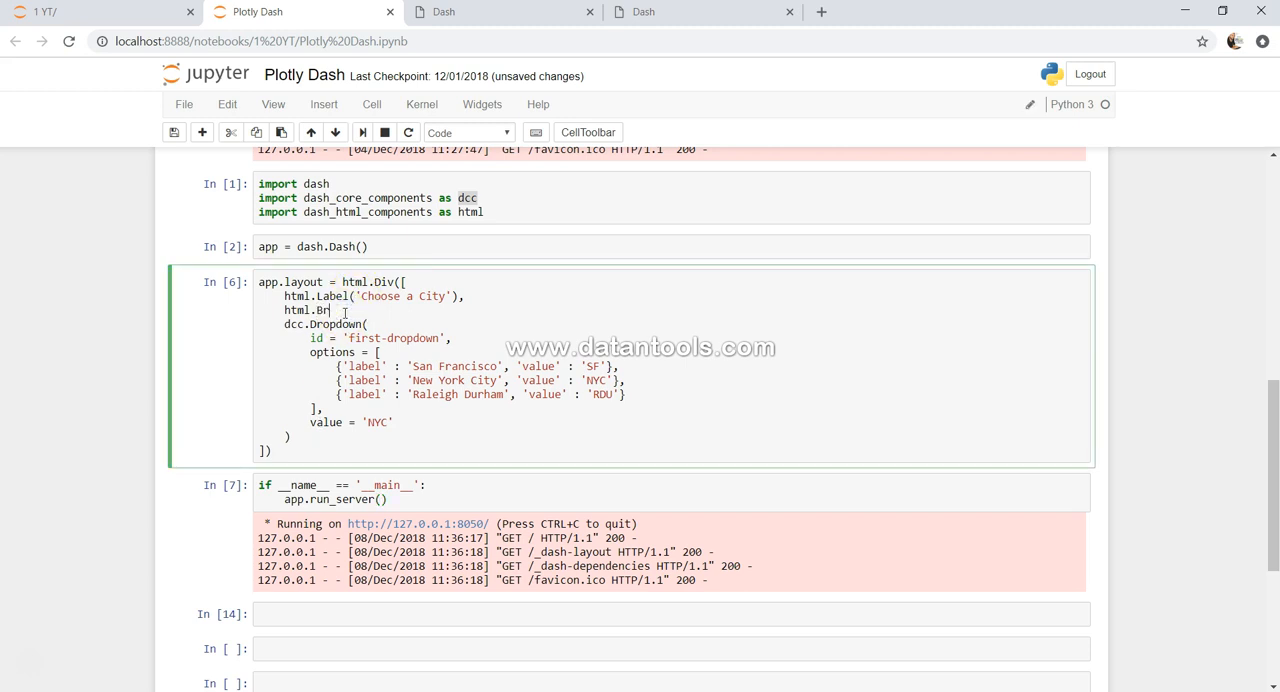
key(Shift+Enter)
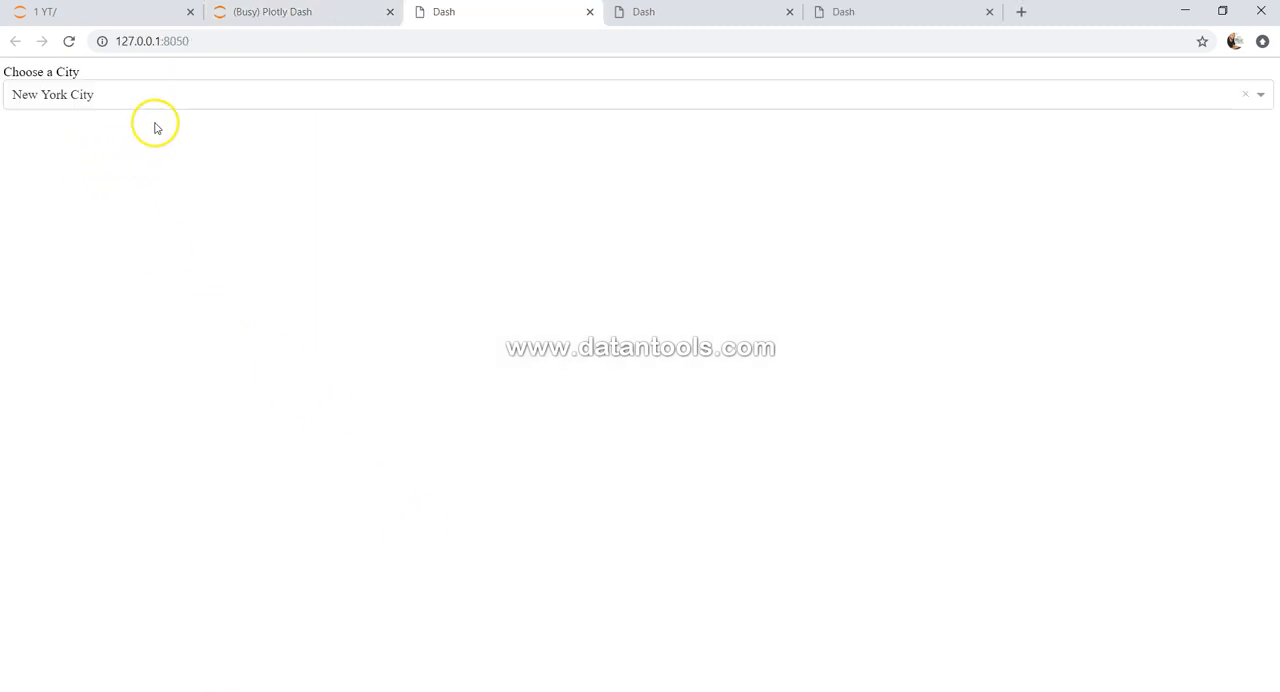
mouse_move(440, 84)
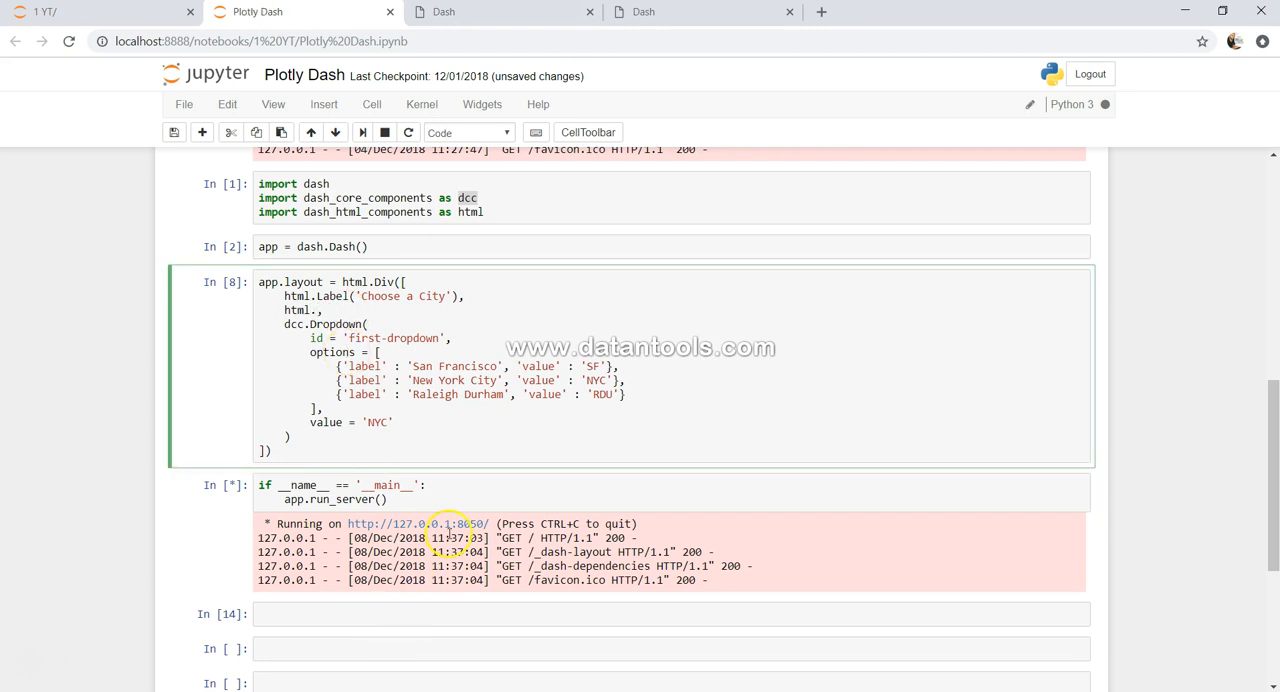
Interrupt the kernel to stop the running Dash server
right_click(456, 524)
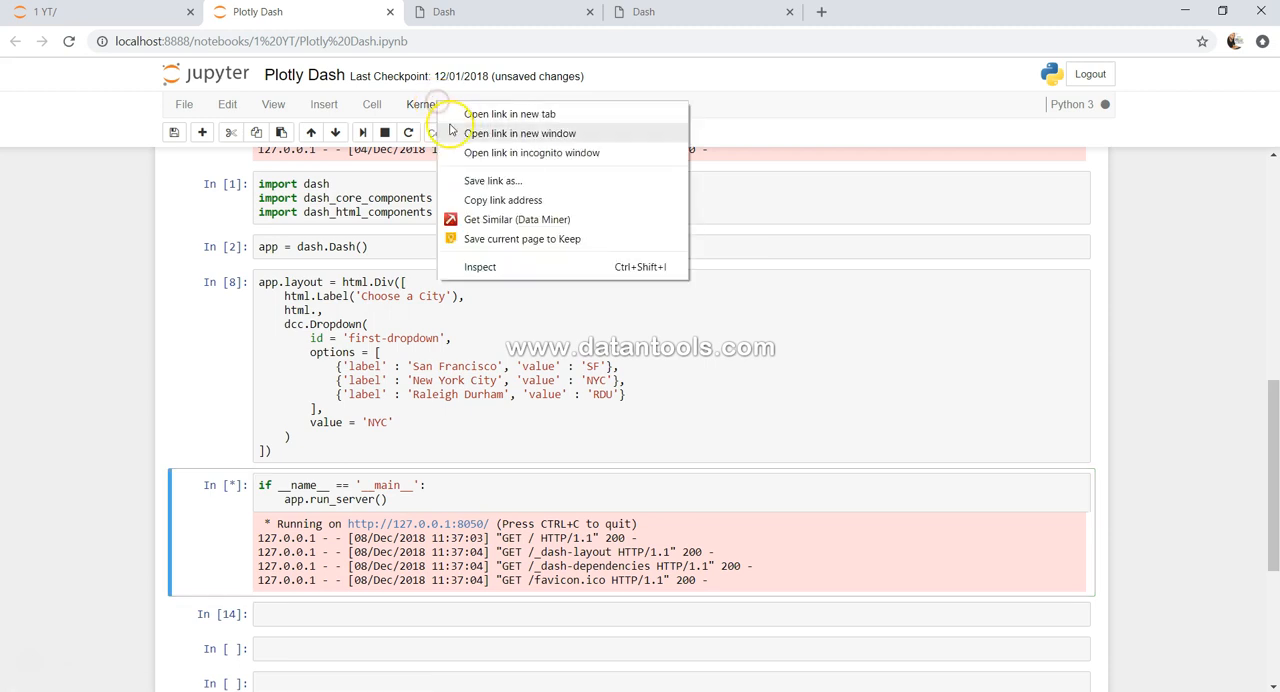
click(336, 246)
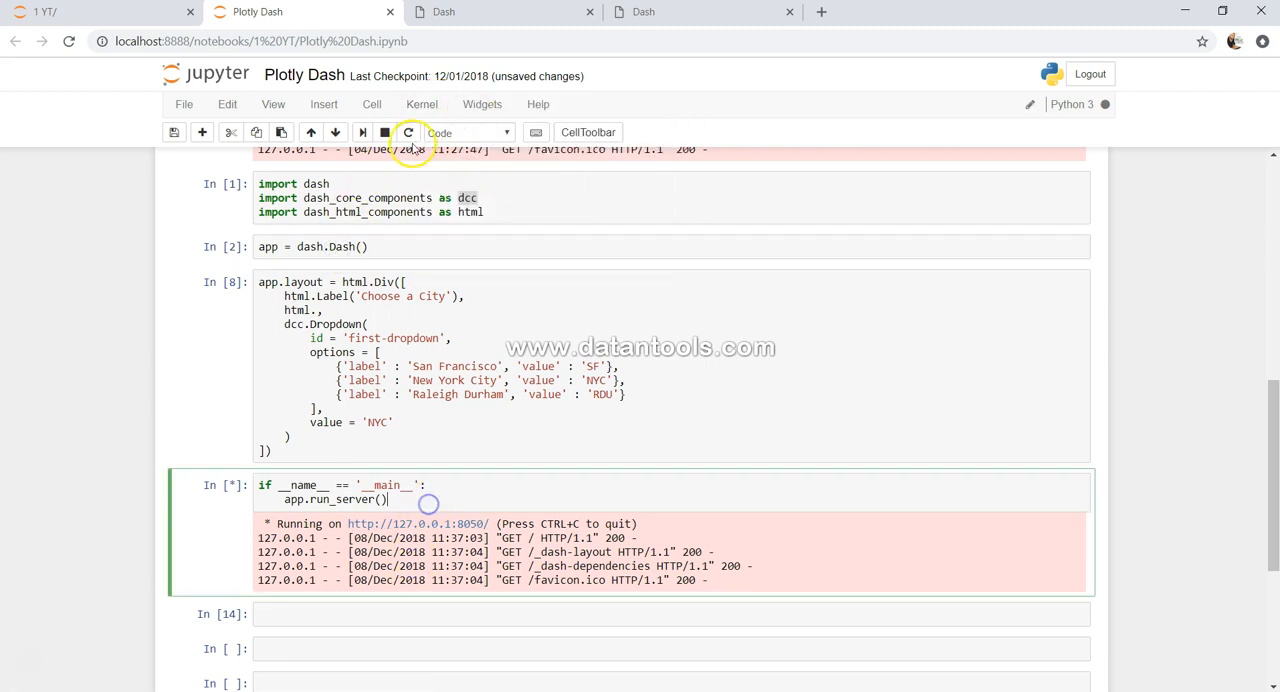
click(432, 104)
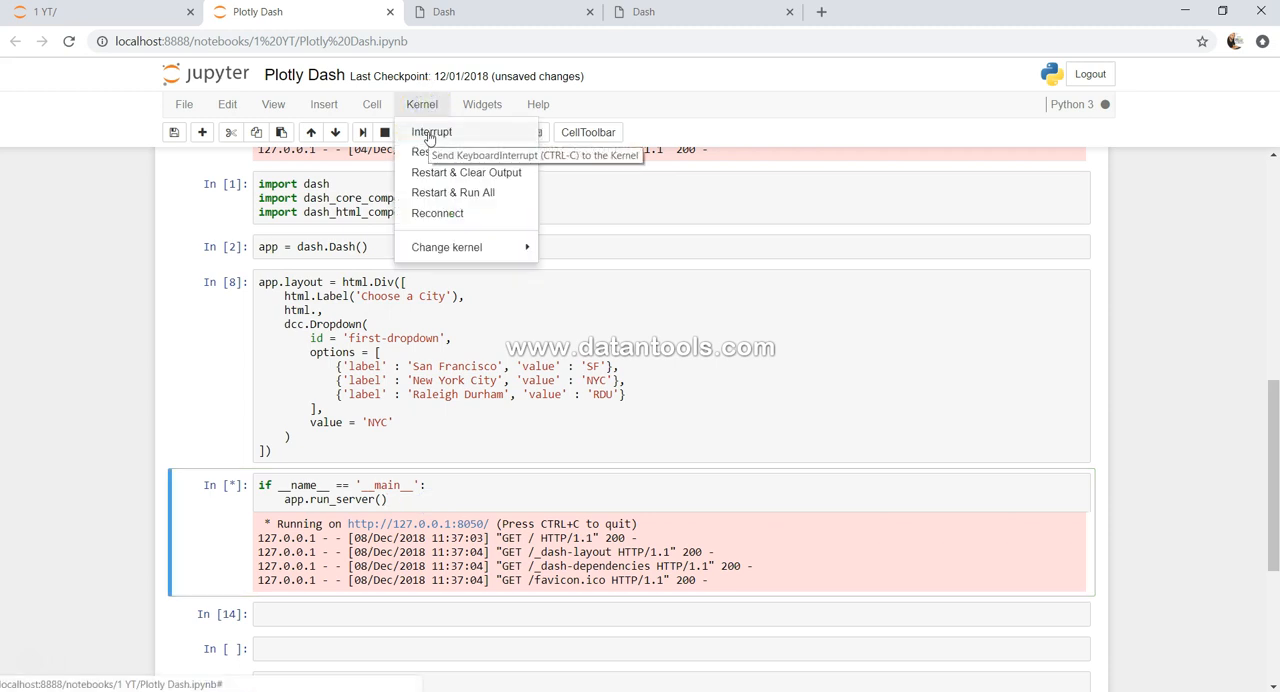
click(432, 132)
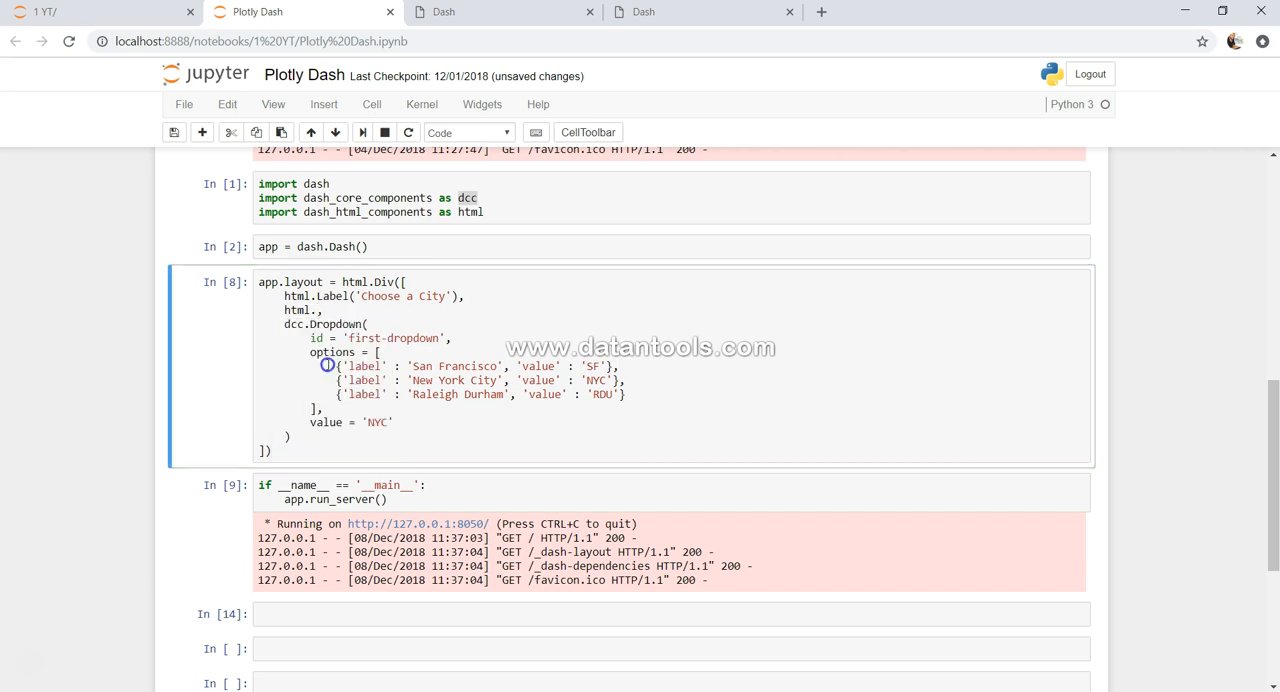
Change the line to html.Br( and read through the Br component's docstring
click(318, 310)
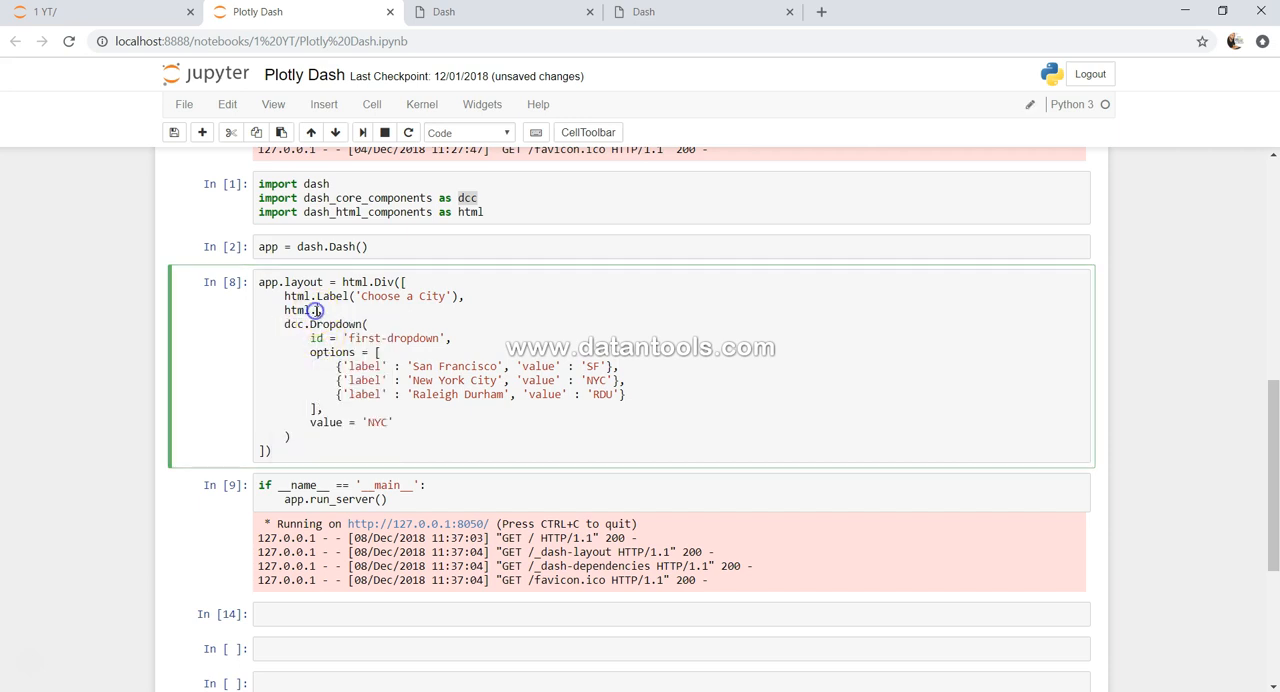
text(Br()
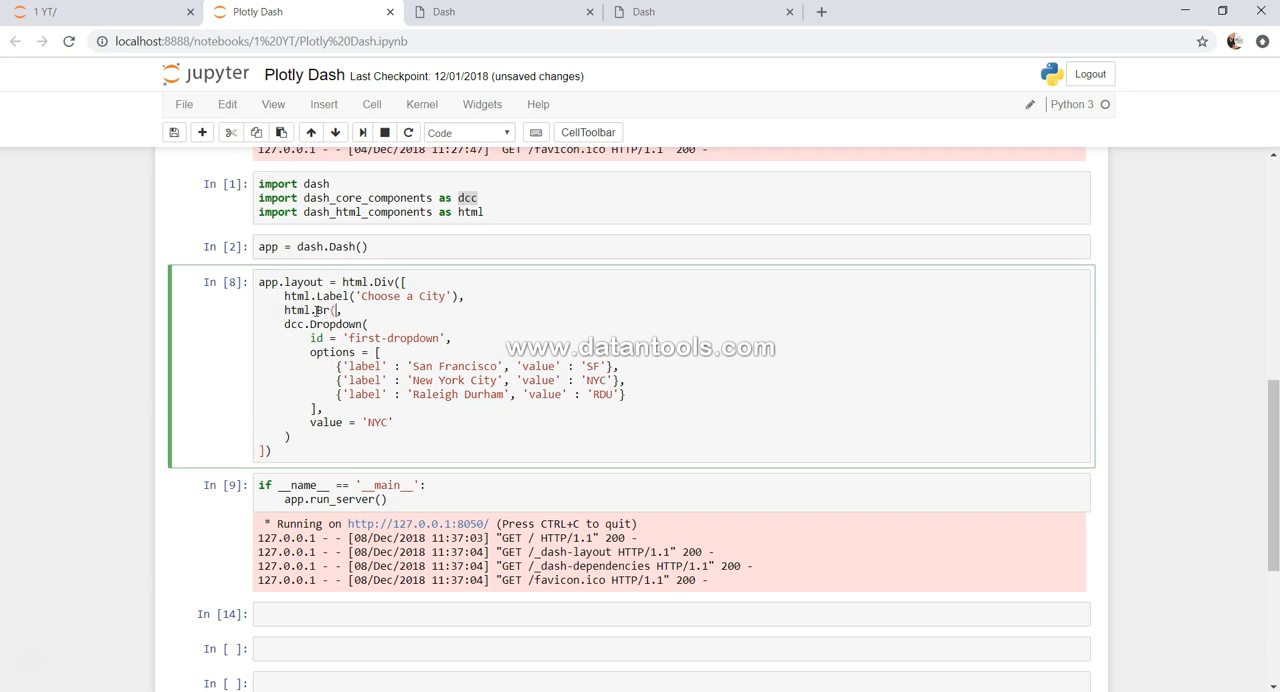
click(324, 310)
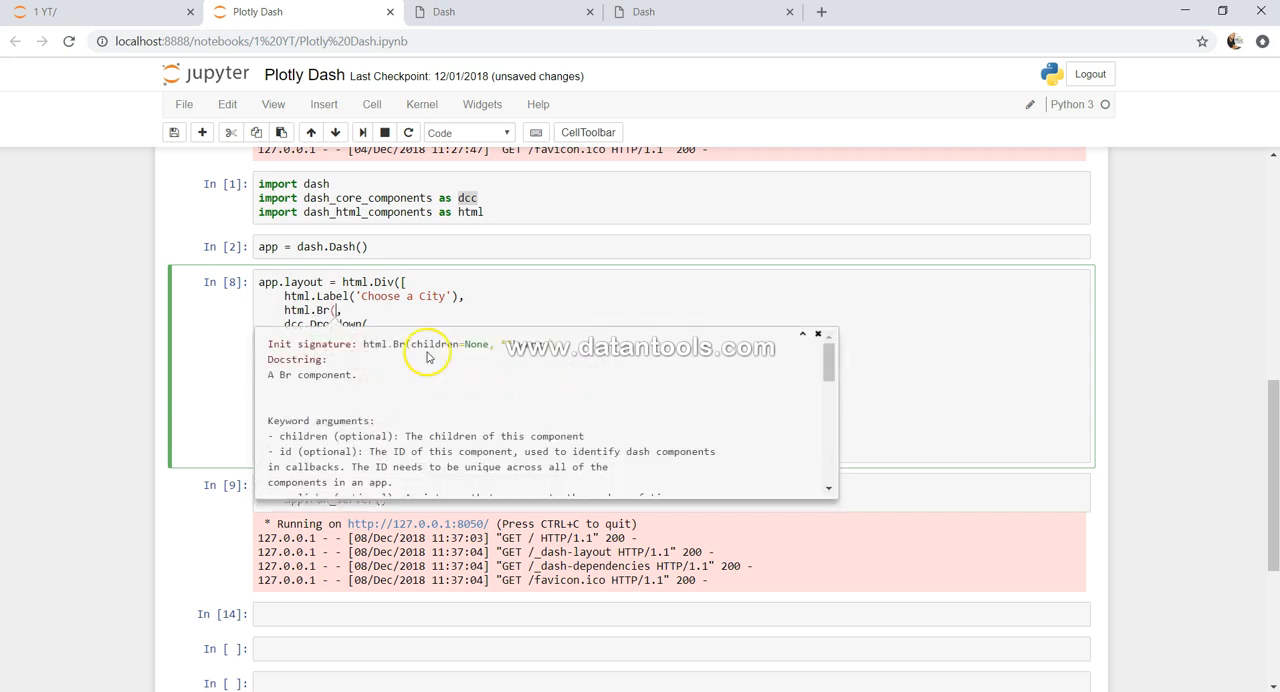
mouse_move(460, 420)
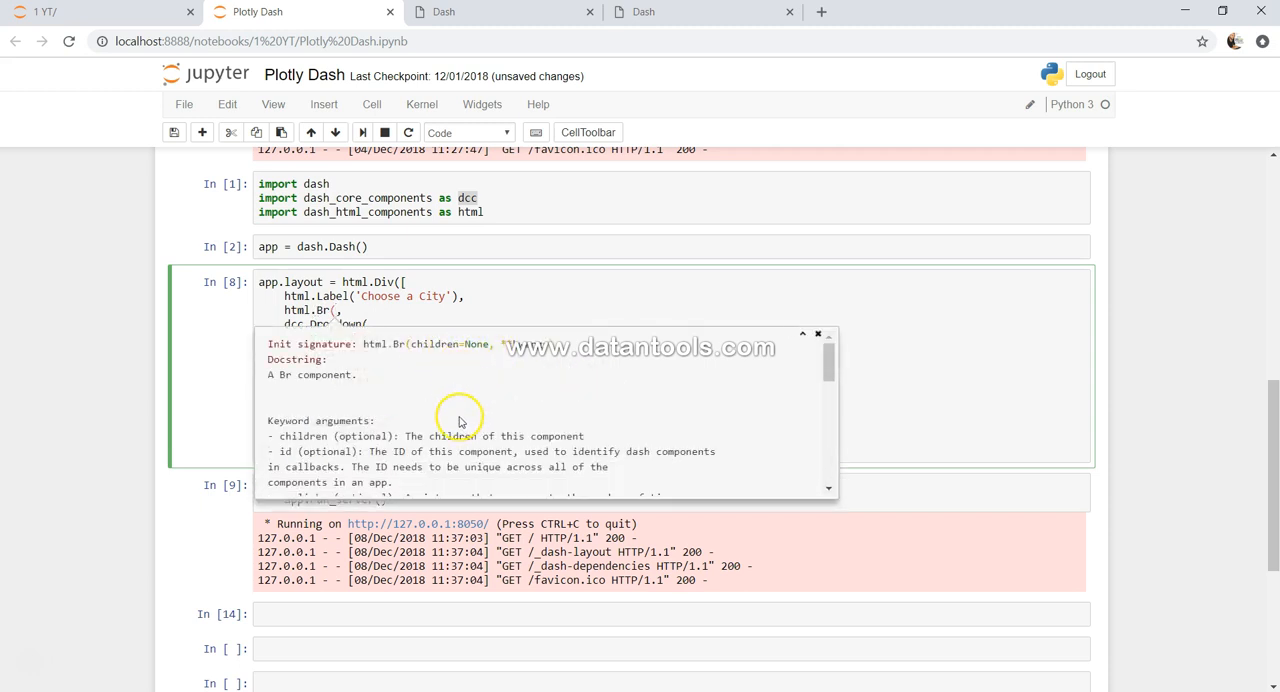
scroll(down, 3)
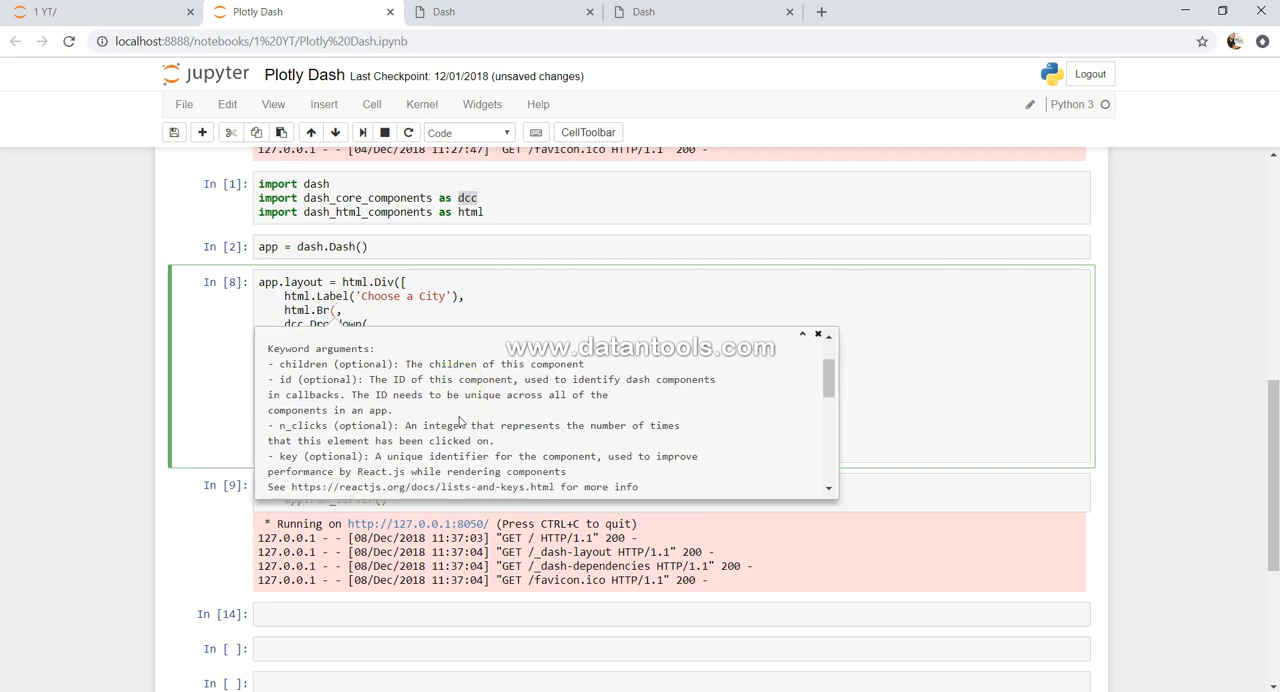
scroll(down, 3)
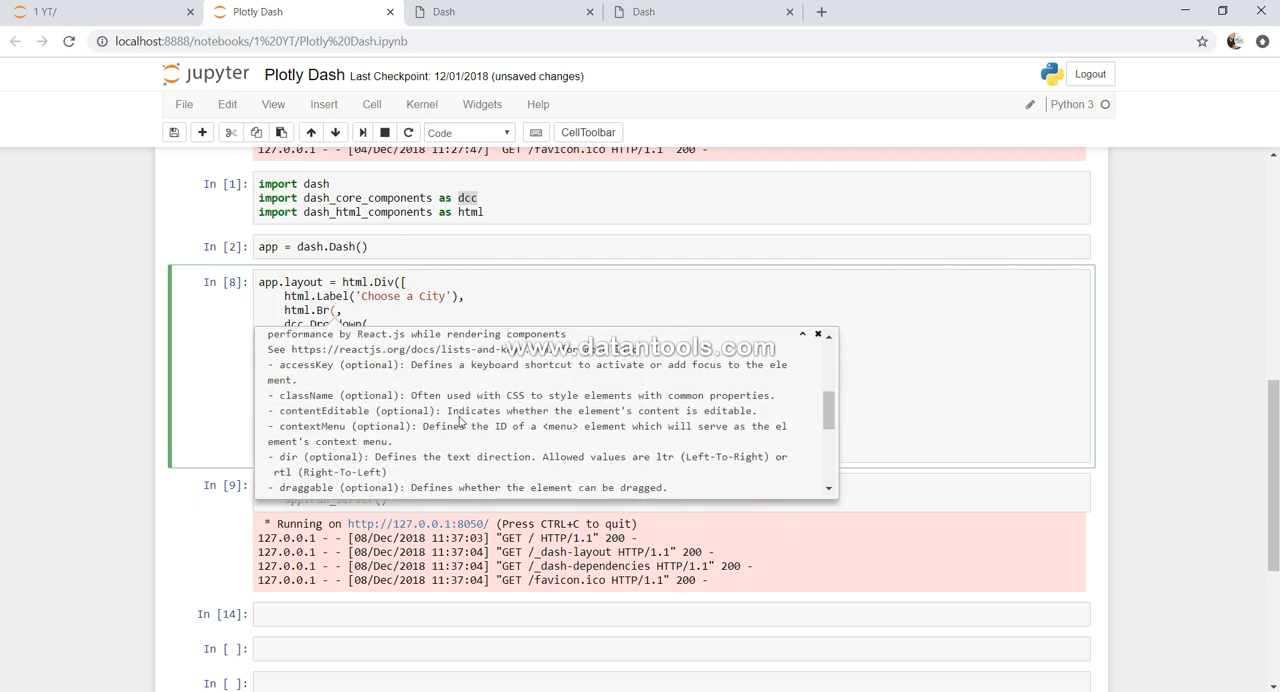
scroll(down, 3)
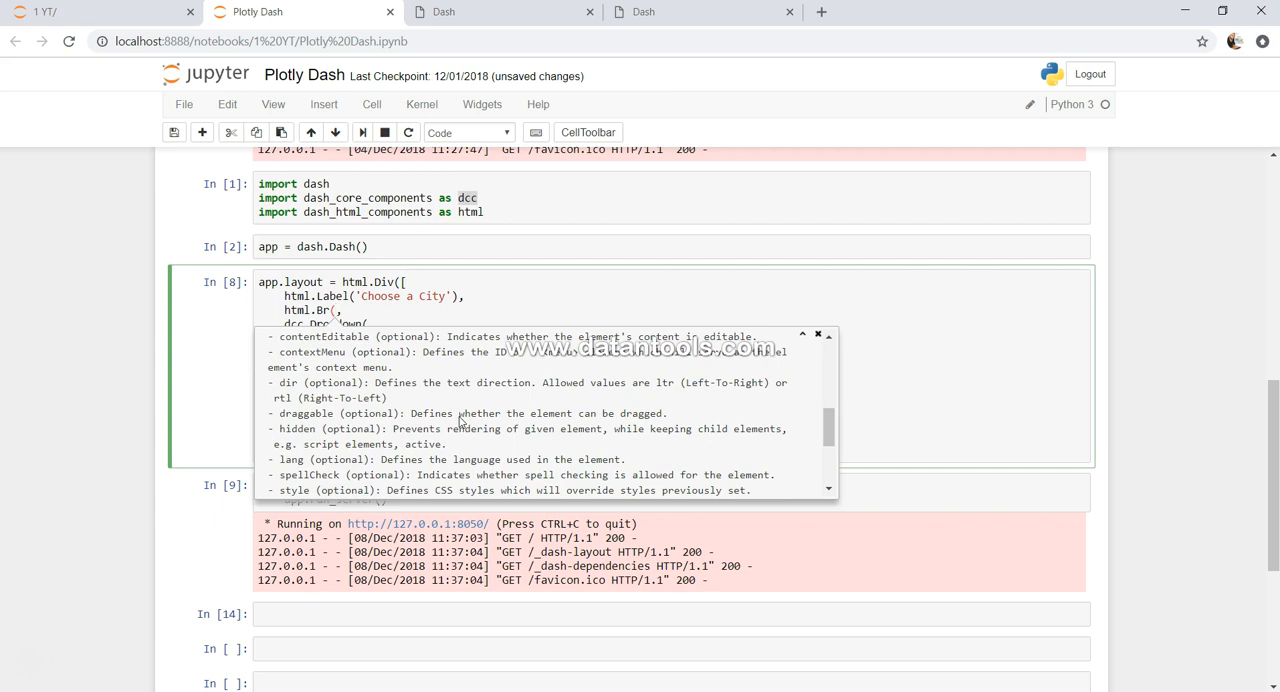
scroll(down, 3)
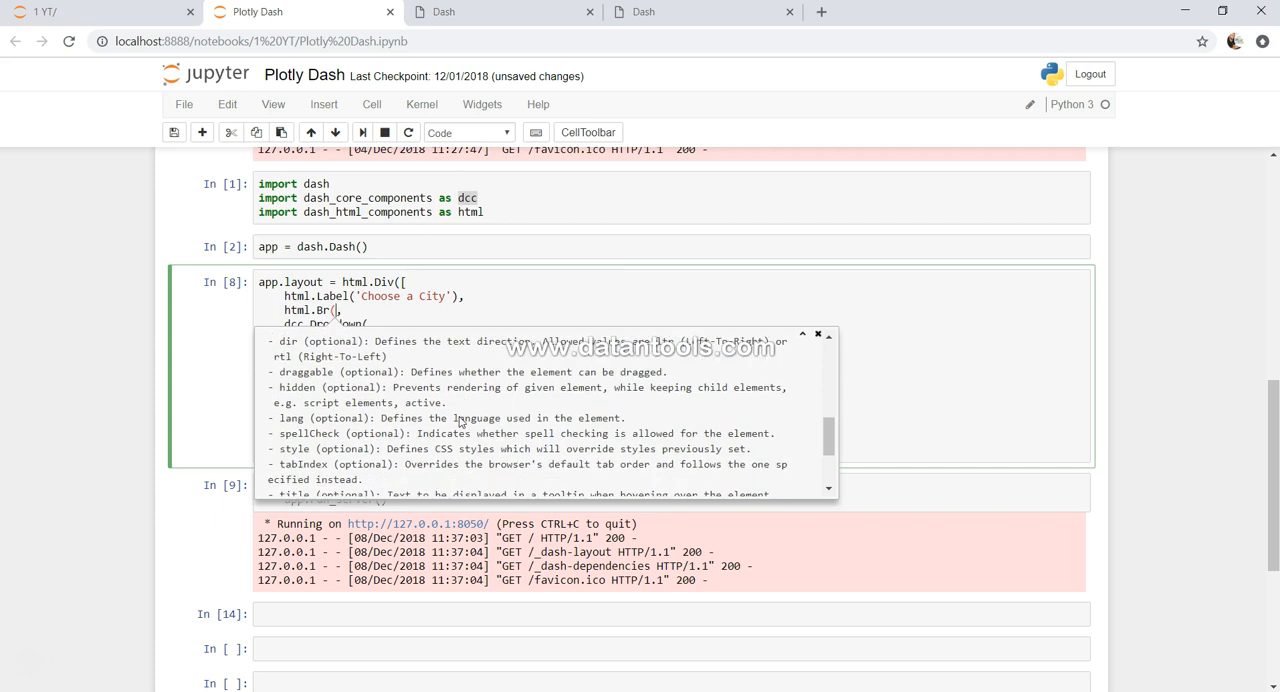
scroll(down, 3)
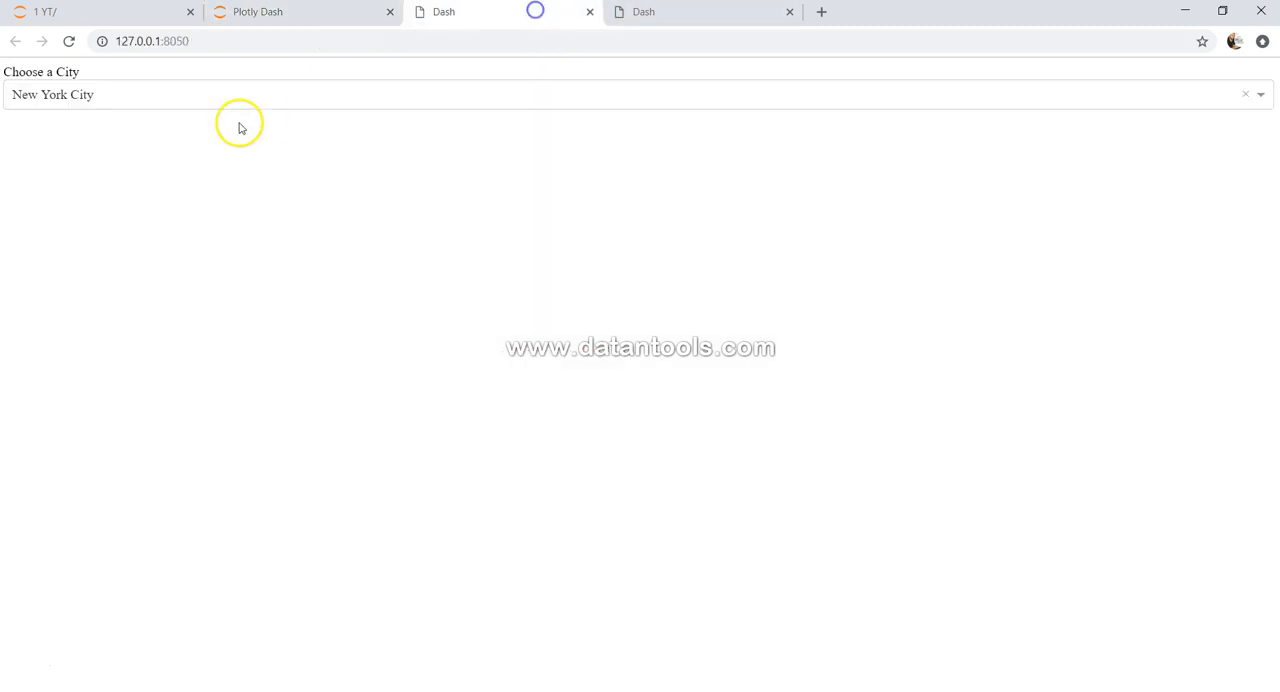
Select Raleigh Durham in the city dropdown, replacing the New York City default
click(640, 80)
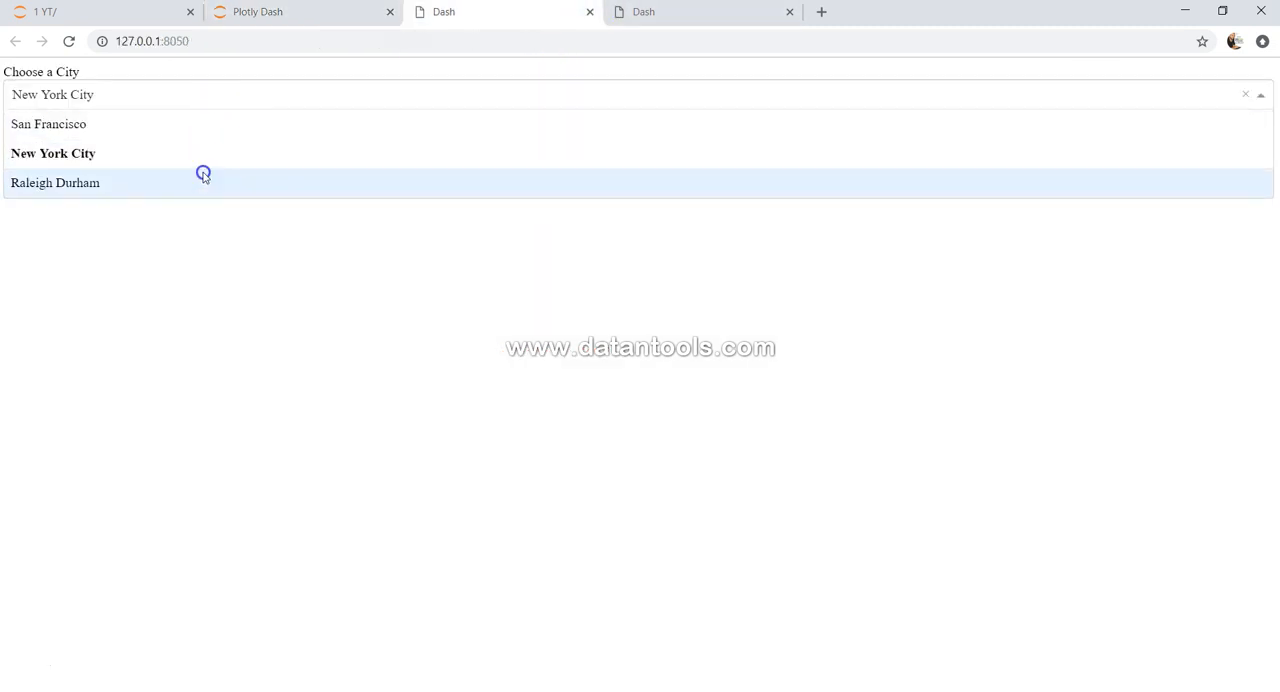
click(56, 182)
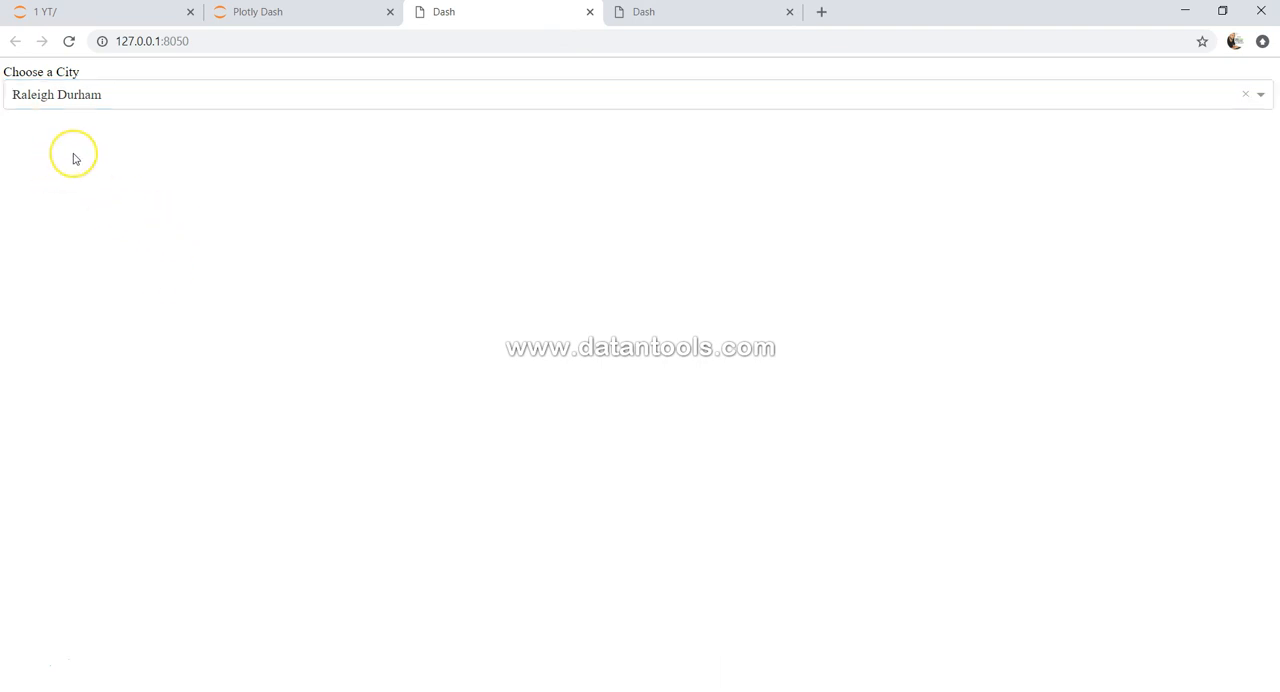
mouse_move(24, 136)
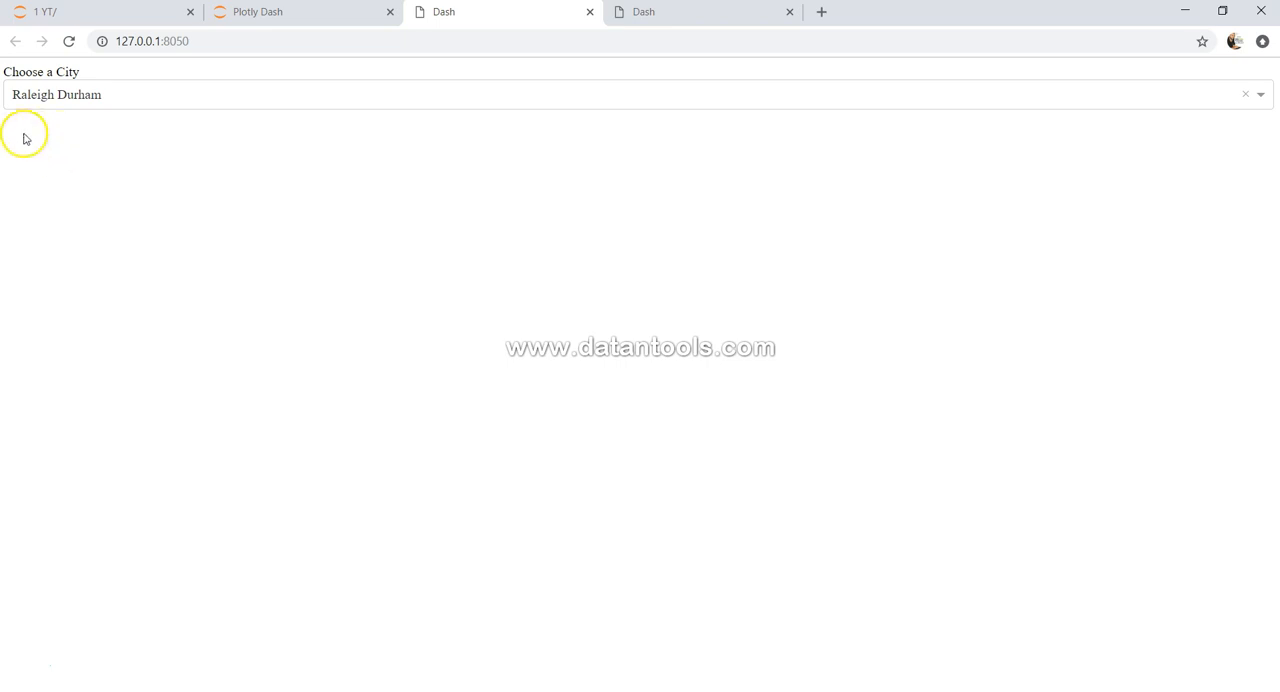
mouse_move(114, 140)
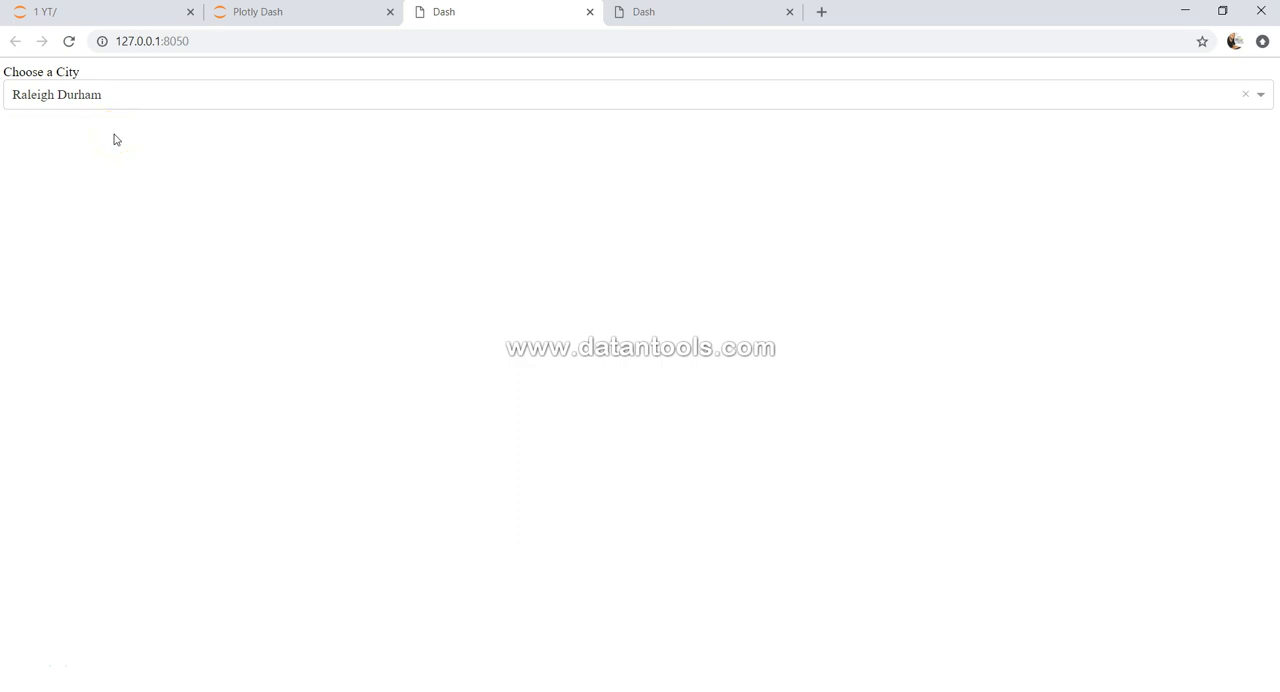